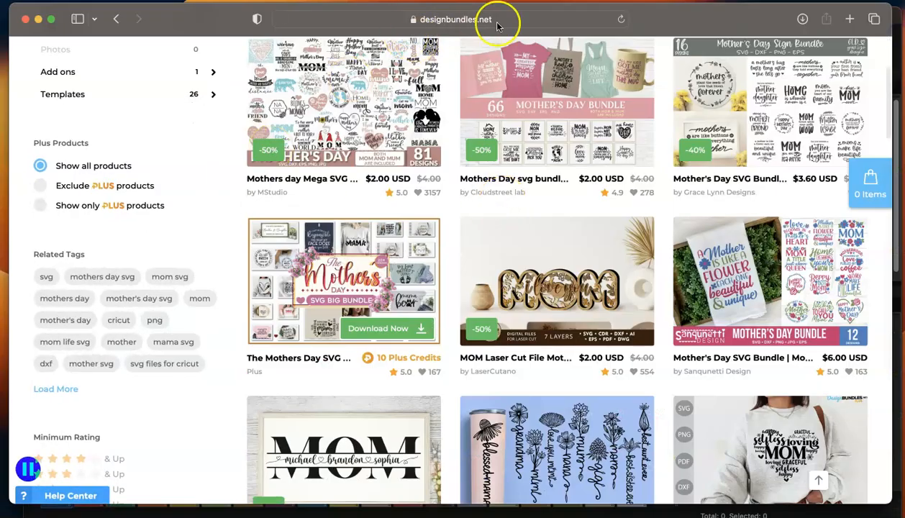
Scroll down the mothers day svg results to reach the Blessed Nana SVG listing
scroll(up, 3)
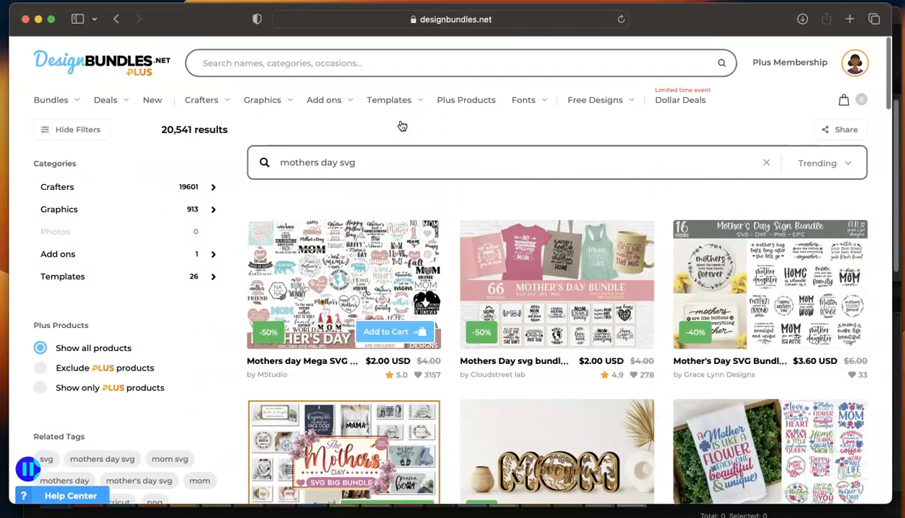
scroll(down, 3)
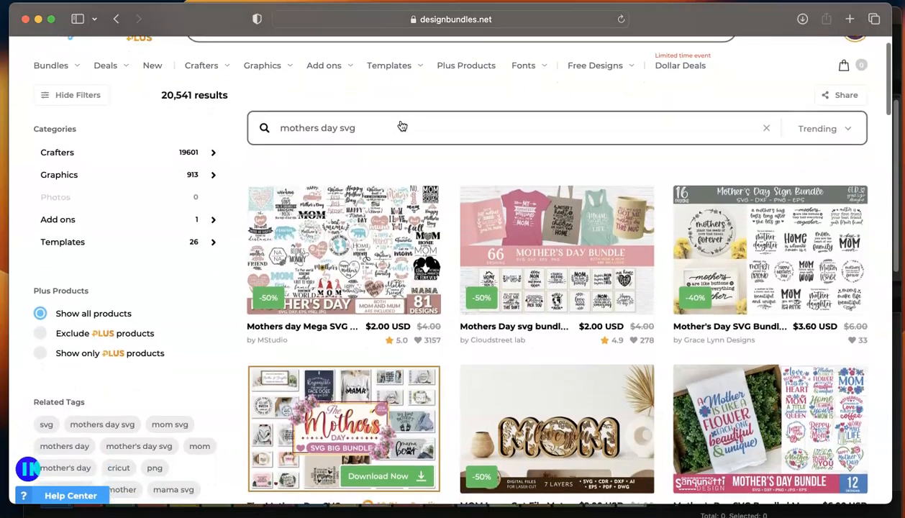
scroll(down, 3)
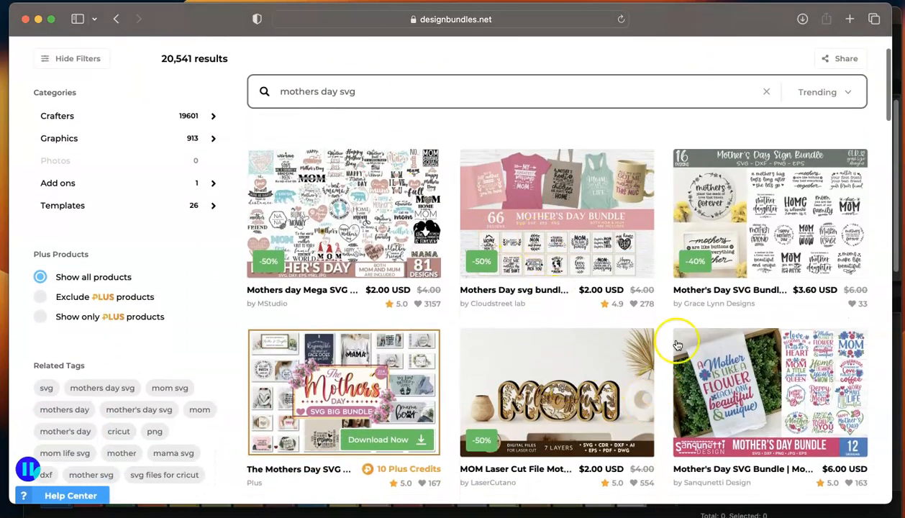
scroll(down, 3)
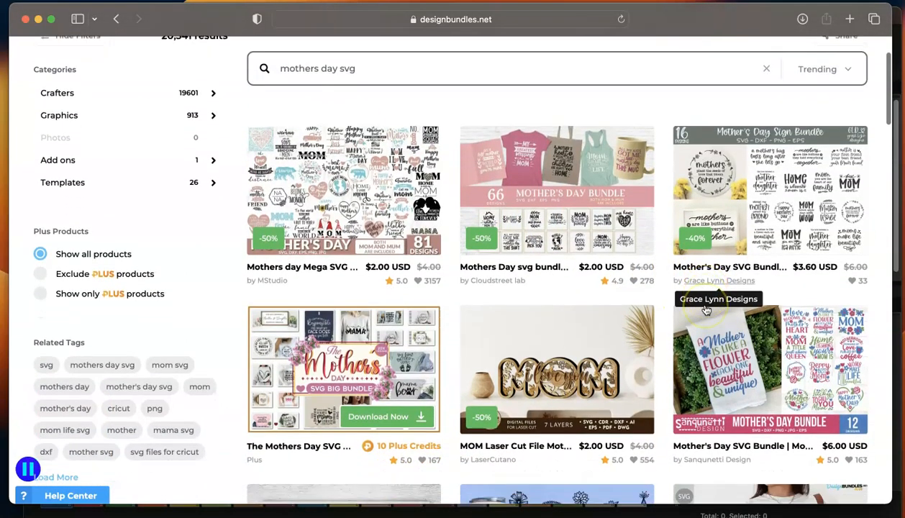
scroll(down, 3)
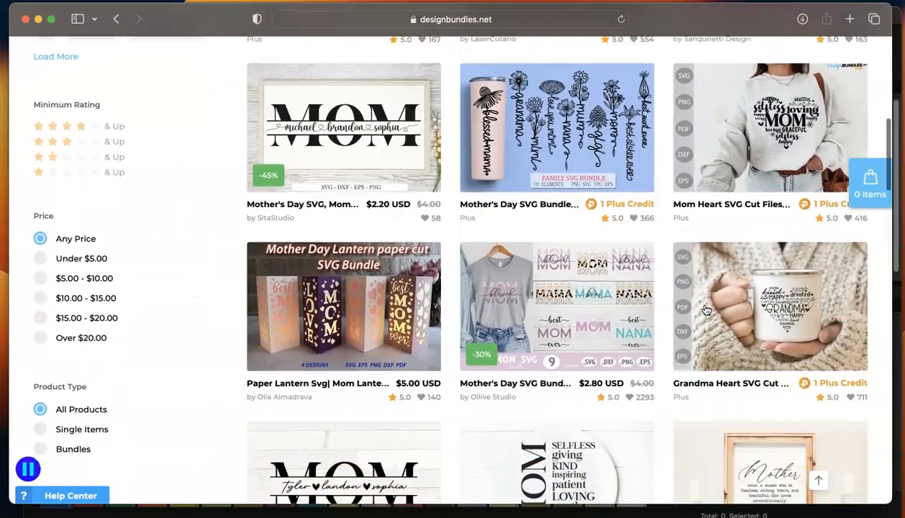
scroll(down, 3)
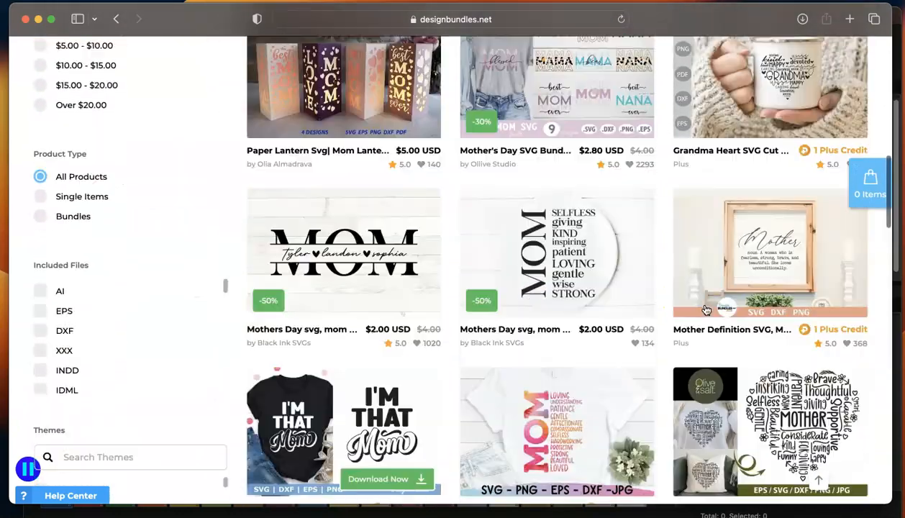
scroll(down, 3)
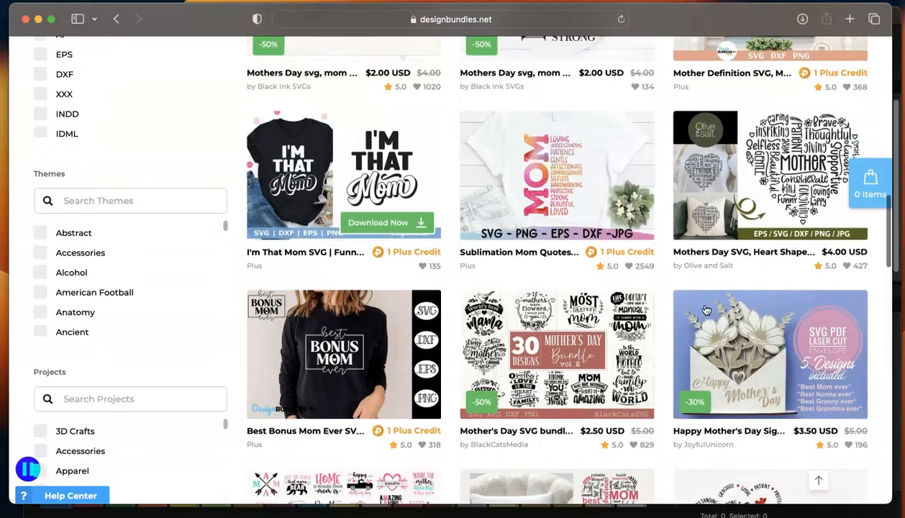
scroll(down, 3)
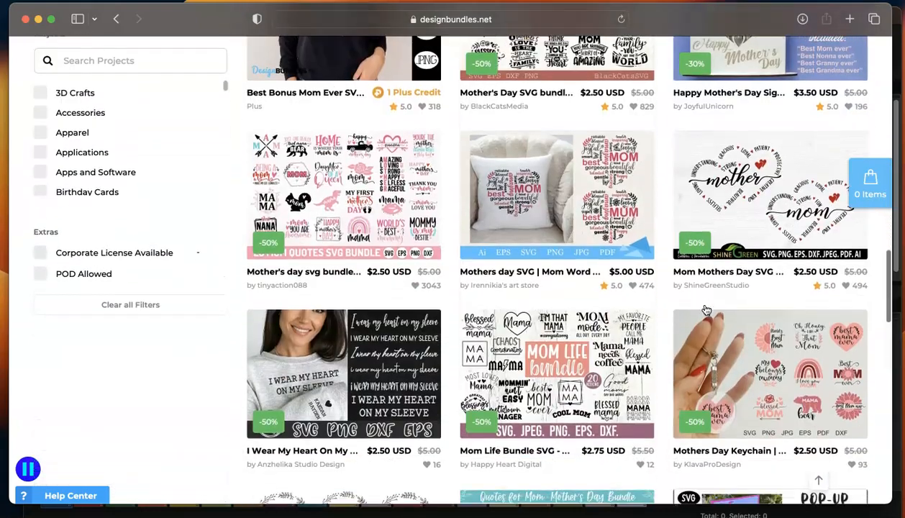
scroll(down, 3)
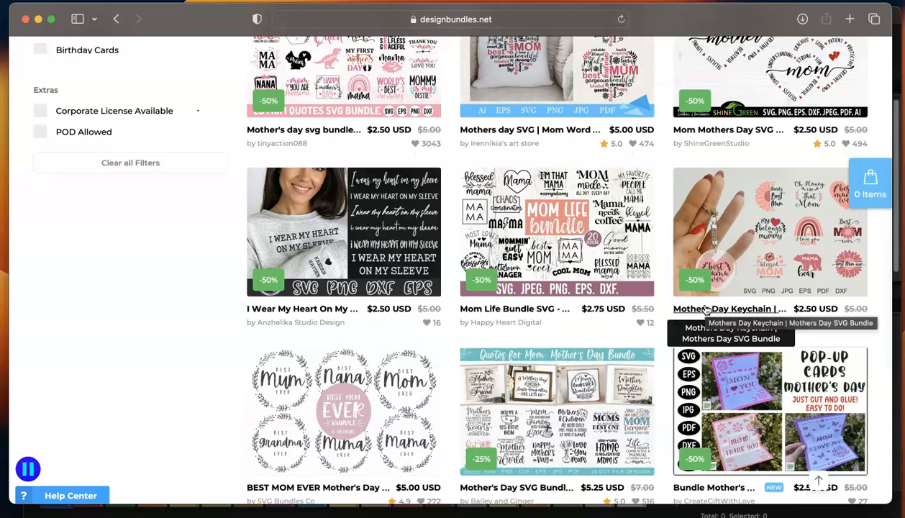
scroll(down, 3)
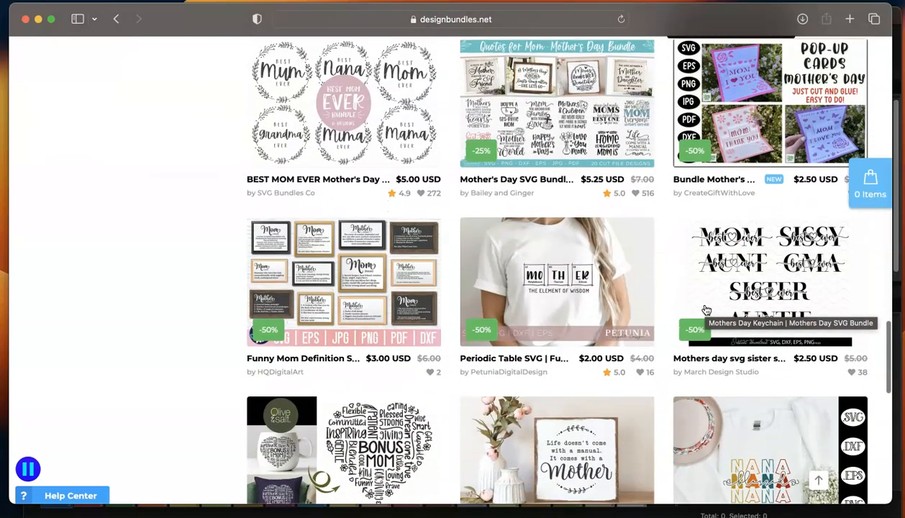
scroll(down, 3)
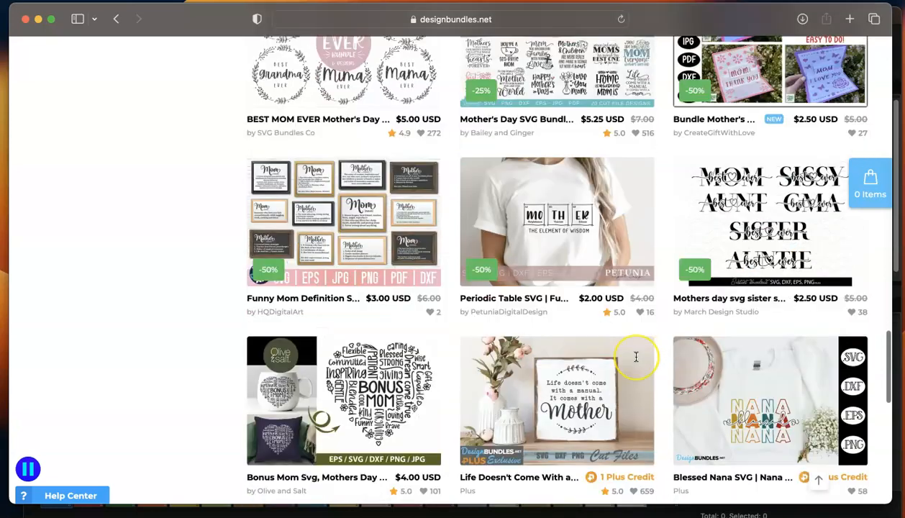
scroll(down, 3)
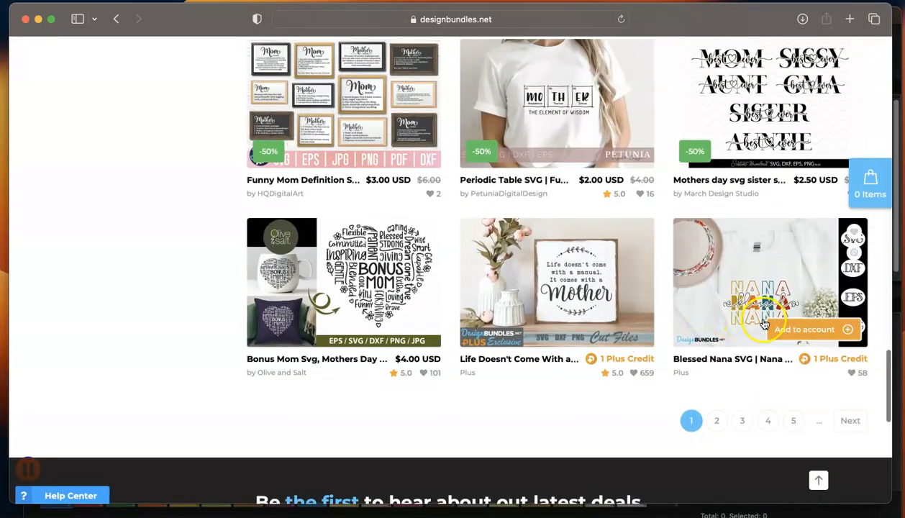
mouse_move(789, 308)
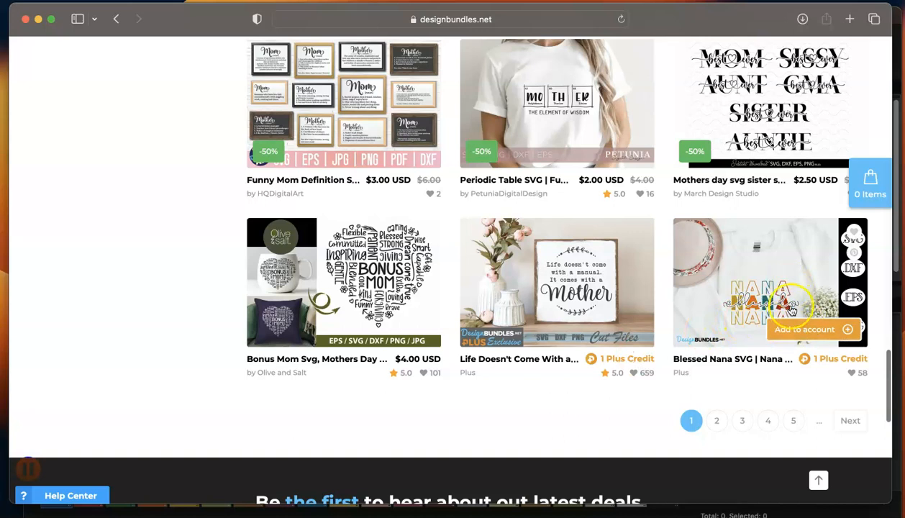
mouse_move(806, 328)
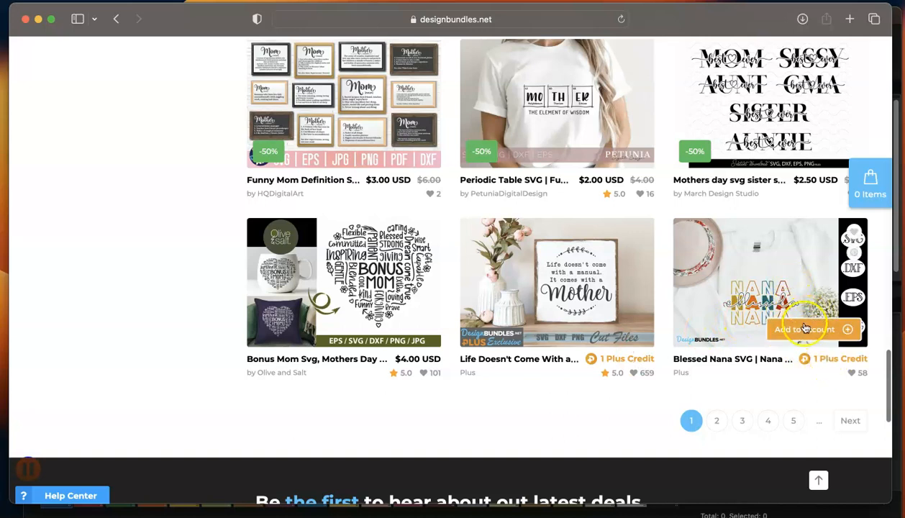
mouse_move(841, 371)
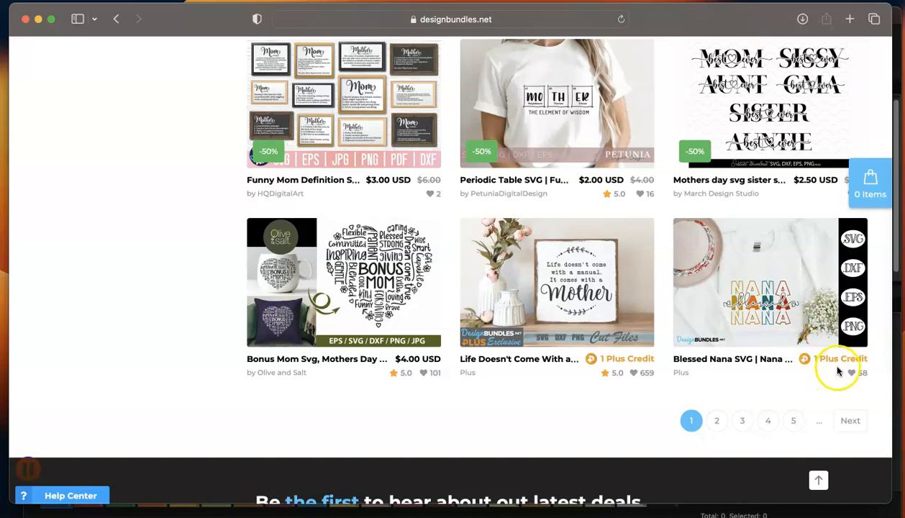
mouse_move(844, 374)
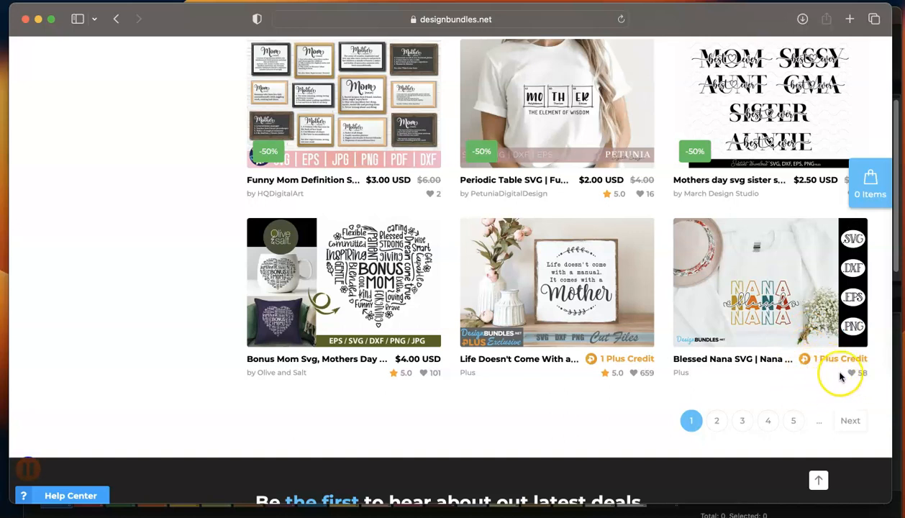
mouse_move(823, 368)
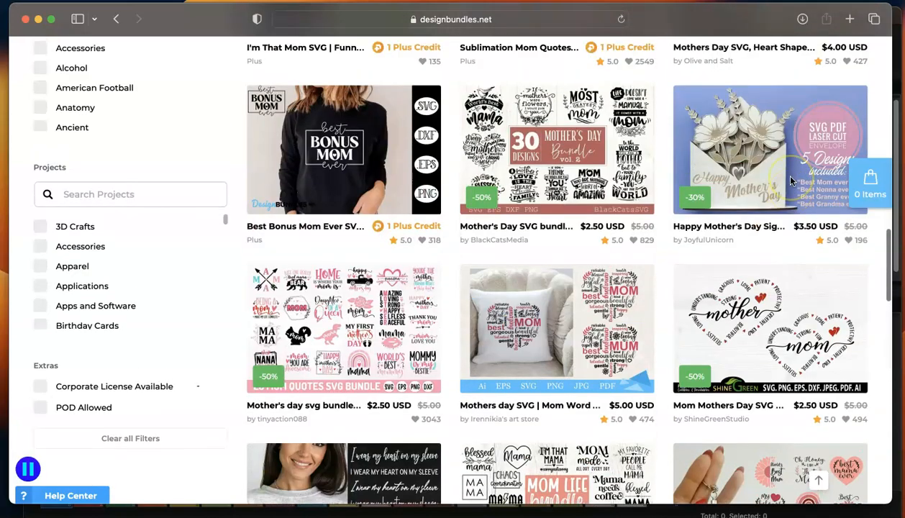
scroll(down, 3)
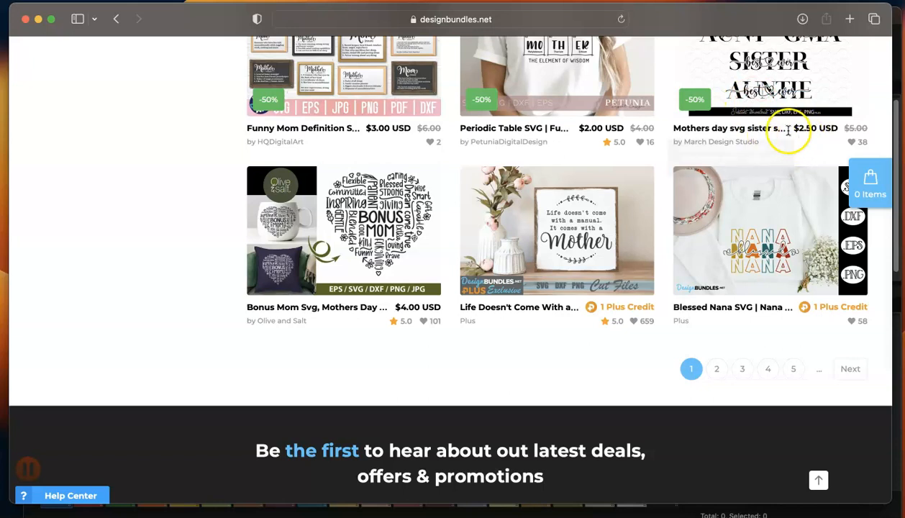
mouse_move(411, 133)
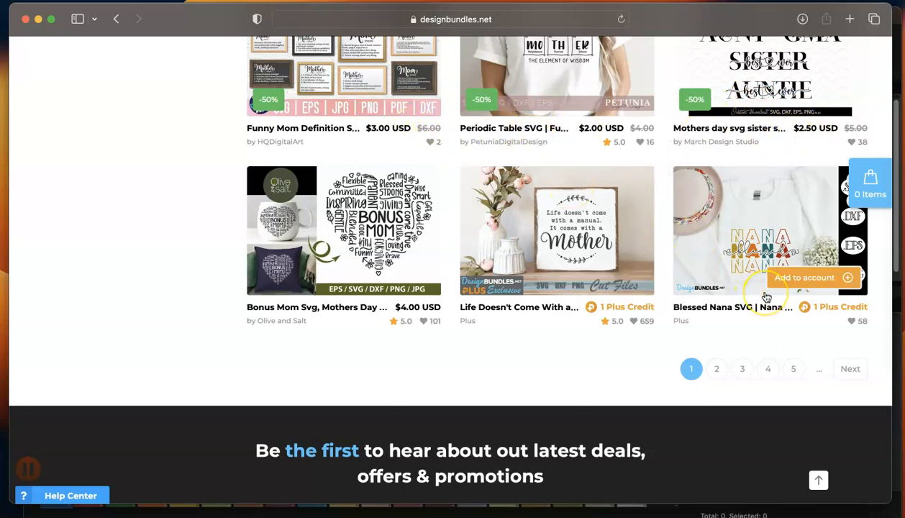
mouse_move(788, 236)
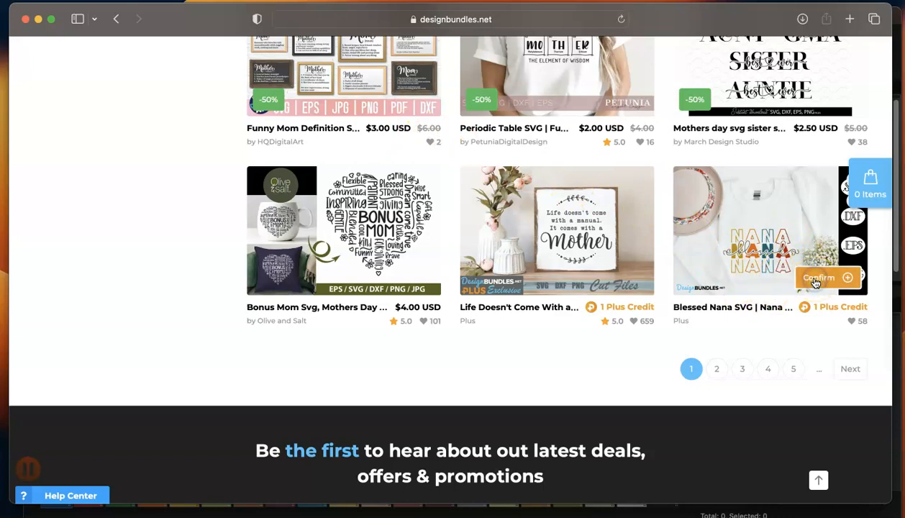
Confirm adding Blessed Nana SVG to the account, download BlessedNana.zip and check the recent downloads
click(823, 277)
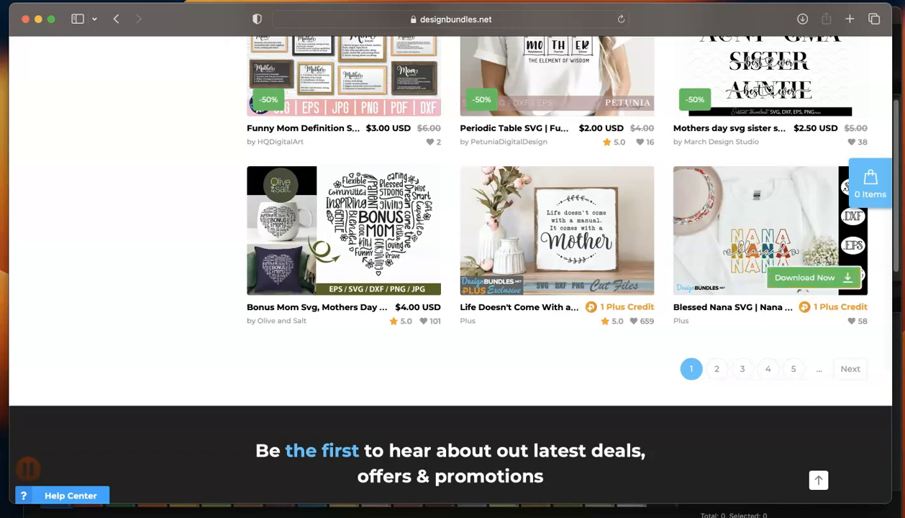
click(804, 278)
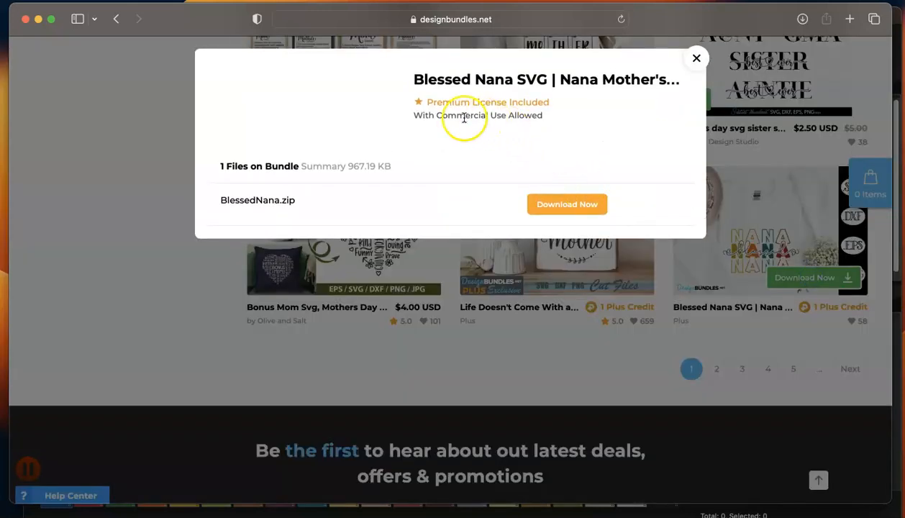
mouse_move(498, 133)
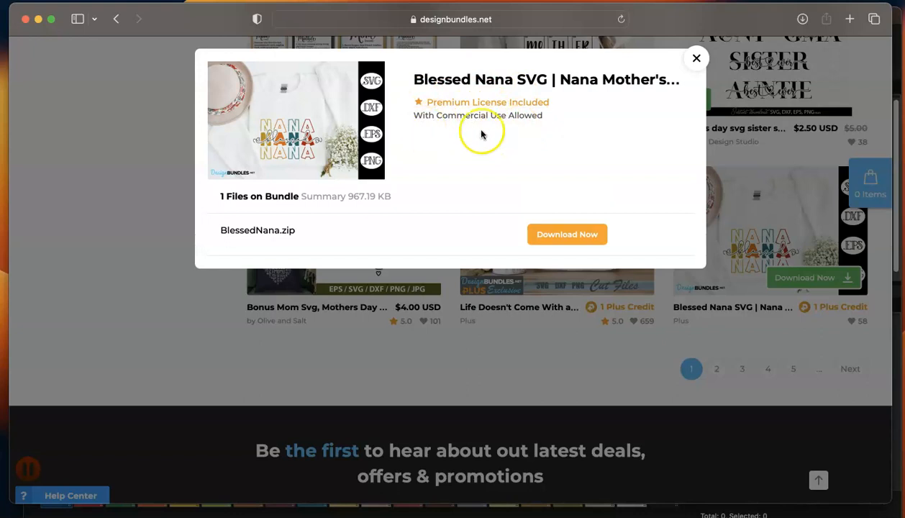
mouse_move(443, 128)
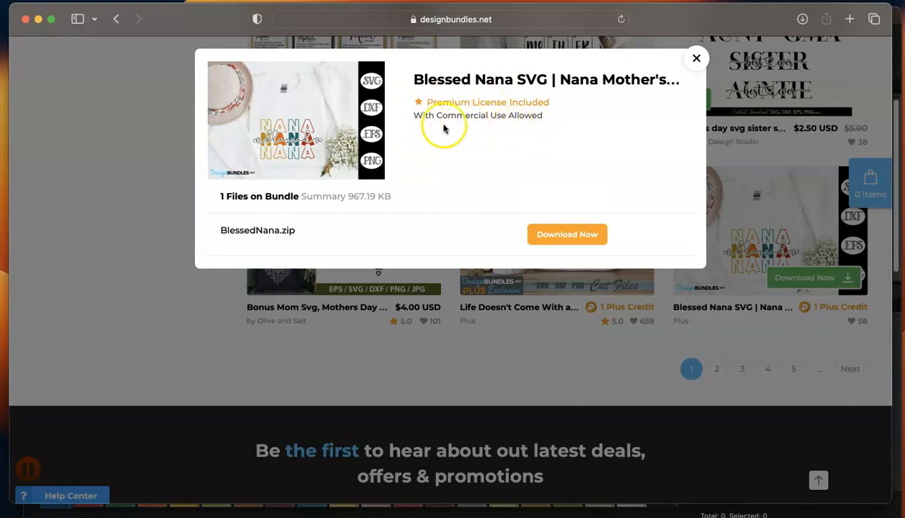
mouse_move(530, 142)
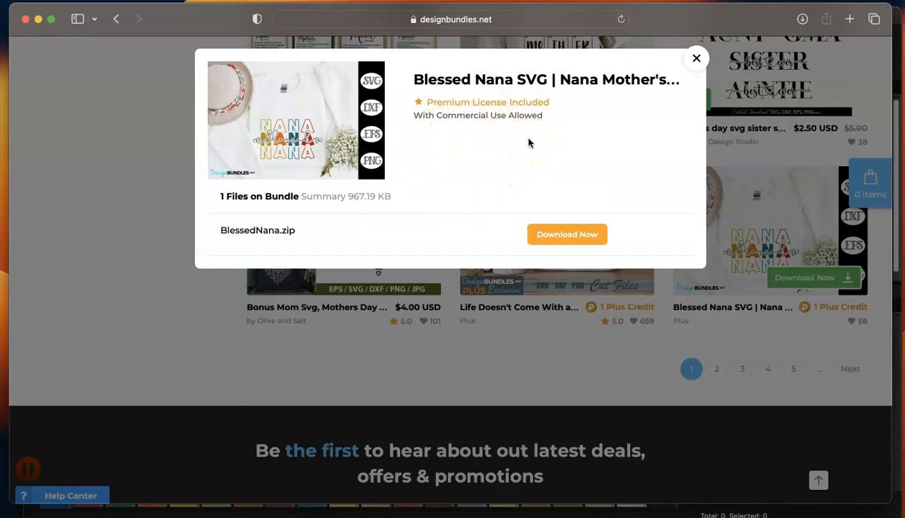
click(567, 234)
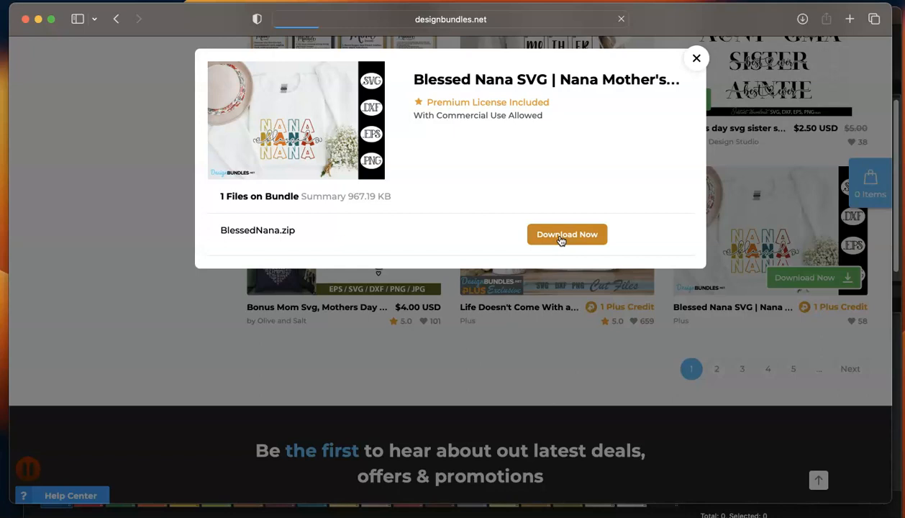
click(568, 234)
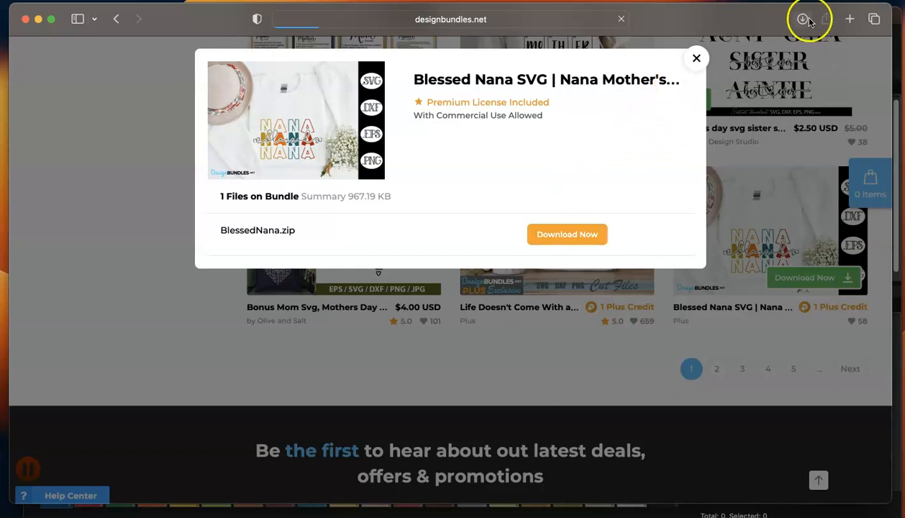
click(803, 21)
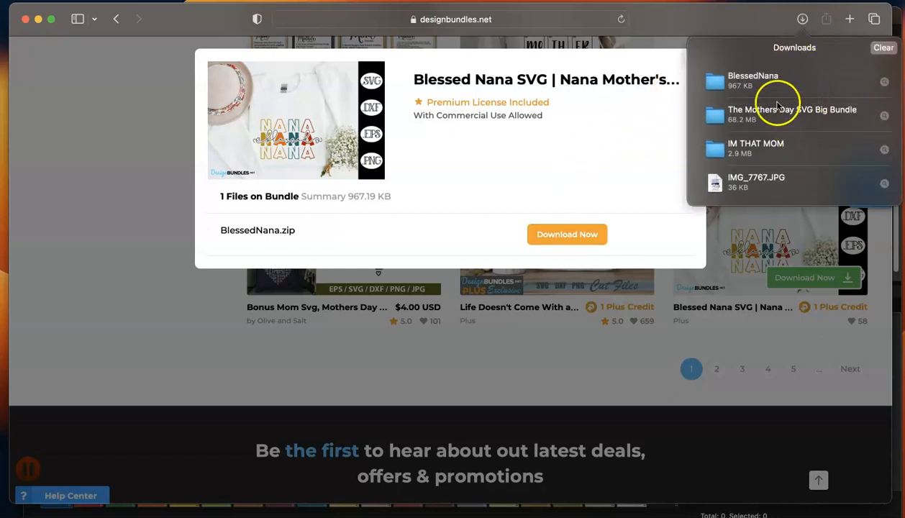
click(756, 146)
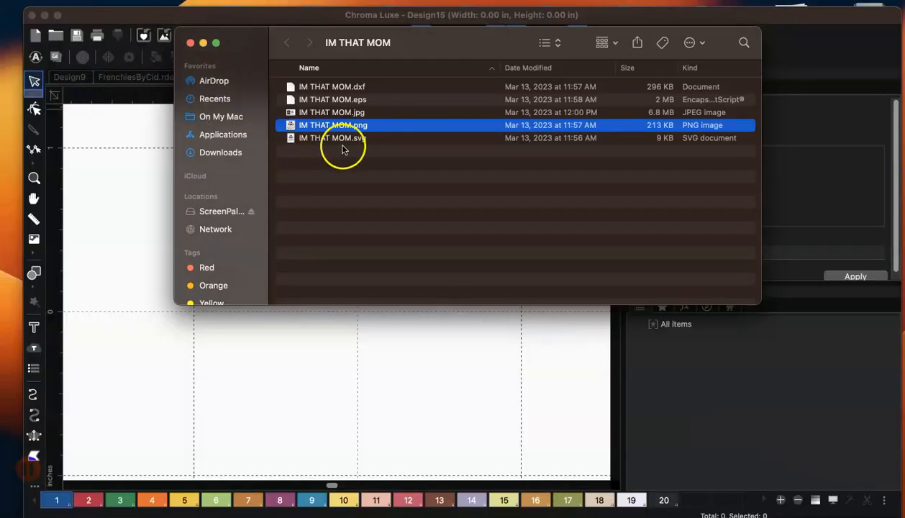
Select IM THAT MOM.svg in Finder and bring it into Chroma Luxe as a design
click(338, 138)
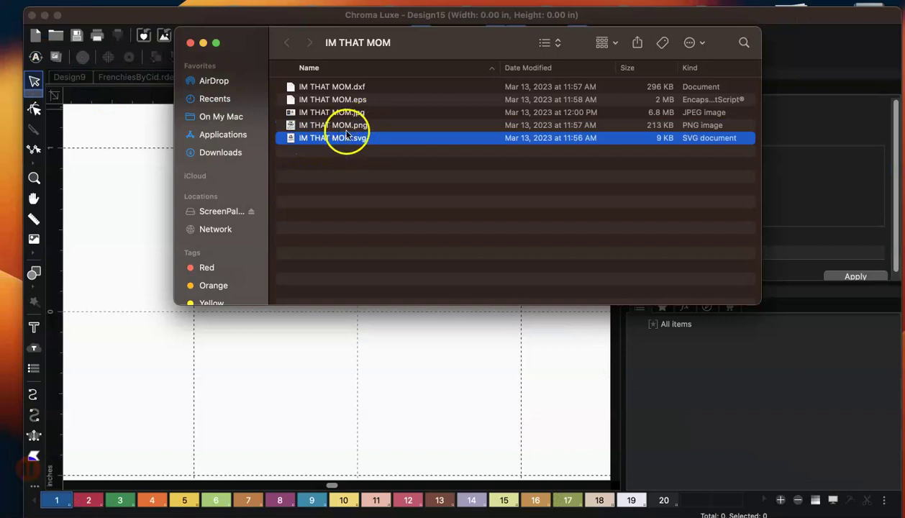
click(334, 124)
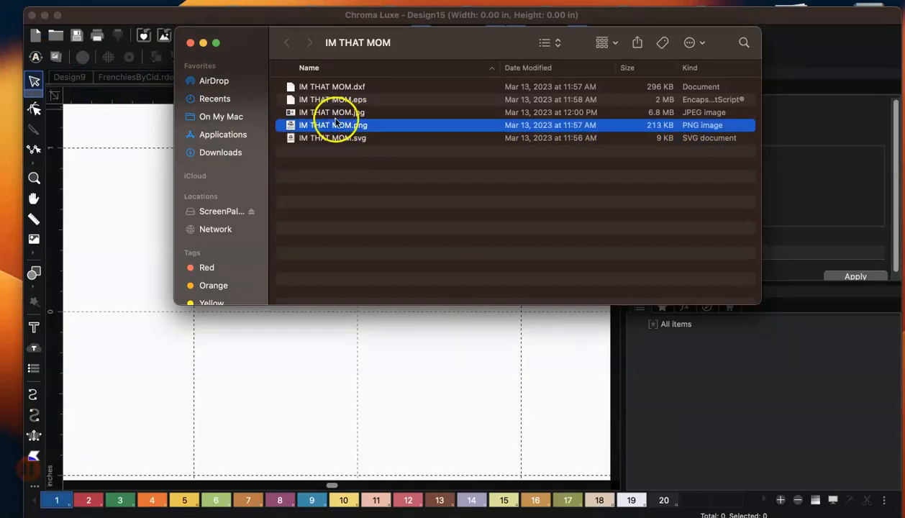
click(333, 138)
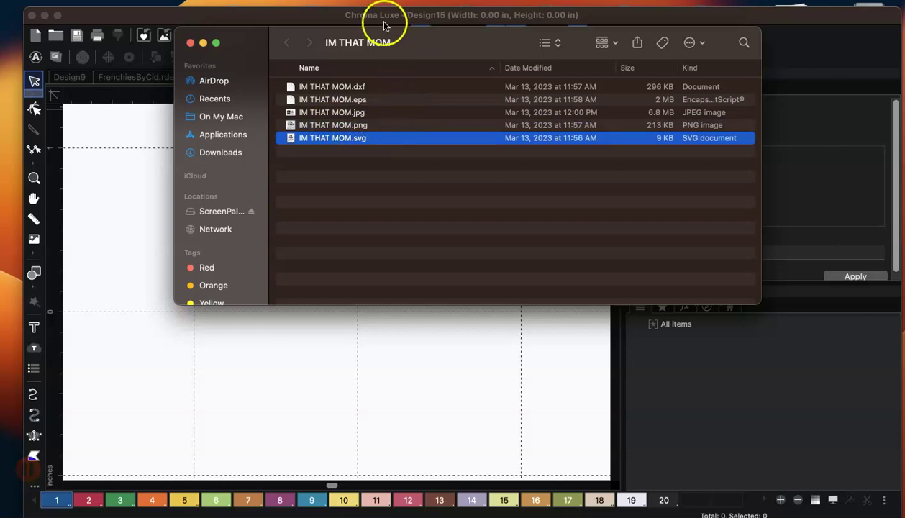
mouse_move(309, 248)
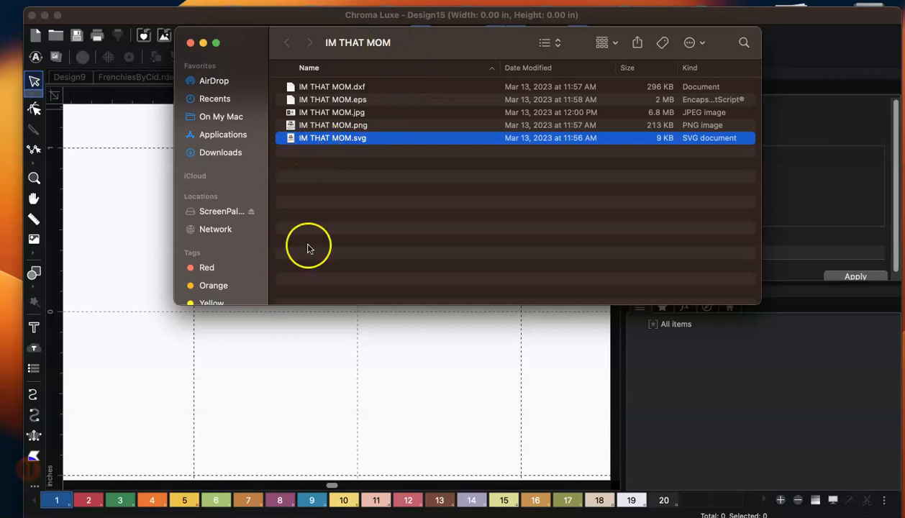
mouse_move(302, 331)
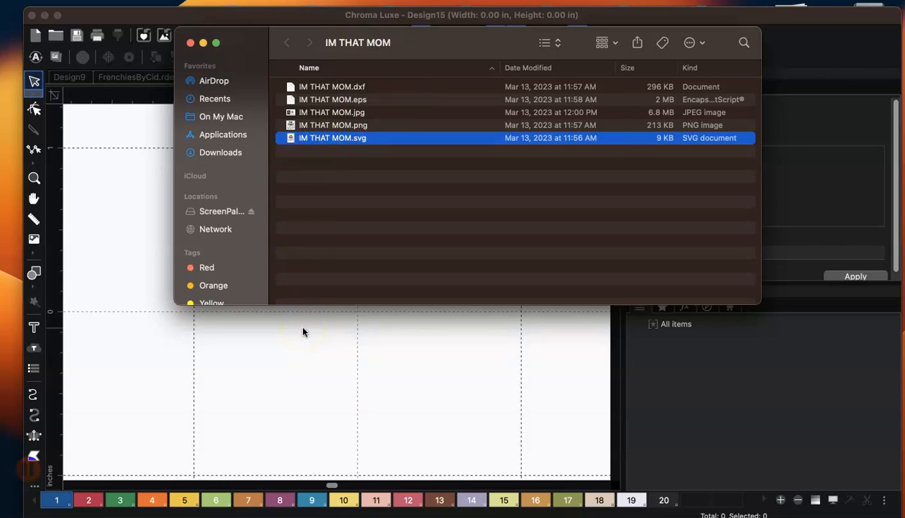
mouse_move(332, 219)
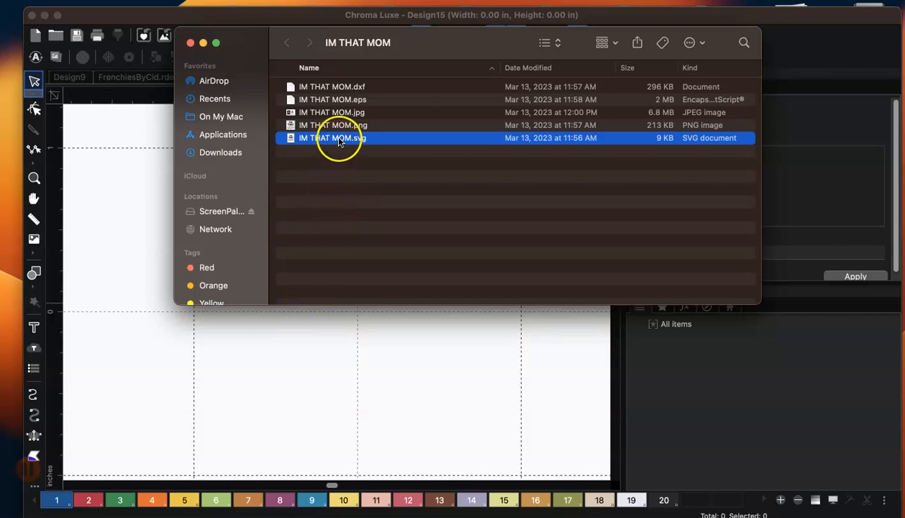
mouse_move(337, 290)
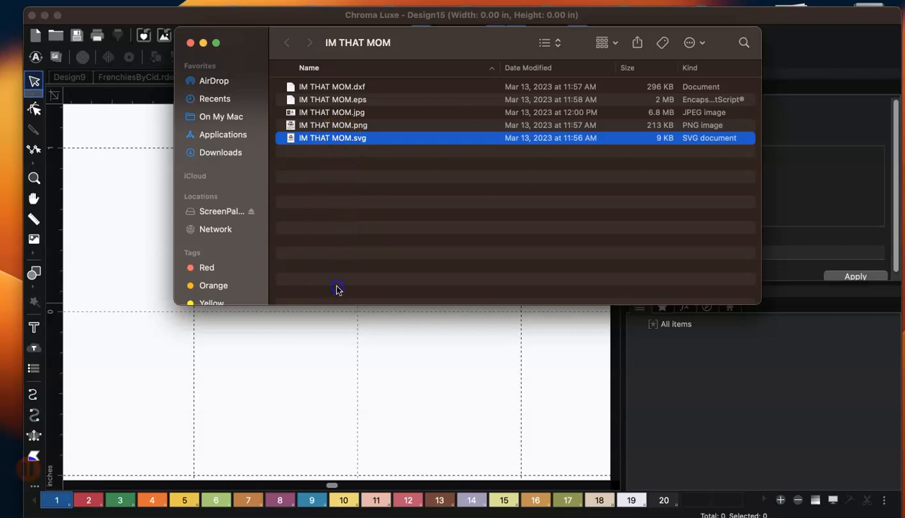
mouse_move(306, 138)
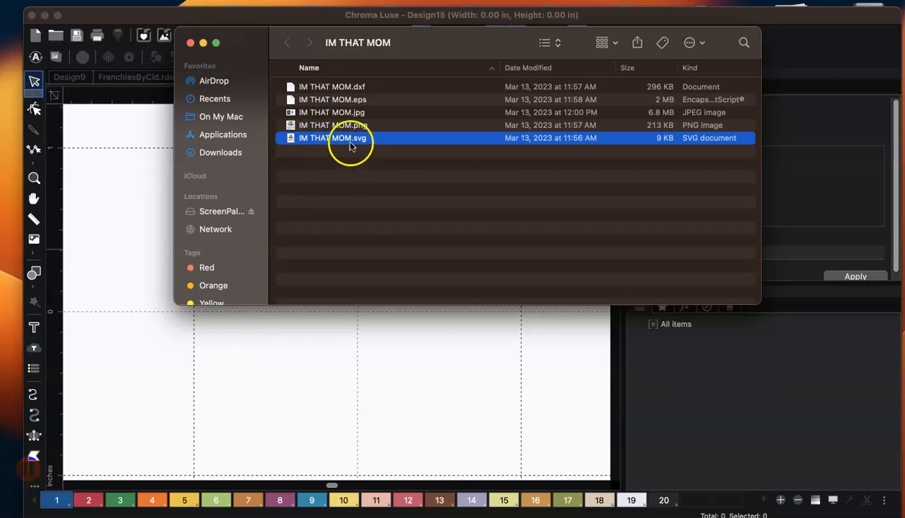
mouse_move(311, 124)
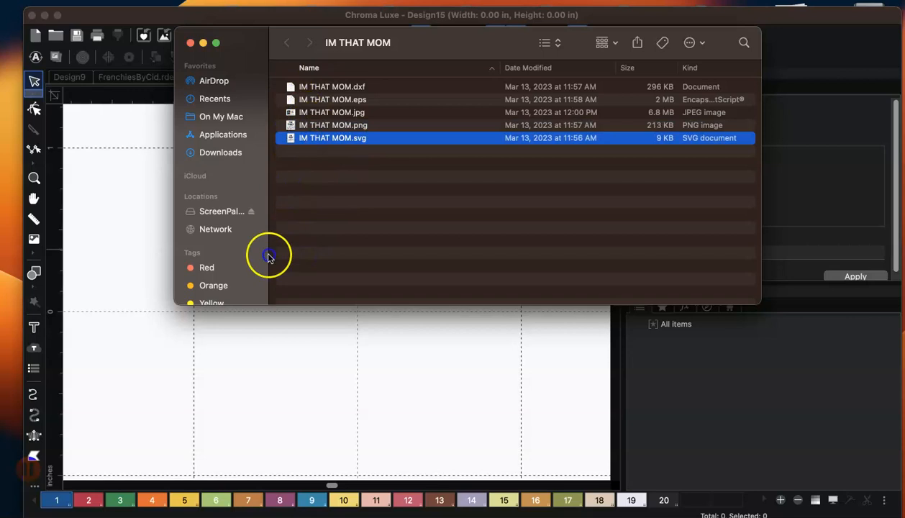
mouse_move(294, 139)
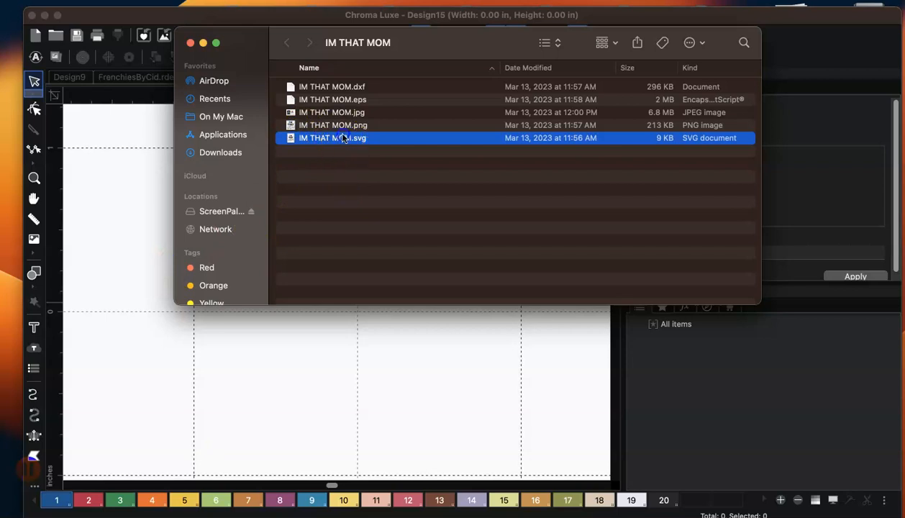
mouse_move(331, 135)
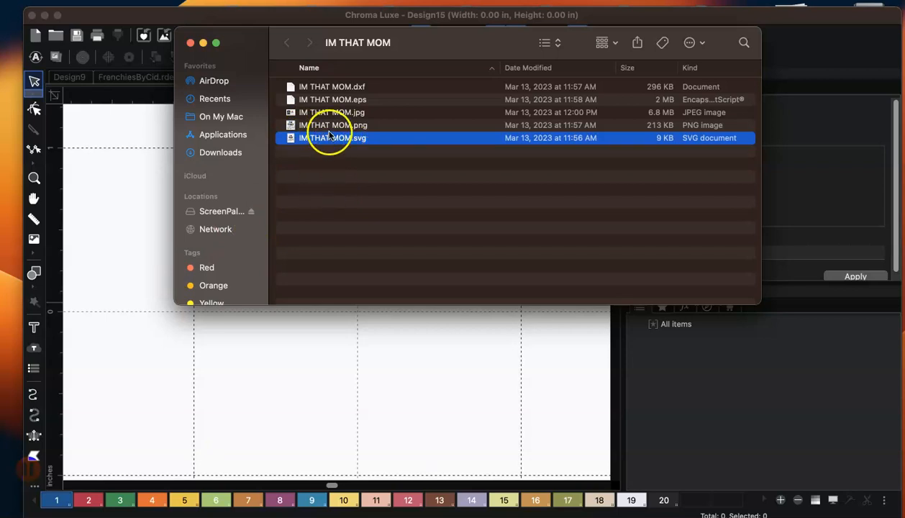
drag(332, 138, 305, 334)
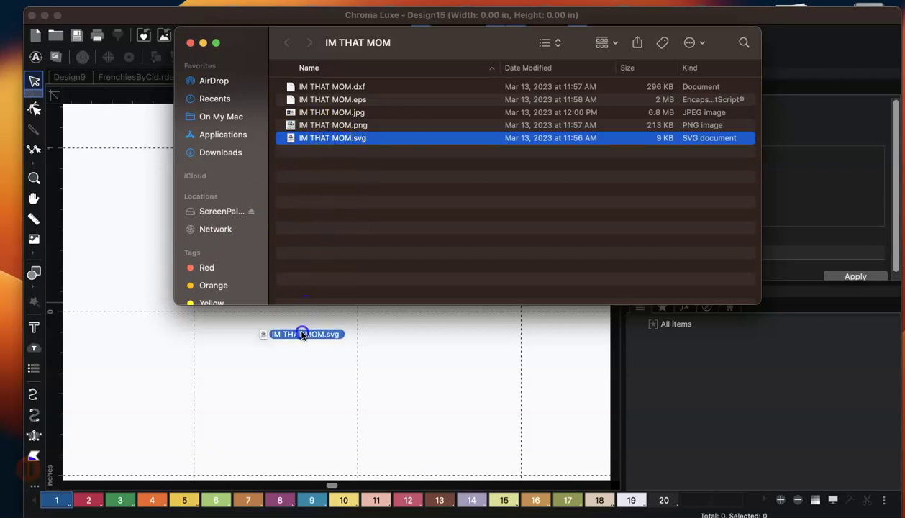
double_click(332, 138)
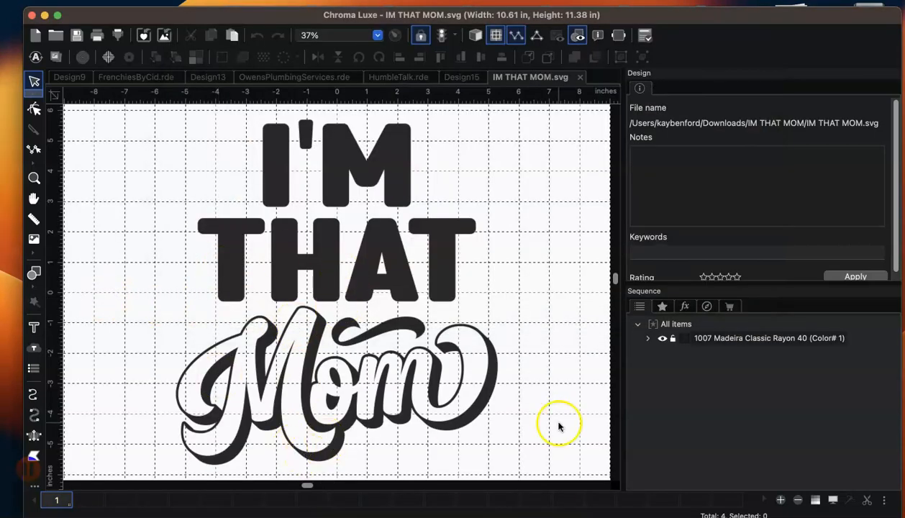
Select the I'M letters artwork and bring up its conversion actions
click(648, 339)
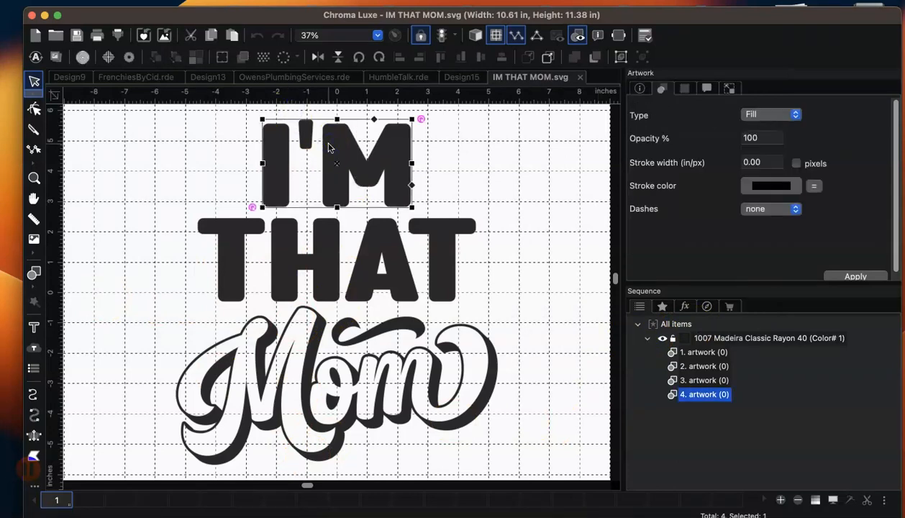
right_click(328, 147)
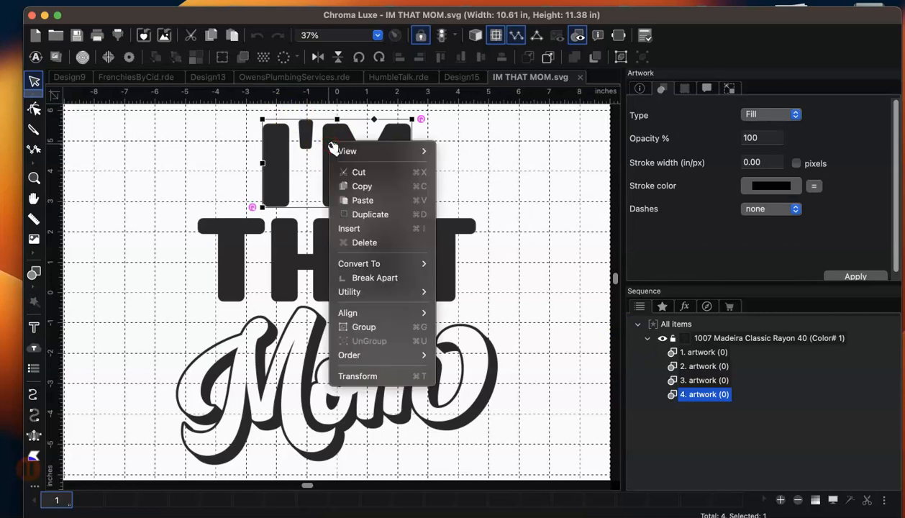
mouse_move(374, 278)
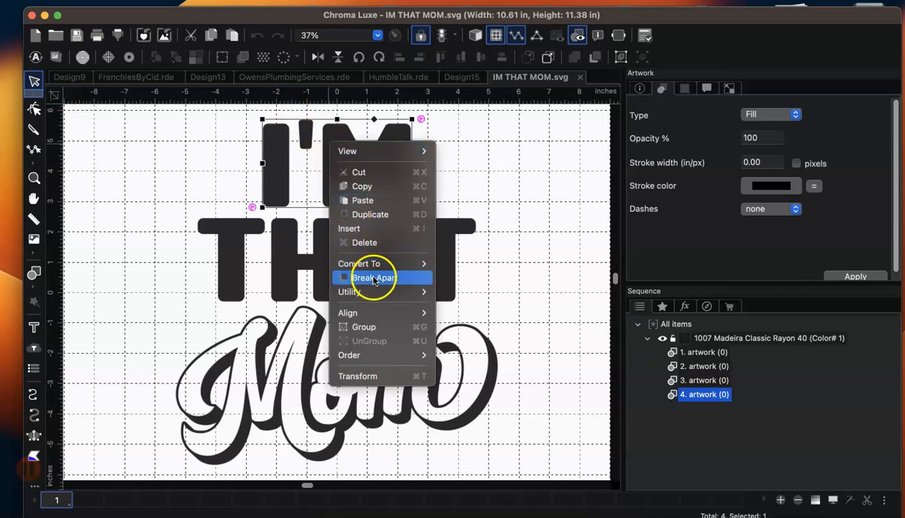
mouse_move(403, 256)
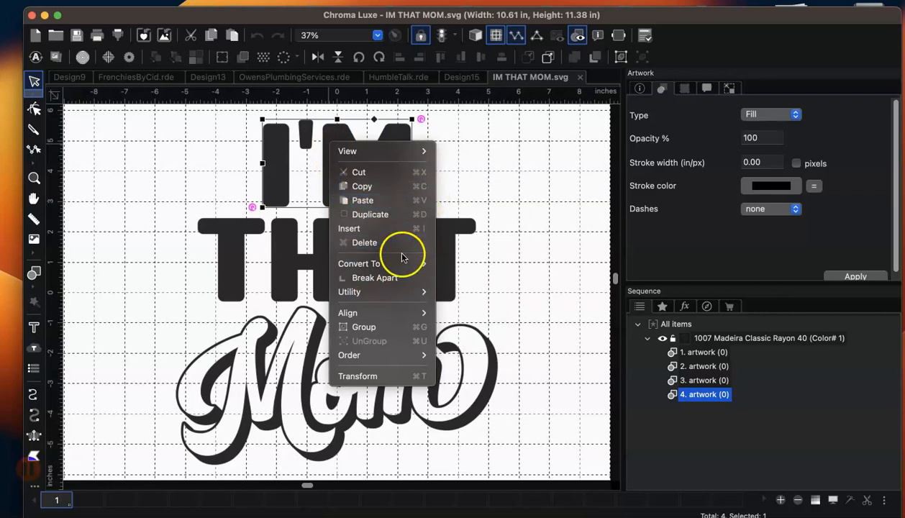
mouse_move(358, 263)
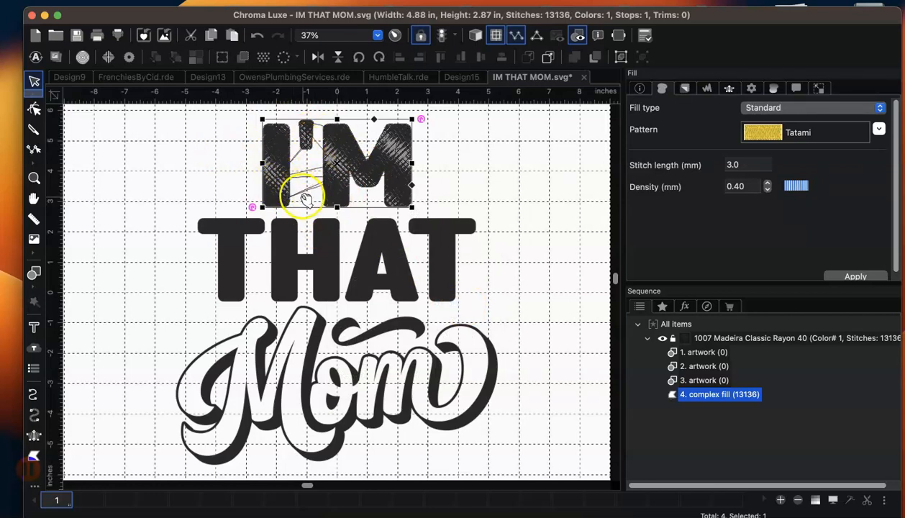
mouse_move(346, 170)
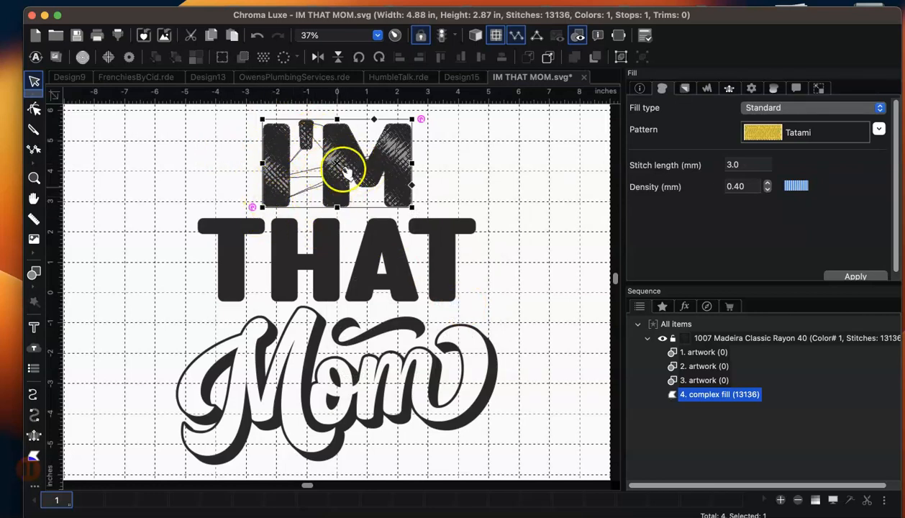
mouse_move(281, 176)
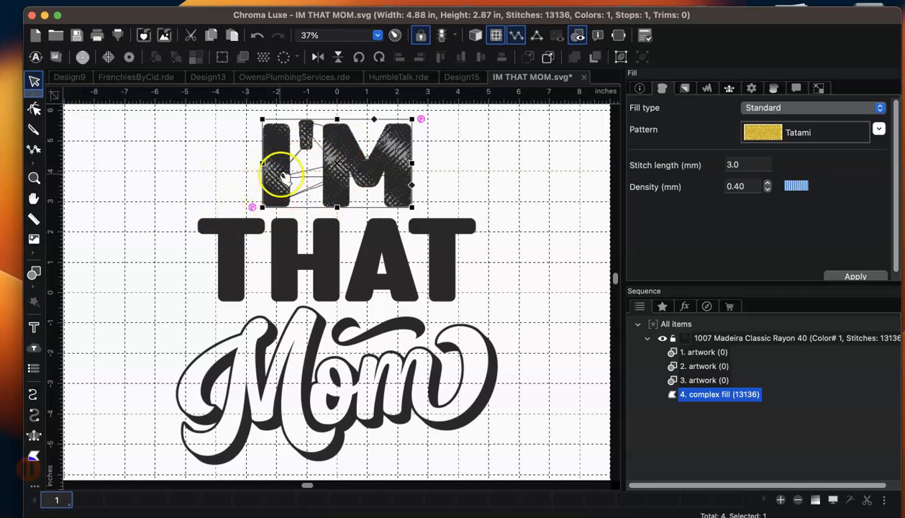
Break the I'M fill apart and review the I, apostrophe and M pieces in the Sequence panel
right_click(321, 173)
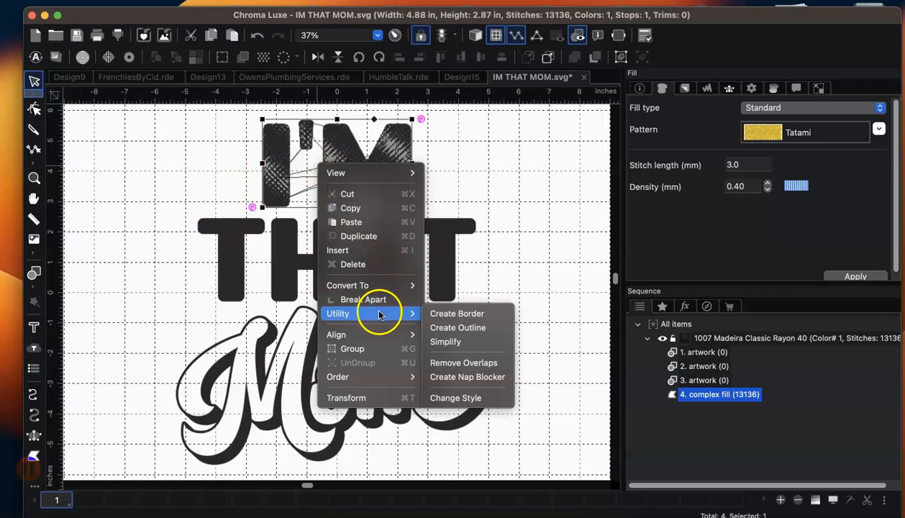
click(382, 305)
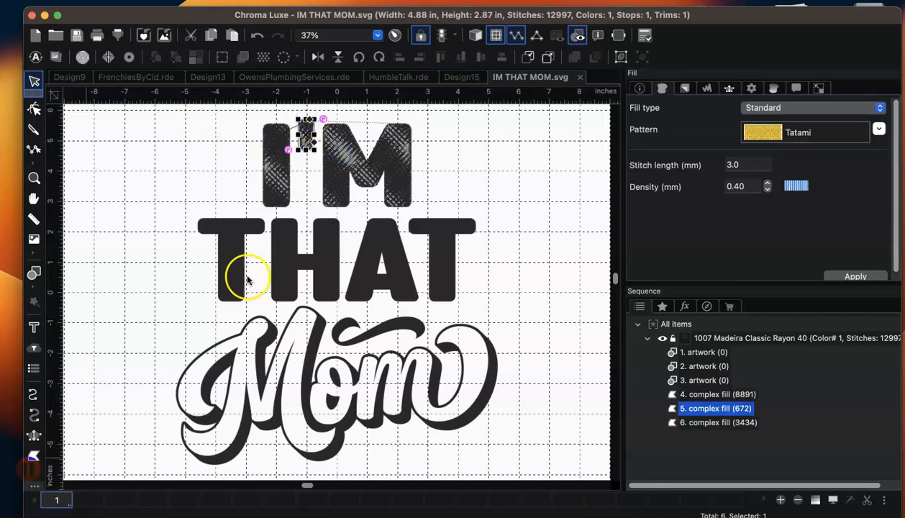
click(718, 423)
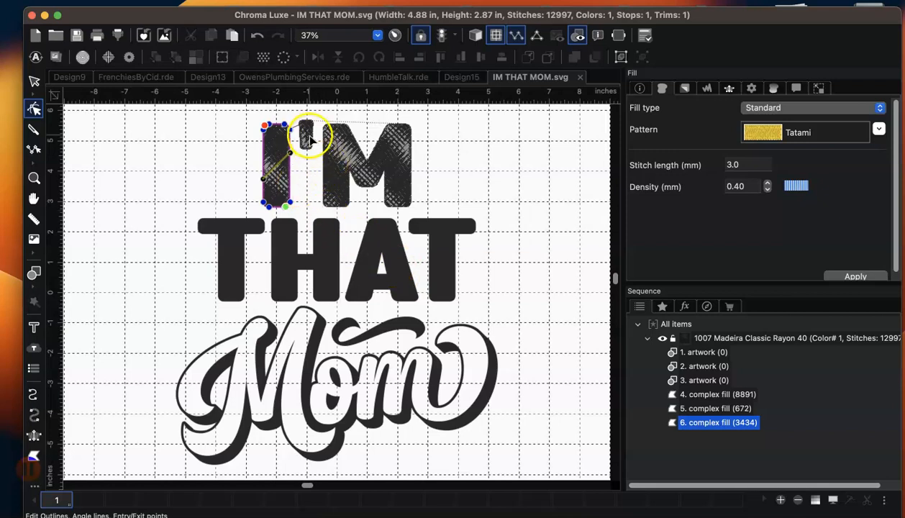
click(717, 395)
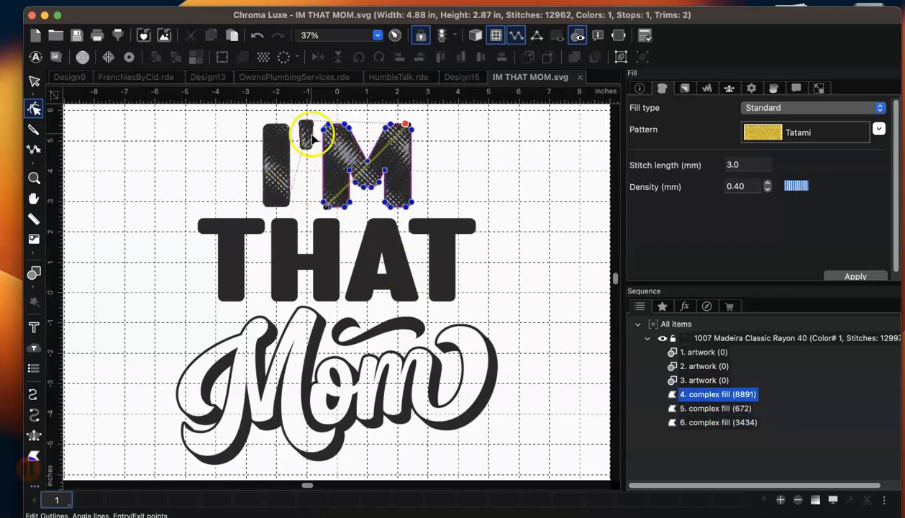
click(716, 409)
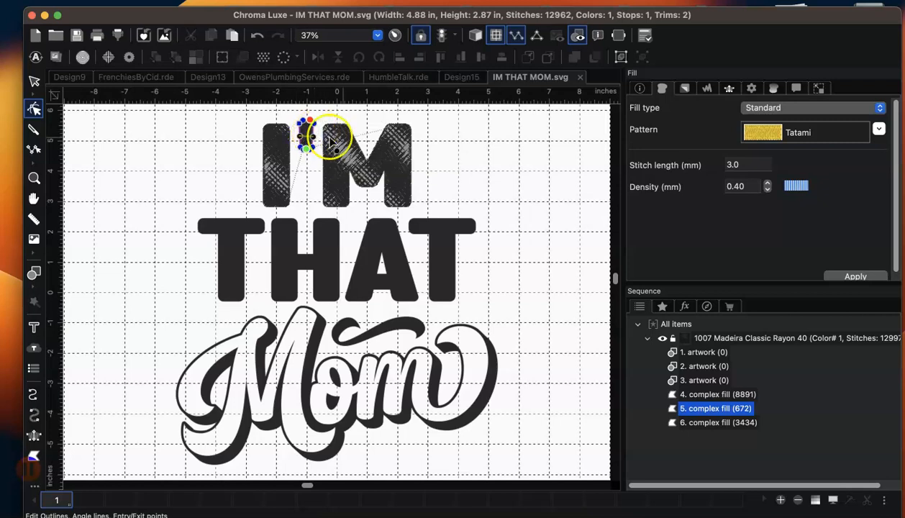
click(717, 394)
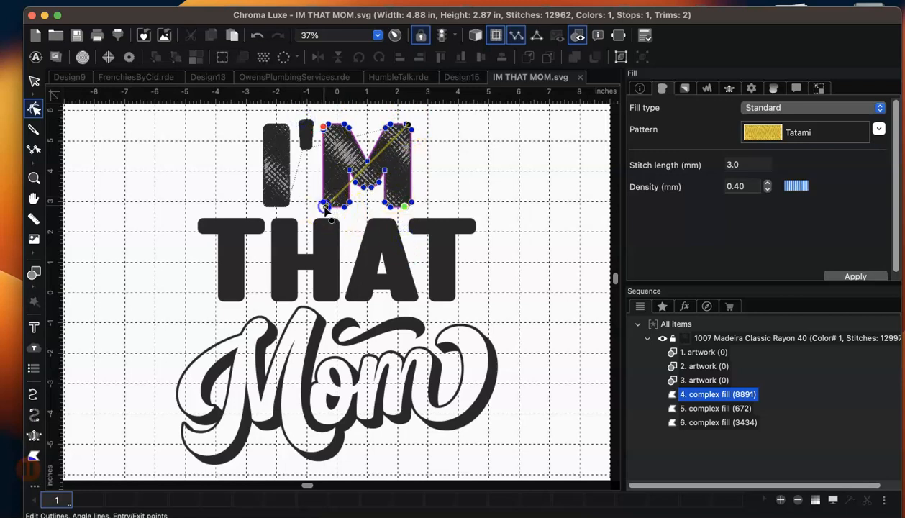
Adjust the view and select the THAT lettering artwork
drag(323, 209, 415, 133)
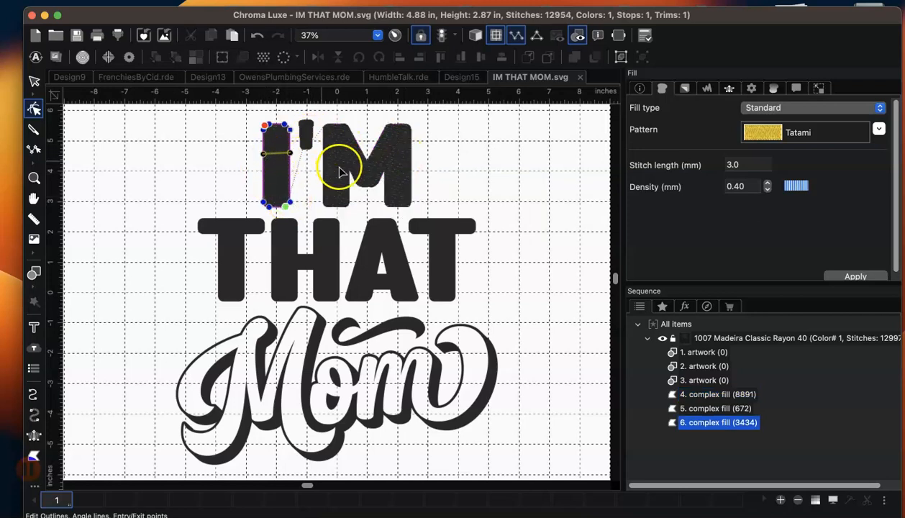
click(457, 172)
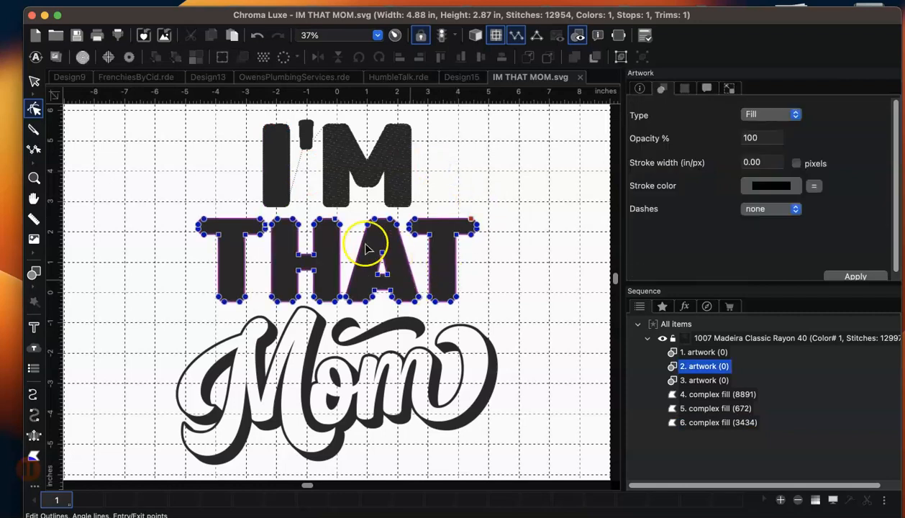
mouse_move(593, 331)
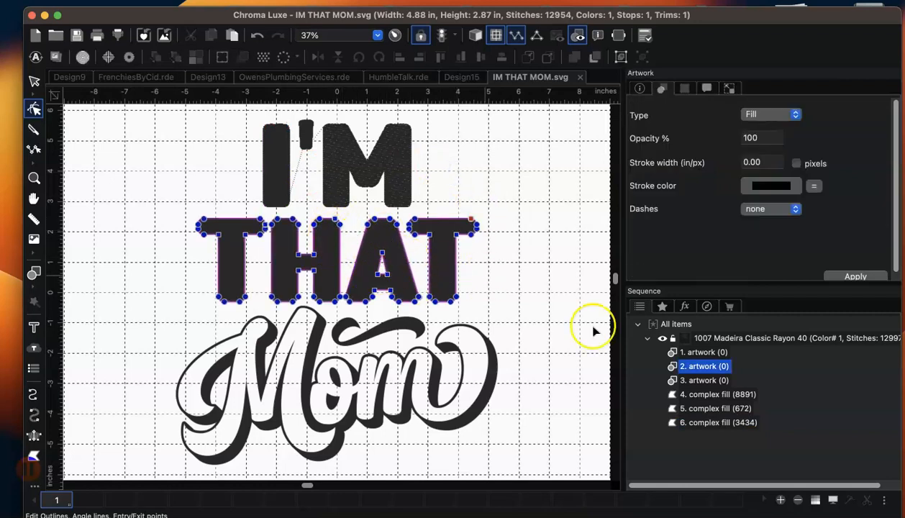
click(35, 80)
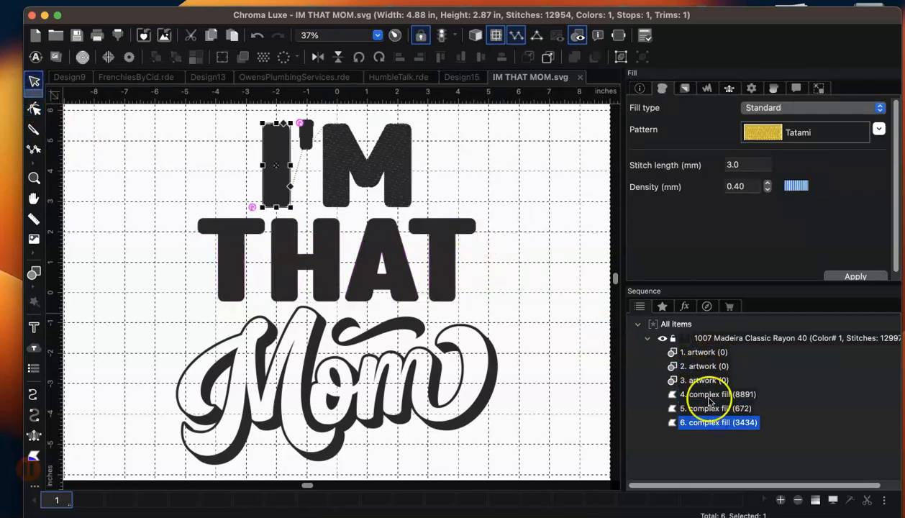
click(703, 351)
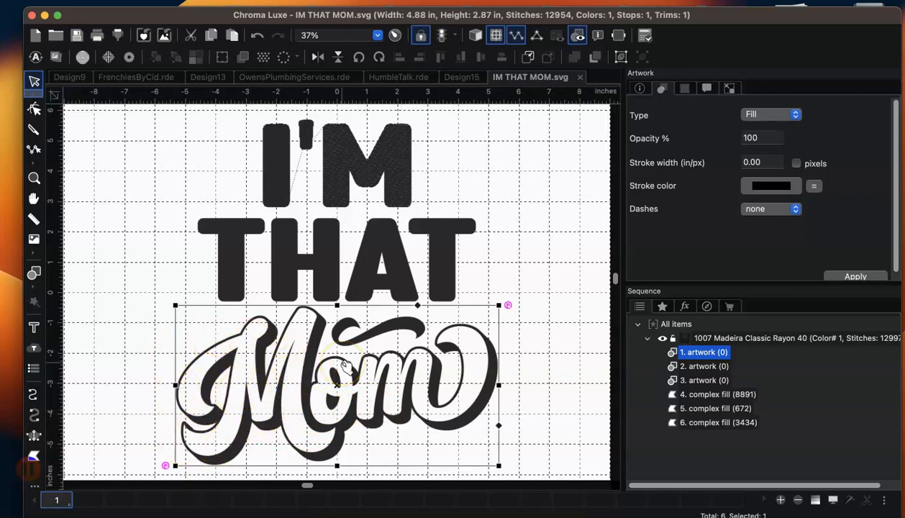
Convert the Mom script to a complex fill, break it apart and pull two pieces aside to inspect
right_click(338, 372)
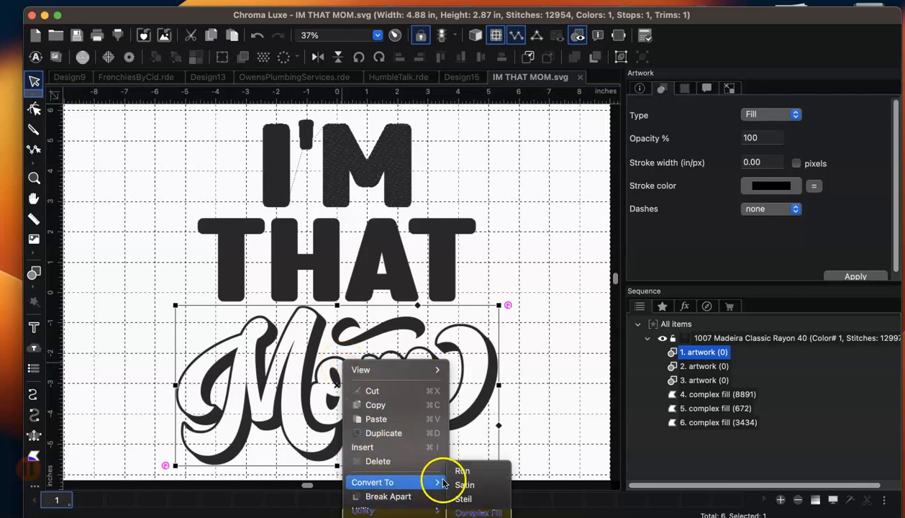
click(464, 483)
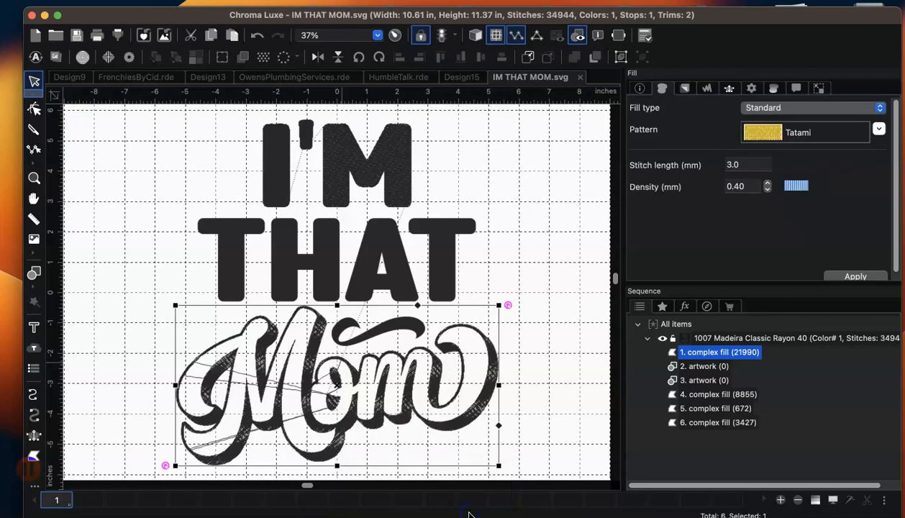
mouse_move(321, 478)
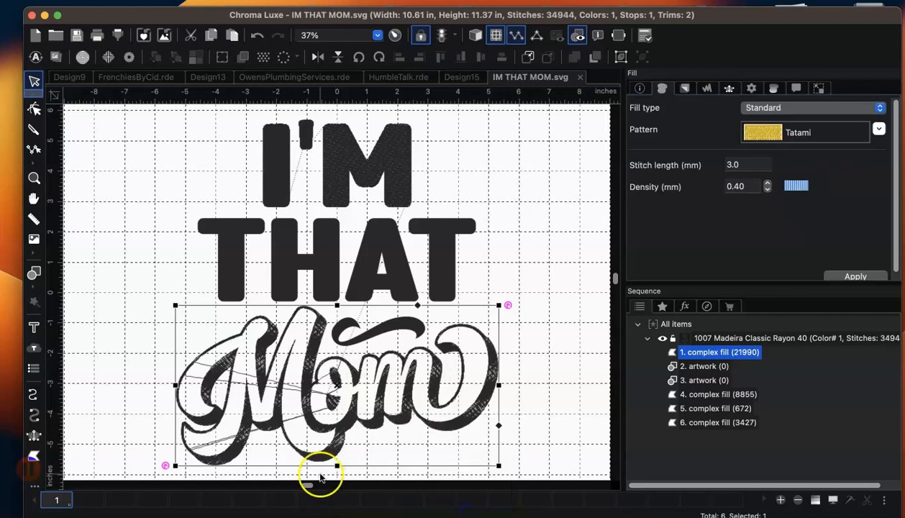
mouse_move(231, 363)
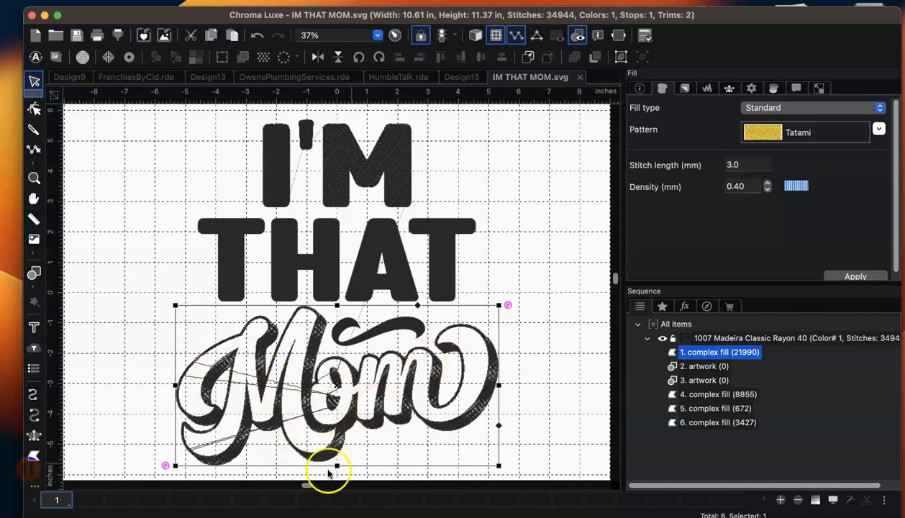
mouse_move(309, 386)
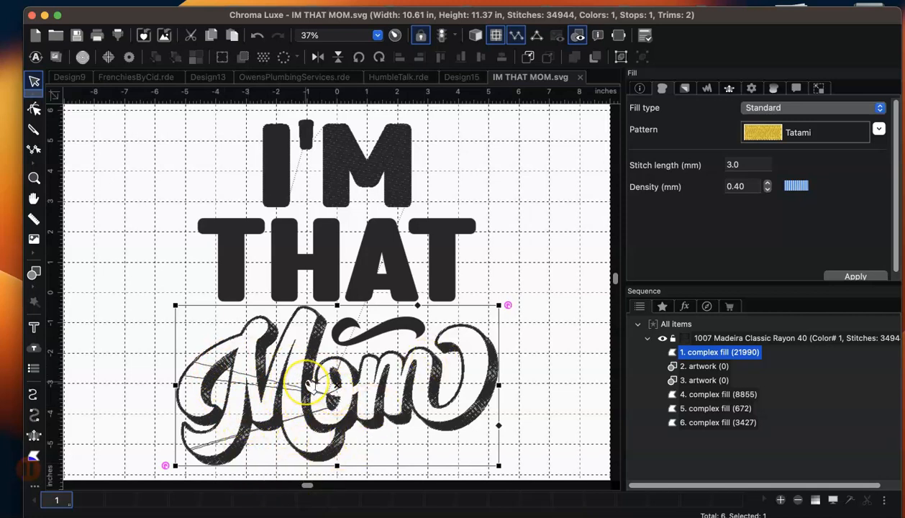
right_click(314, 382)
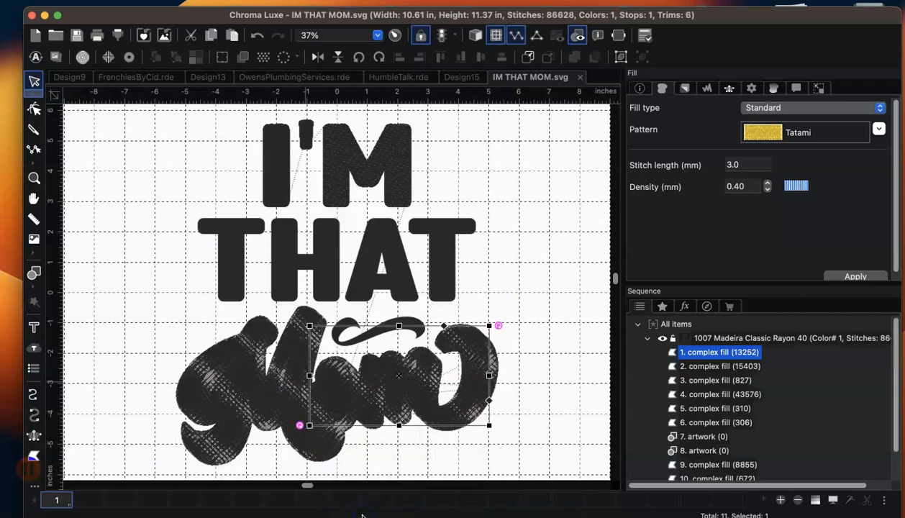
mouse_move(362, 511)
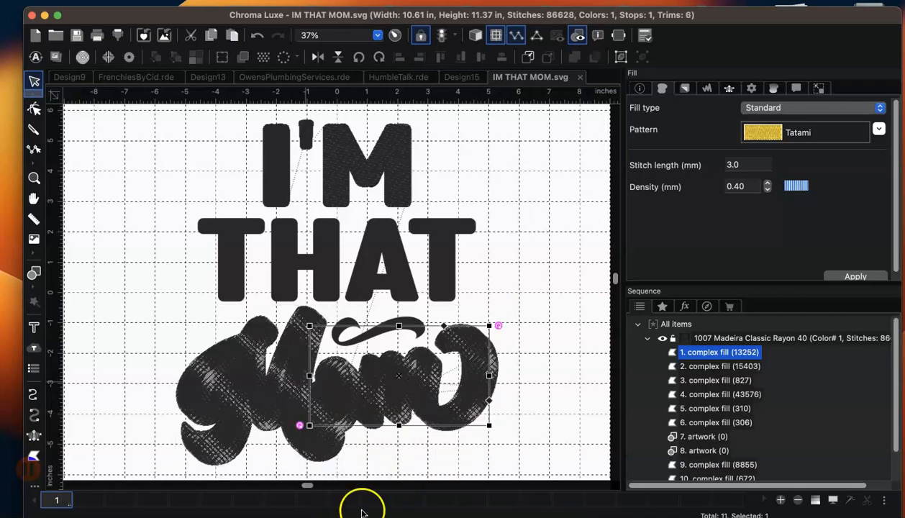
mouse_move(250, 377)
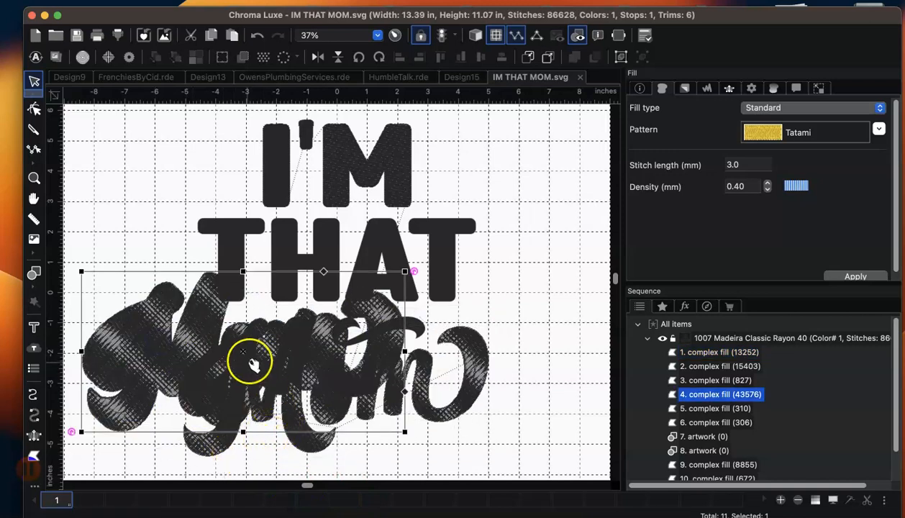
drag(252, 363, 367, 410)
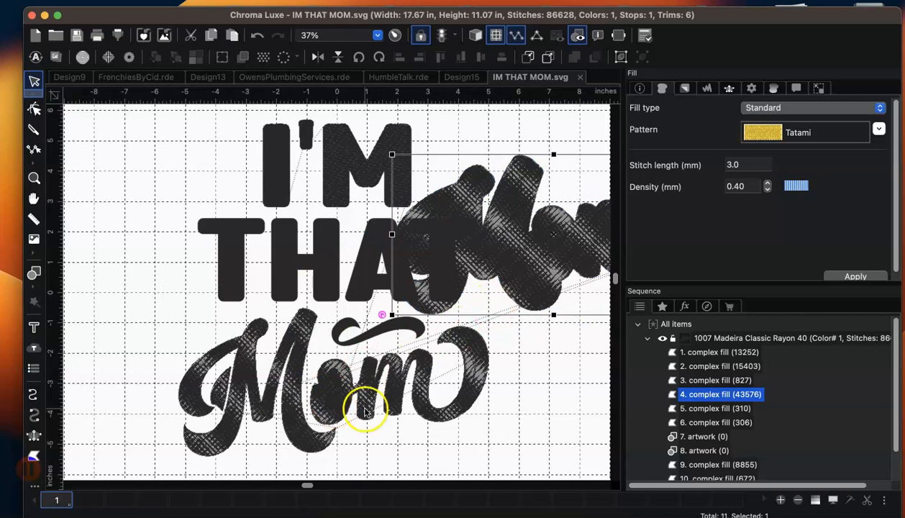
drag(363, 410, 400, 415)
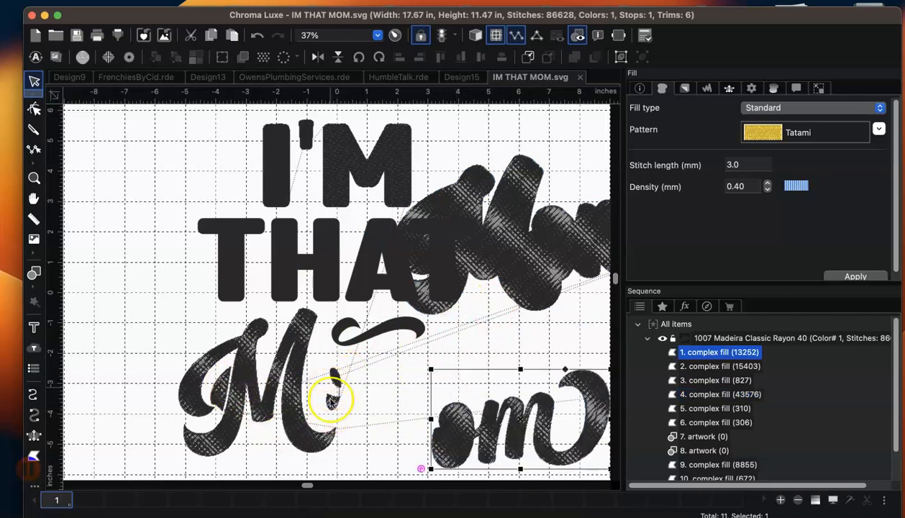
mouse_move(216, 400)
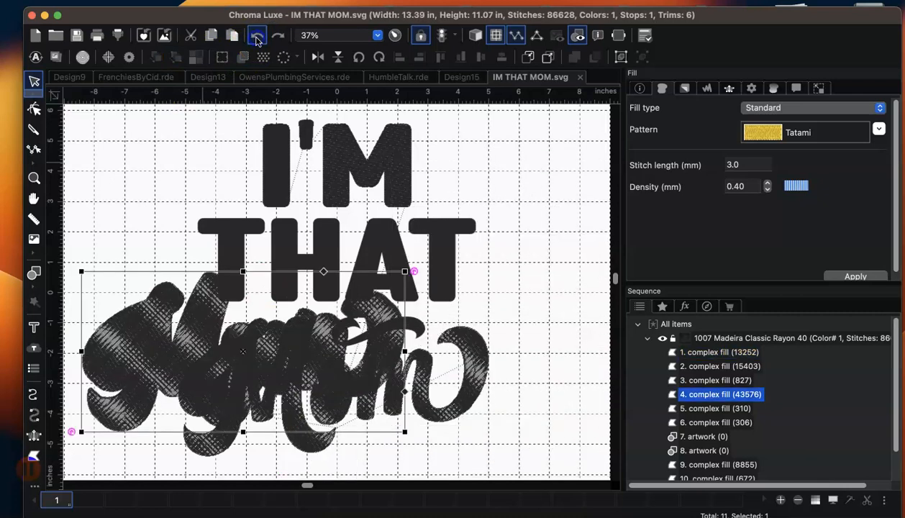
Undo the moves, break the Mom fill apart again and select its pieces in the Sequence panel
click(256, 35)
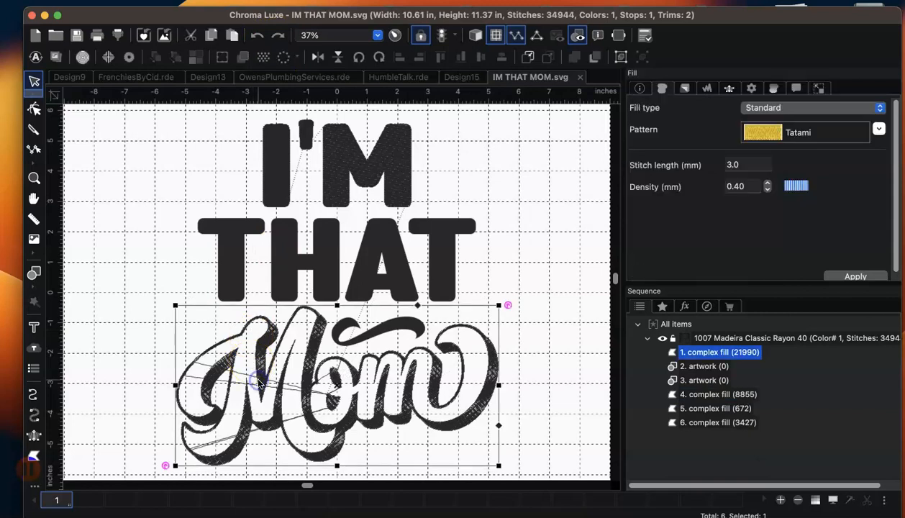
right_click(257, 382)
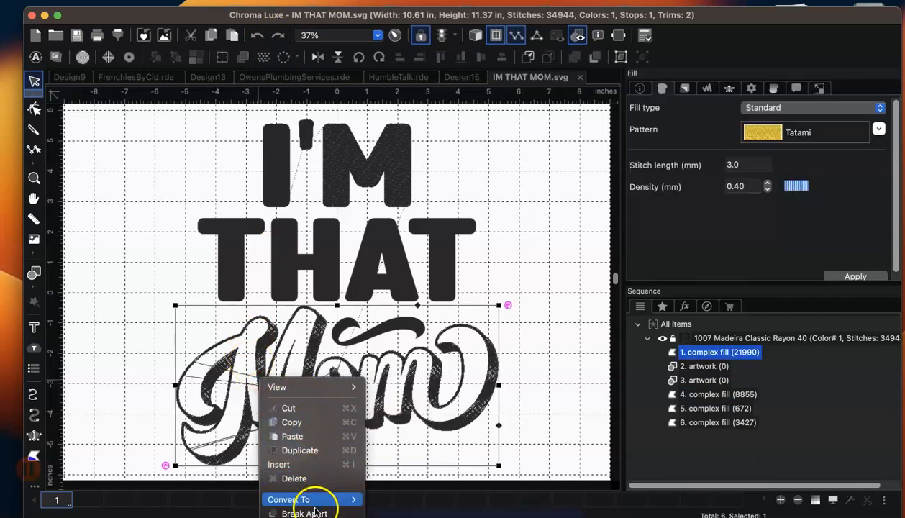
click(305, 513)
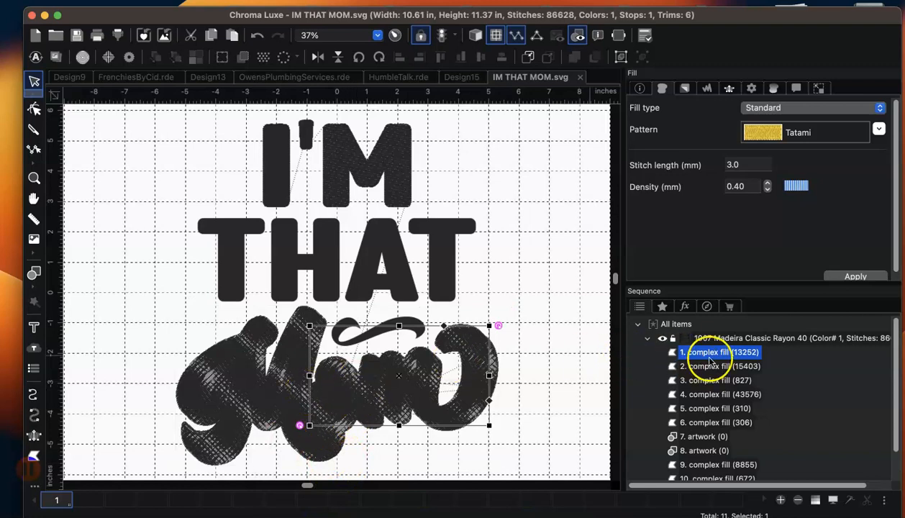
click(715, 368)
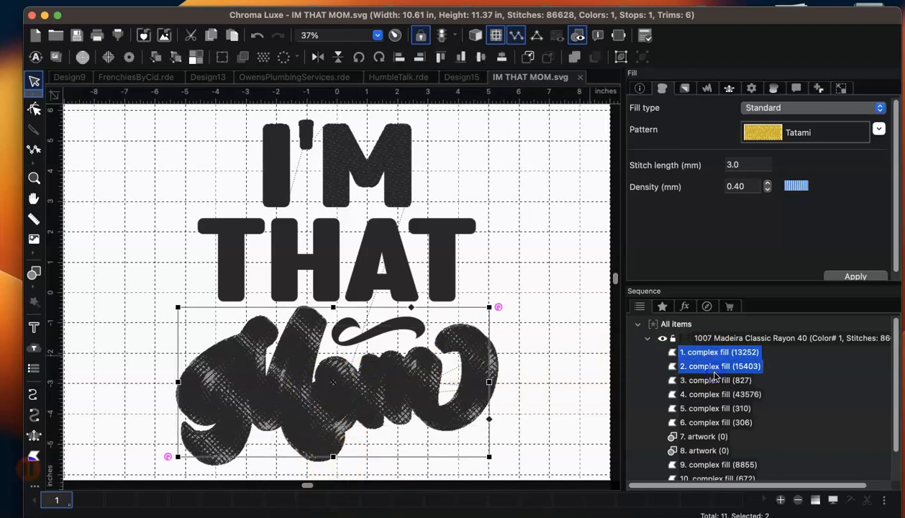
click(719, 394)
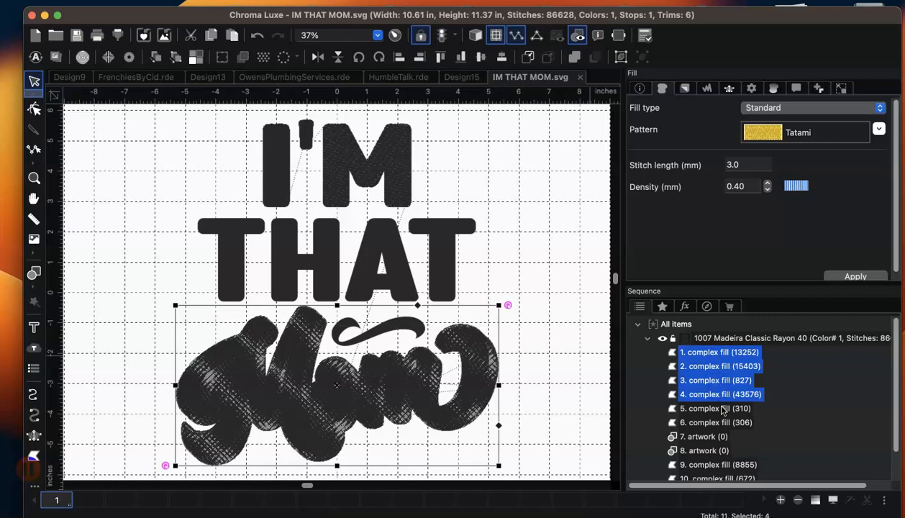
click(715, 423)
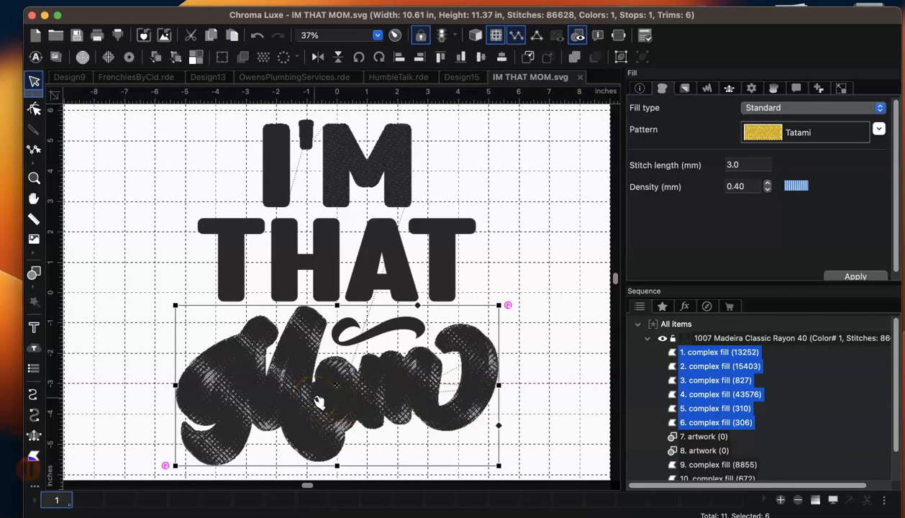
Try combining the selected Mom pieces into one fill, undo it and inspect the individual pieces
right_click(321, 402)
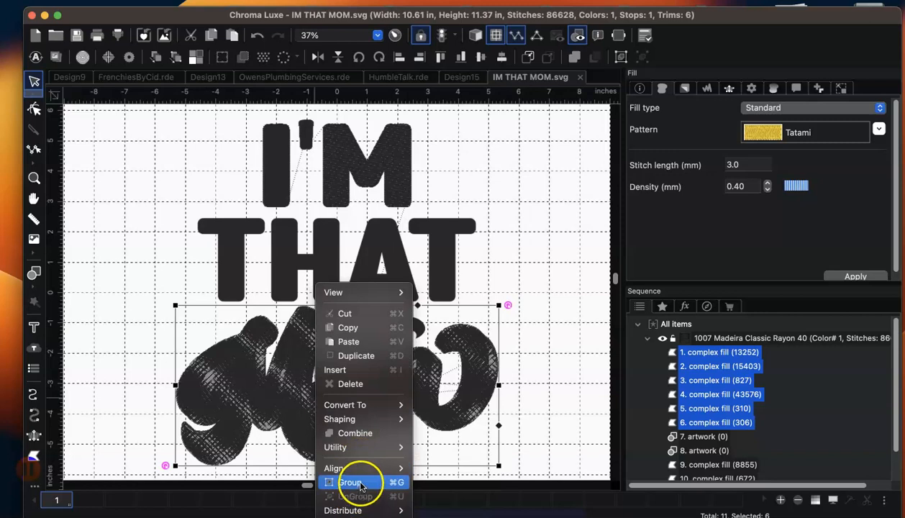
mouse_move(354, 434)
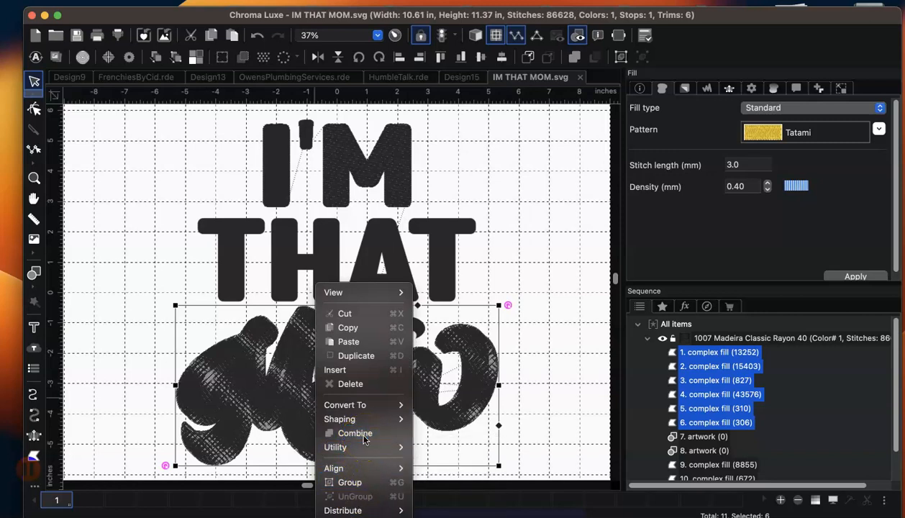
click(354, 431)
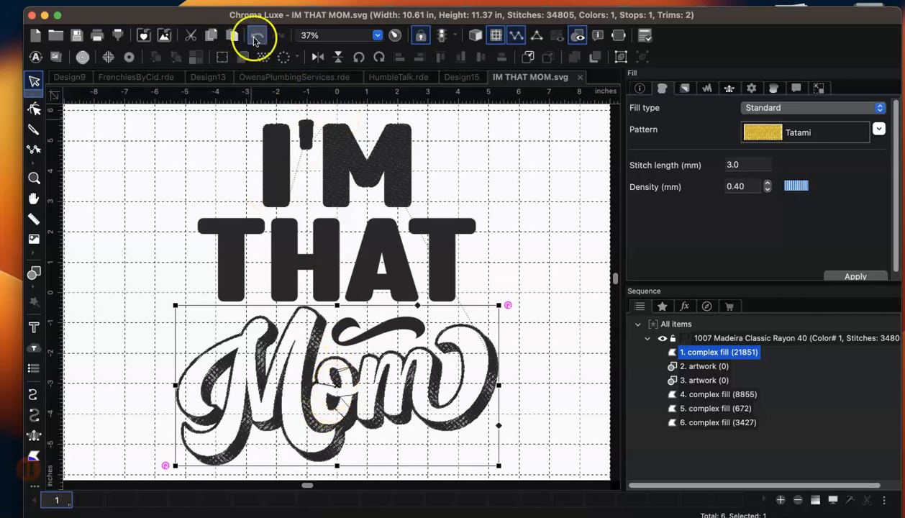
click(256, 34)
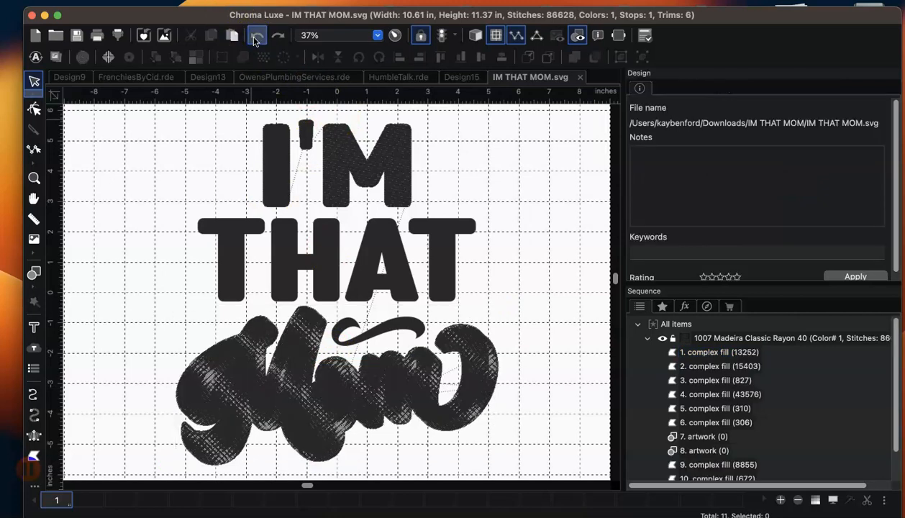
click(718, 352)
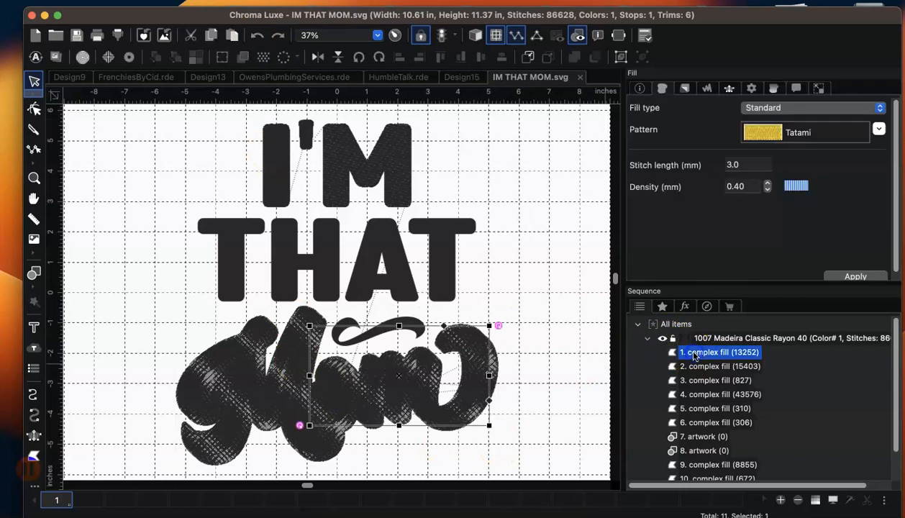
click(716, 424)
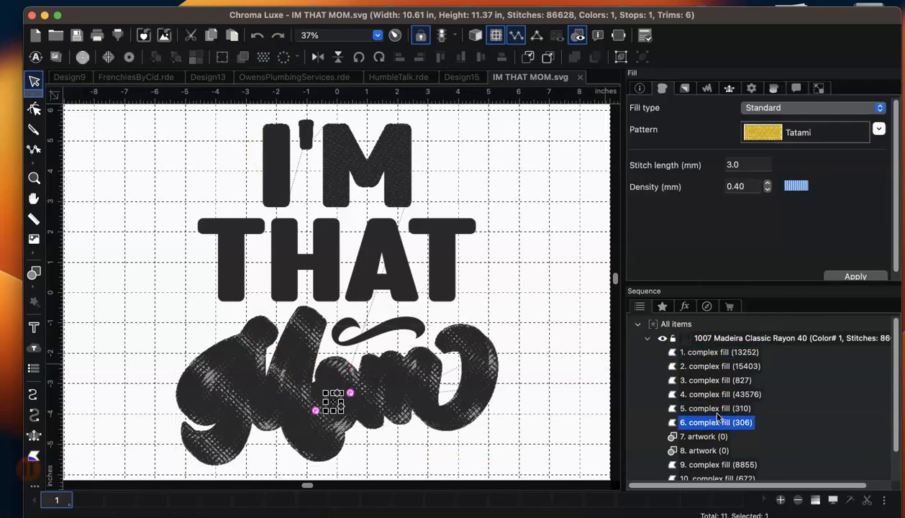
click(716, 409)
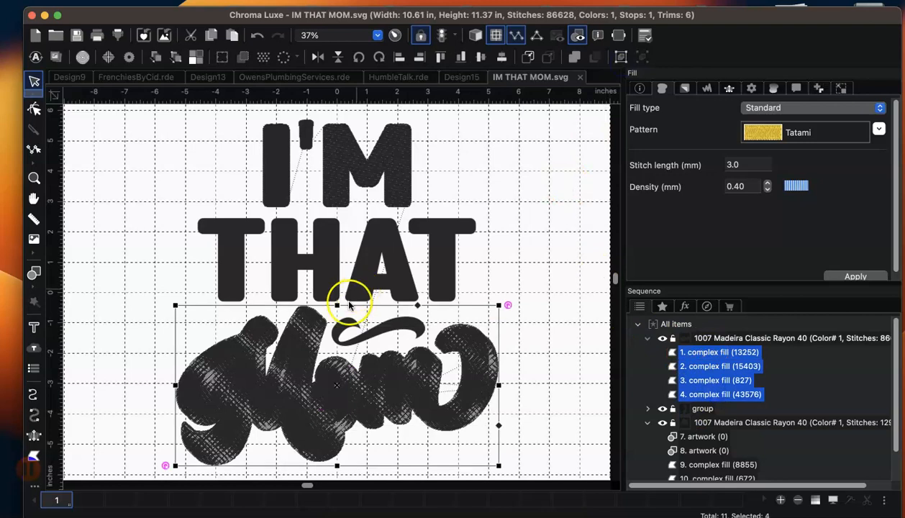
Remove the heavy stacked Mom fills, leaving outlined lettering as separate complex fills
right_click(348, 305)
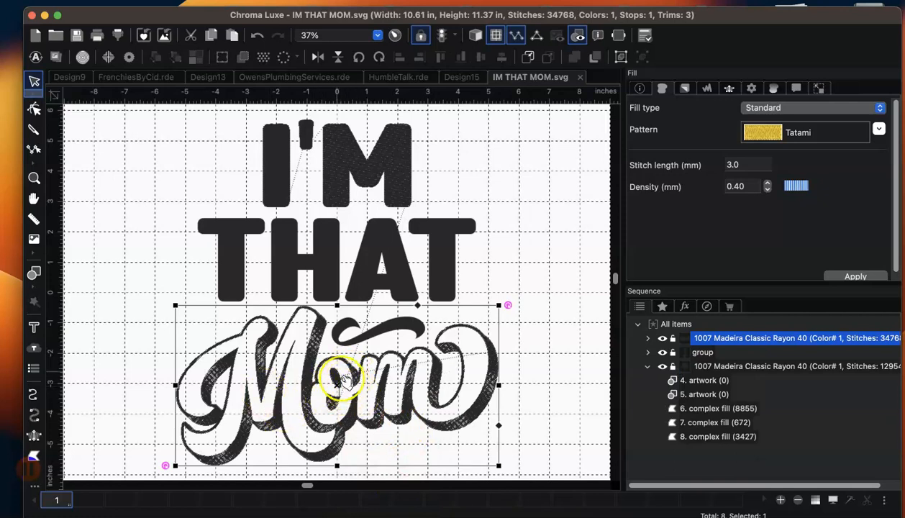
mouse_move(461, 387)
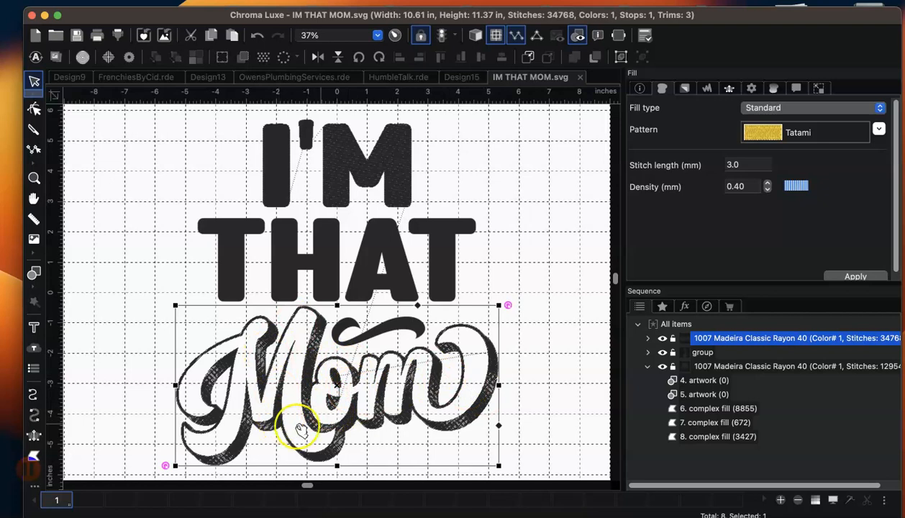
click(639, 88)
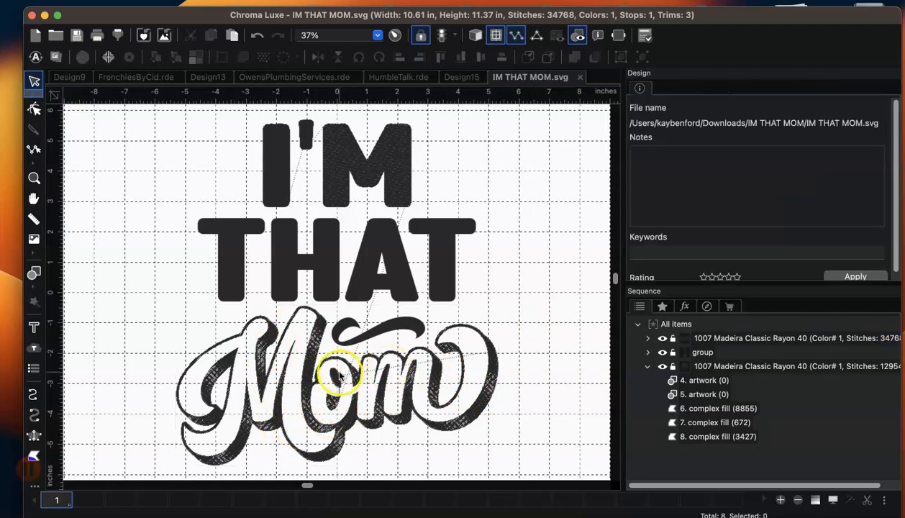
click(703, 351)
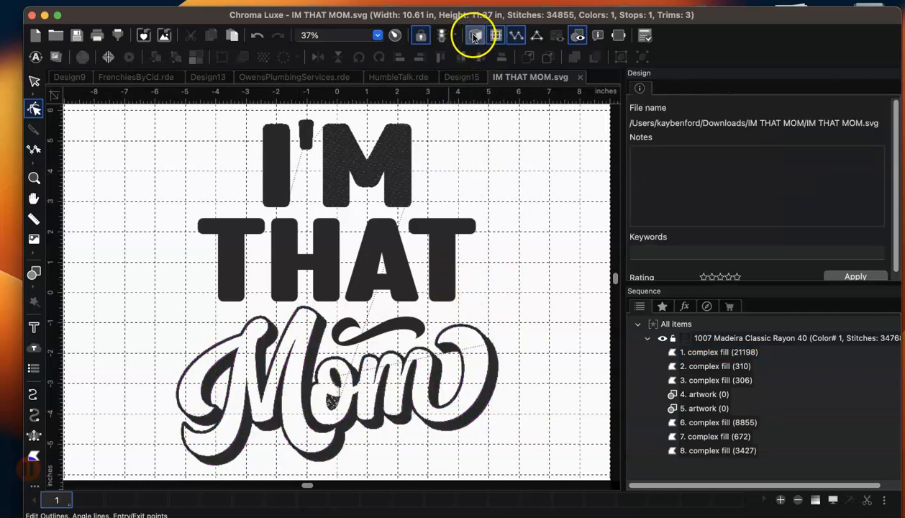
Convert the THAT lettering to a complex fill and break it apart into separate letters
click(475, 34)
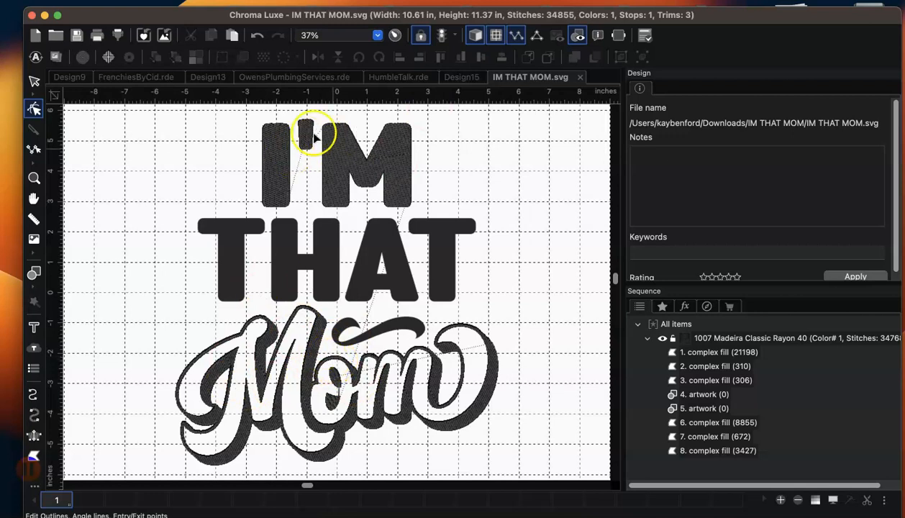
click(310, 260)
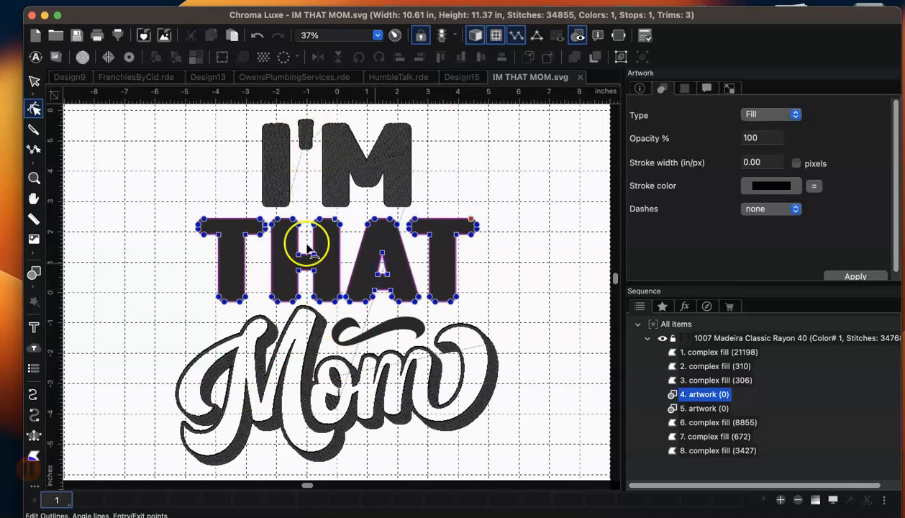
click(34, 81)
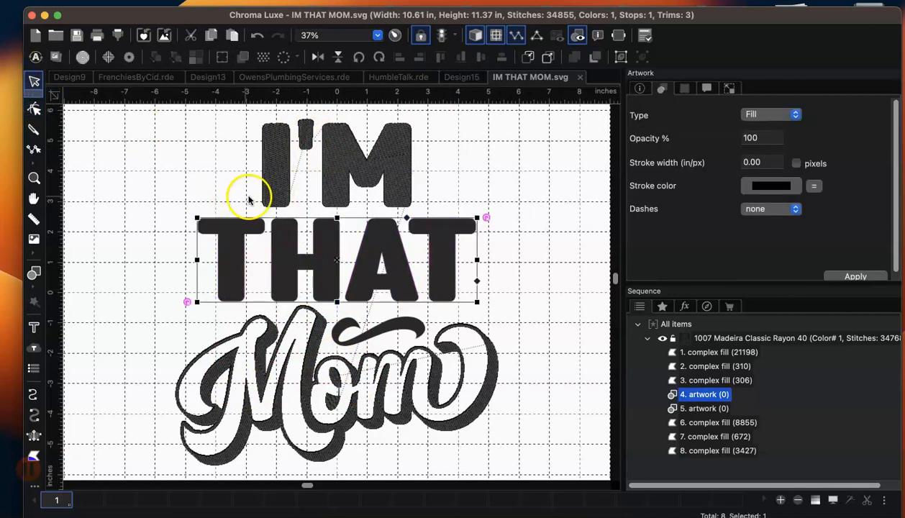
right_click(249, 199)
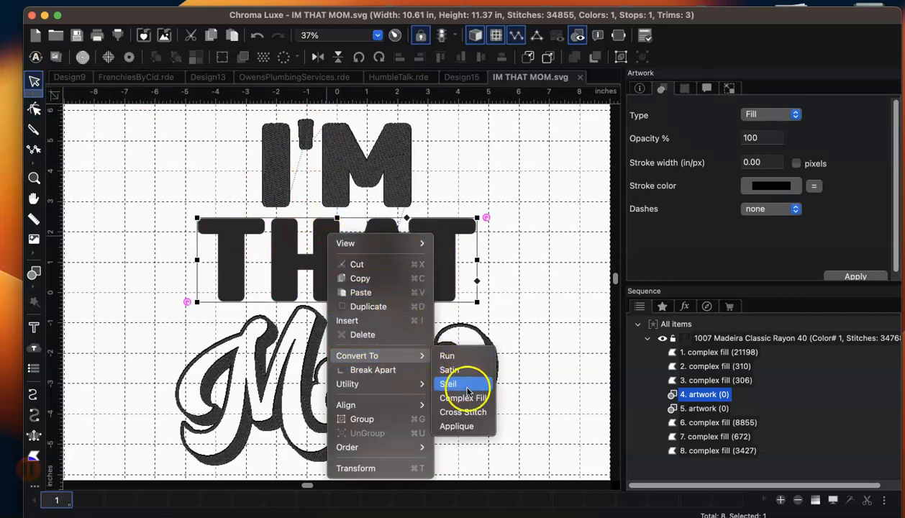
click(462, 398)
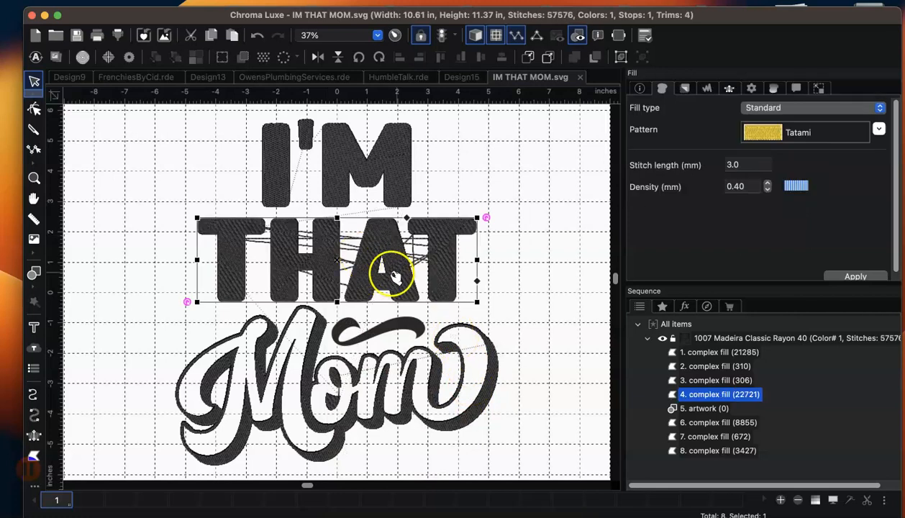
mouse_move(363, 280)
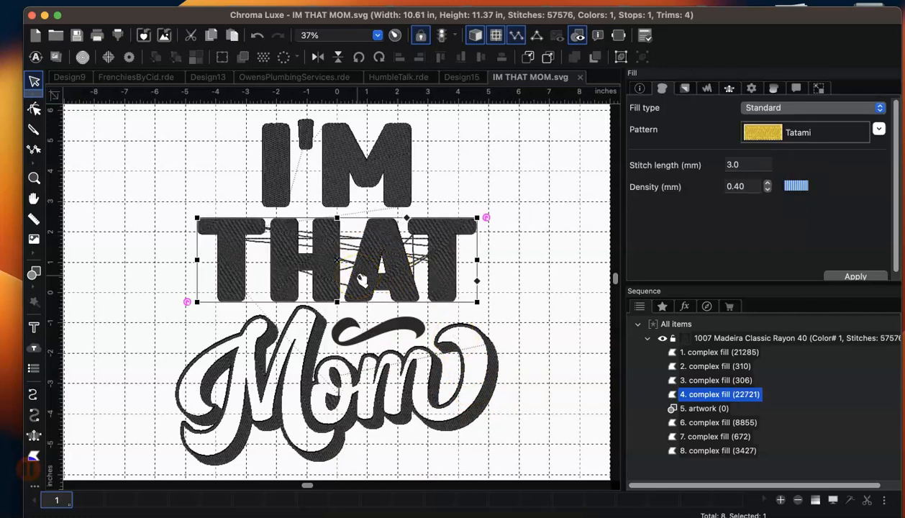
right_click(360, 281)
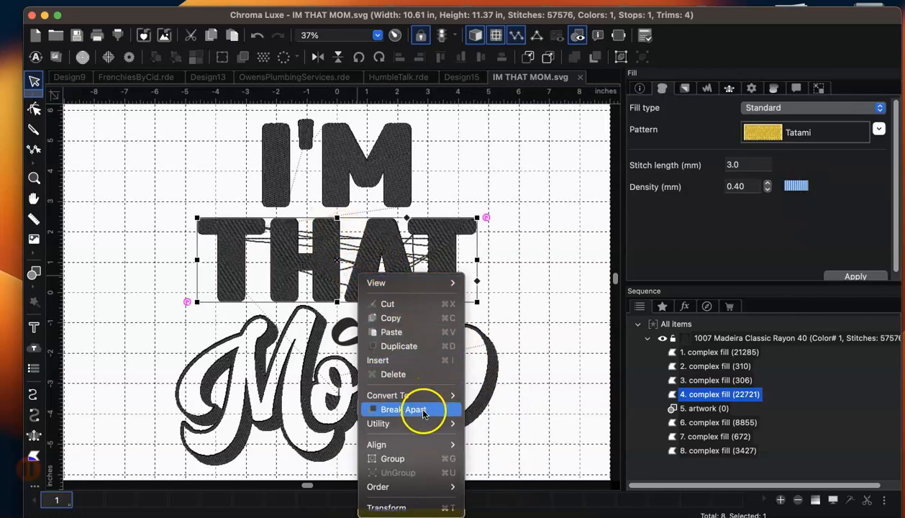
click(403, 409)
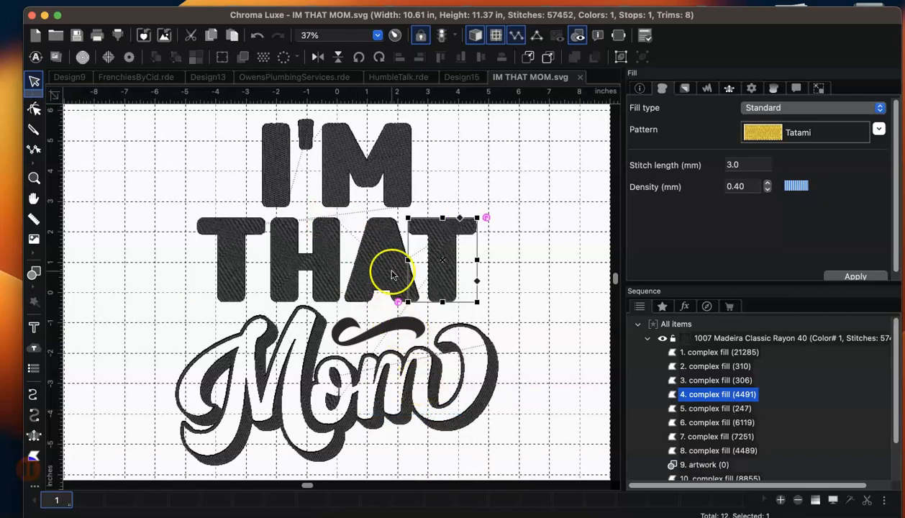
Delete the tiny 247-stitch stray fill inside the A of THAT
click(178, 300)
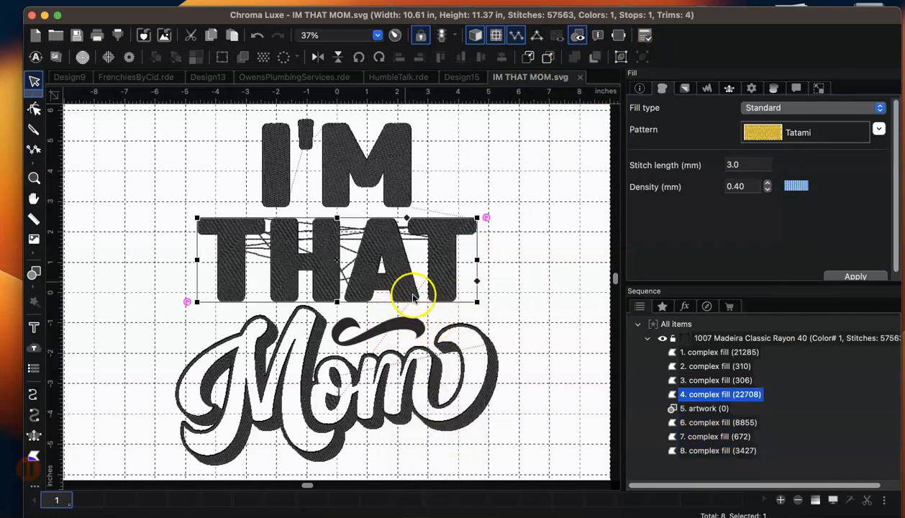
mouse_move(510, 262)
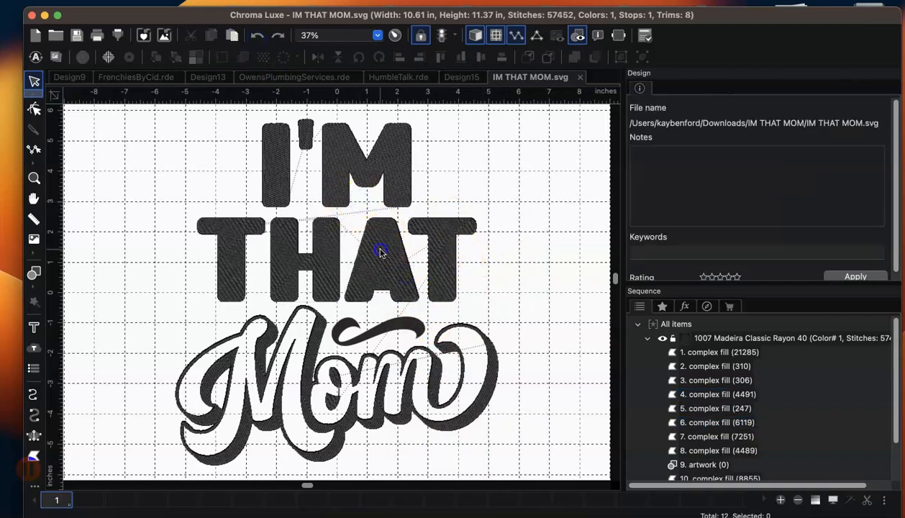
click(716, 436)
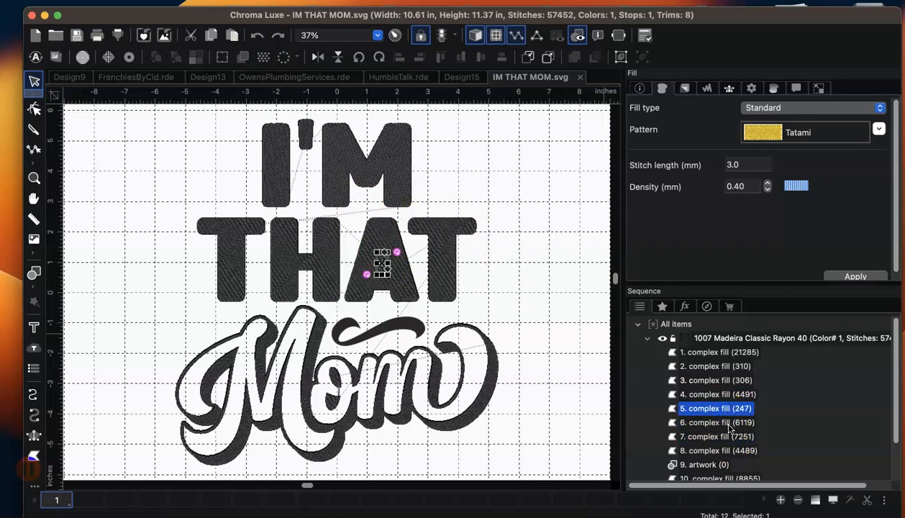
click(715, 423)
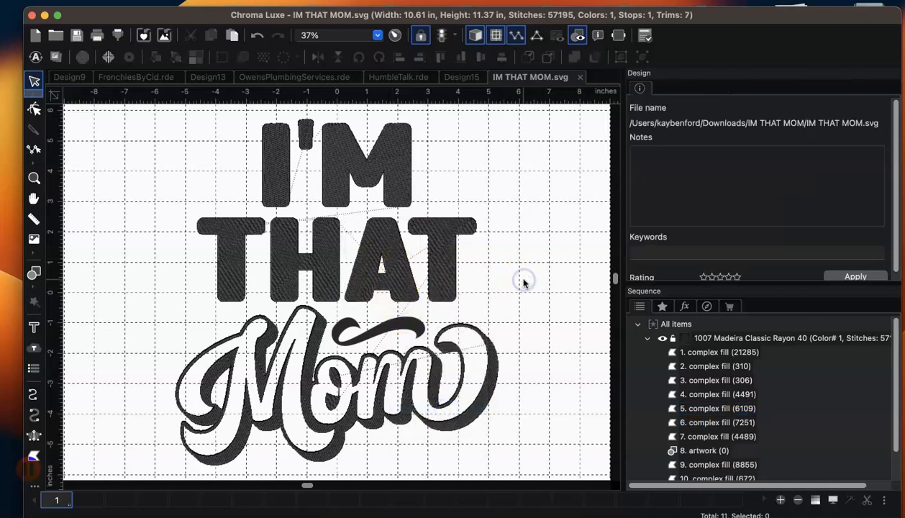
Convert the swash above Mom into a complex fill
click(706, 451)
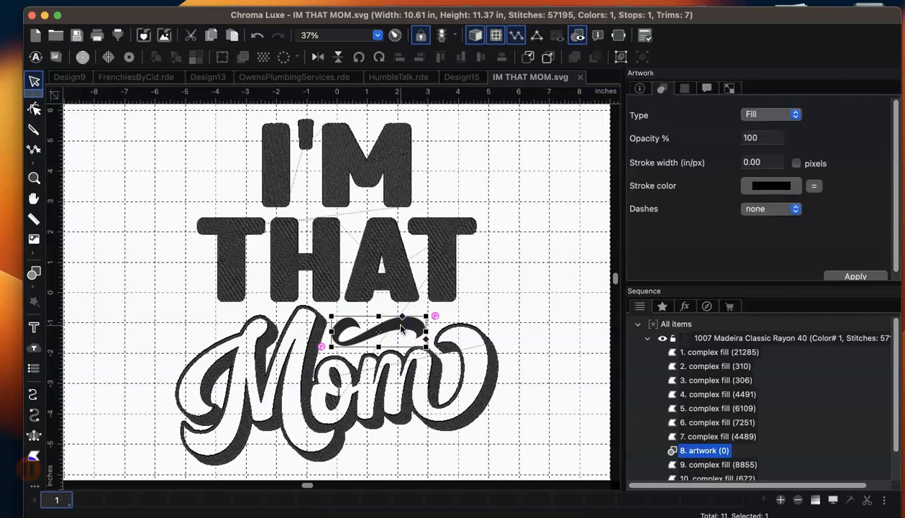
right_click(381, 339)
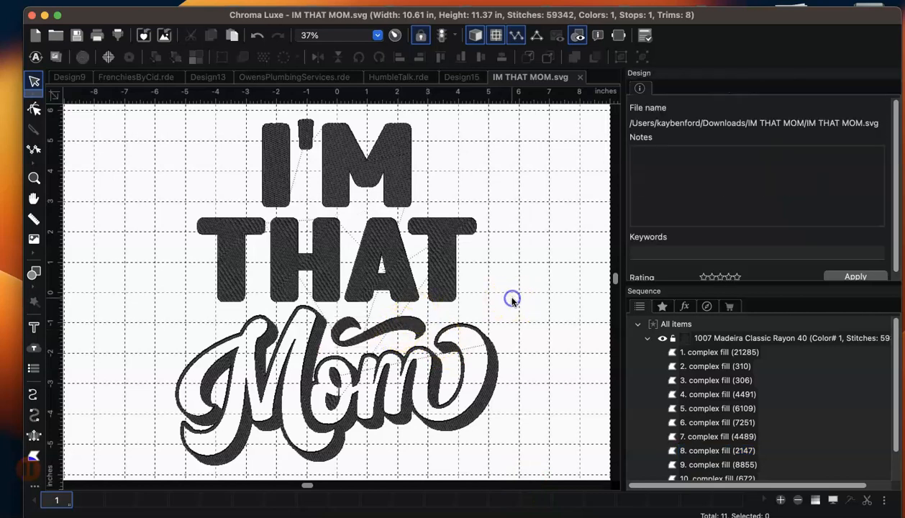
mouse_move(262, 216)
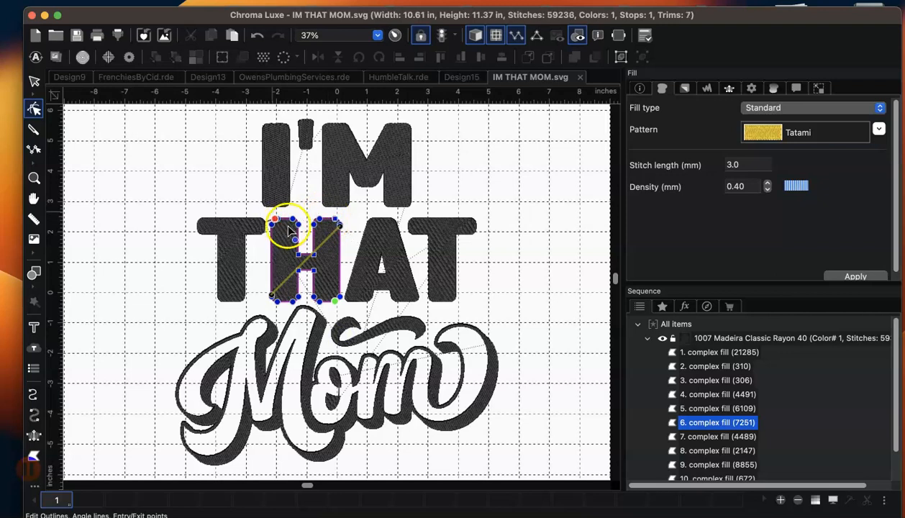
mouse_move(334, 277)
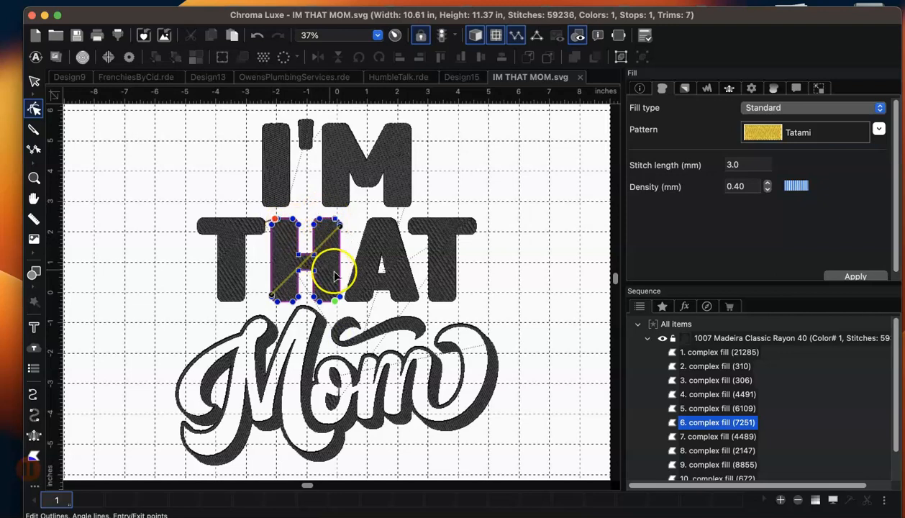
Update the H fill's path from its edited outline, then deselect it
right_click(333, 277)
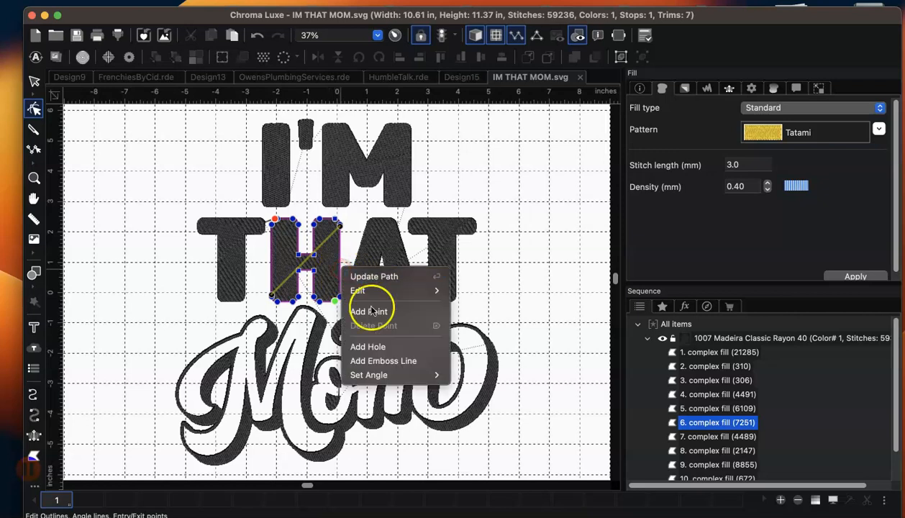
mouse_move(382, 276)
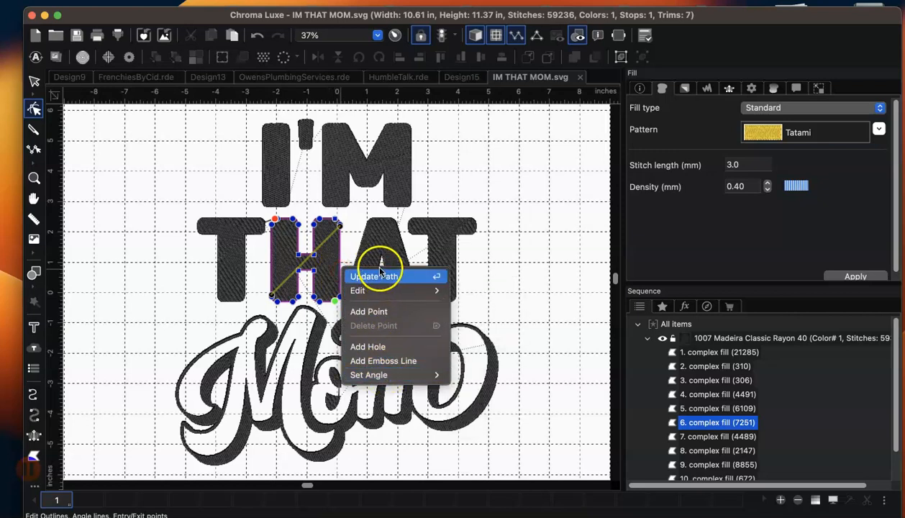
mouse_move(366, 291)
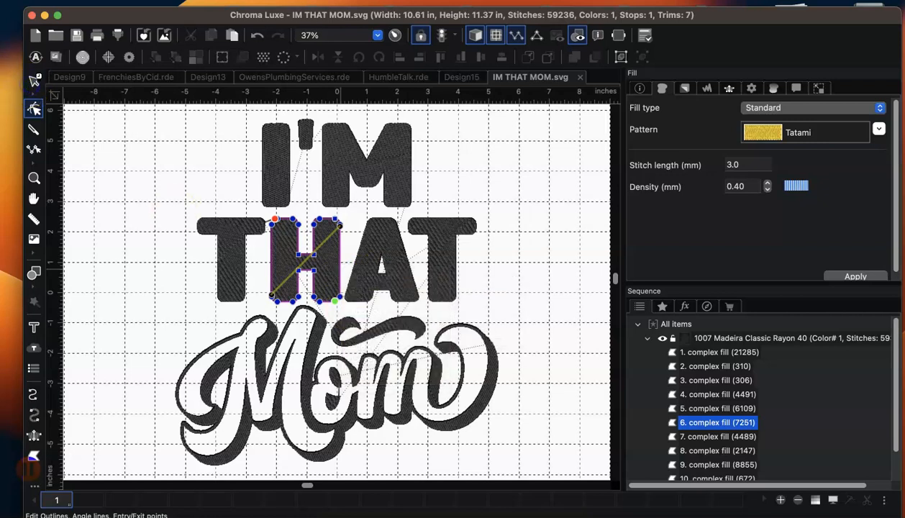
click(33, 81)
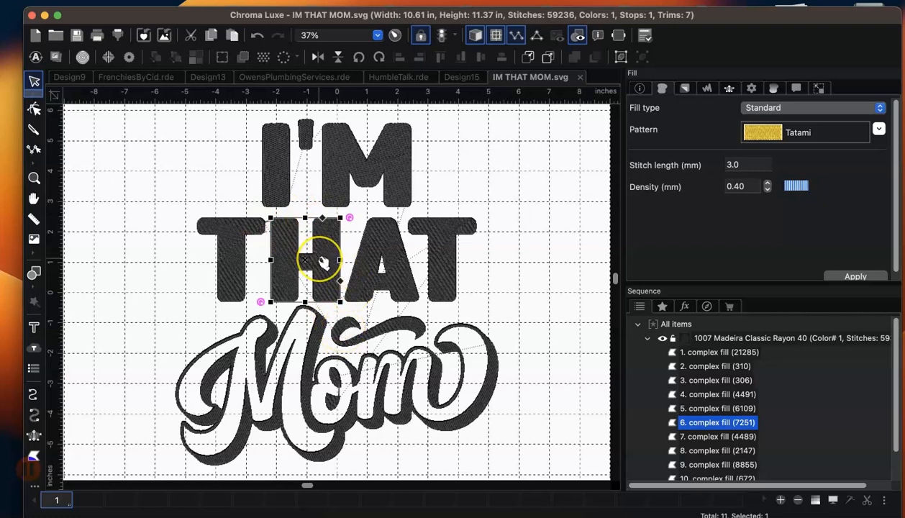
mouse_move(321, 259)
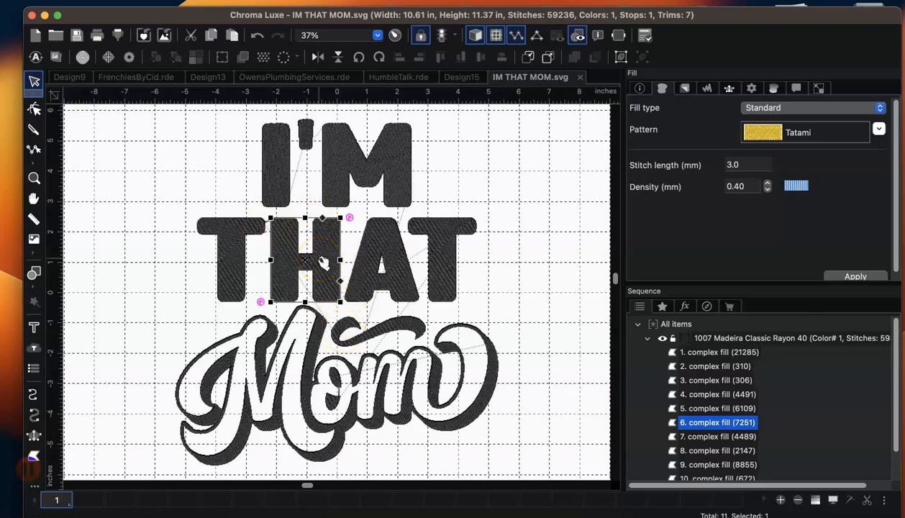
right_click(305, 259)
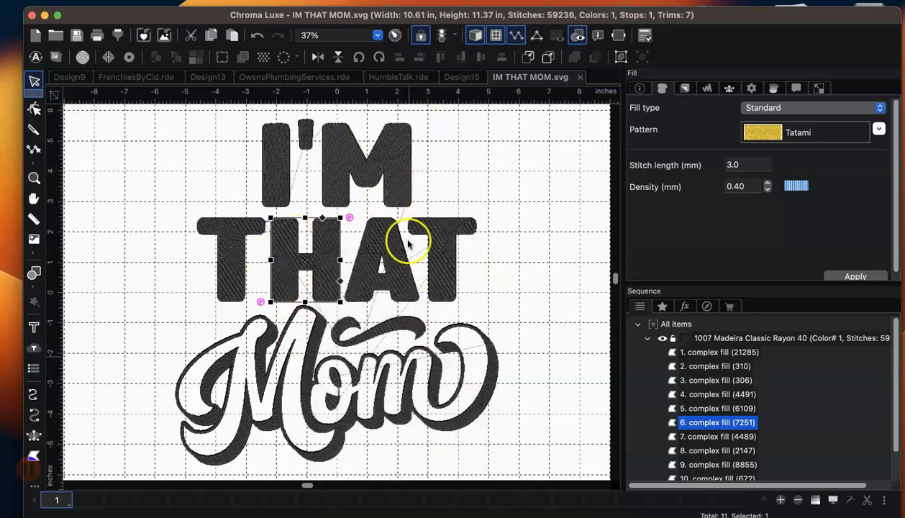
mouse_move(311, 277)
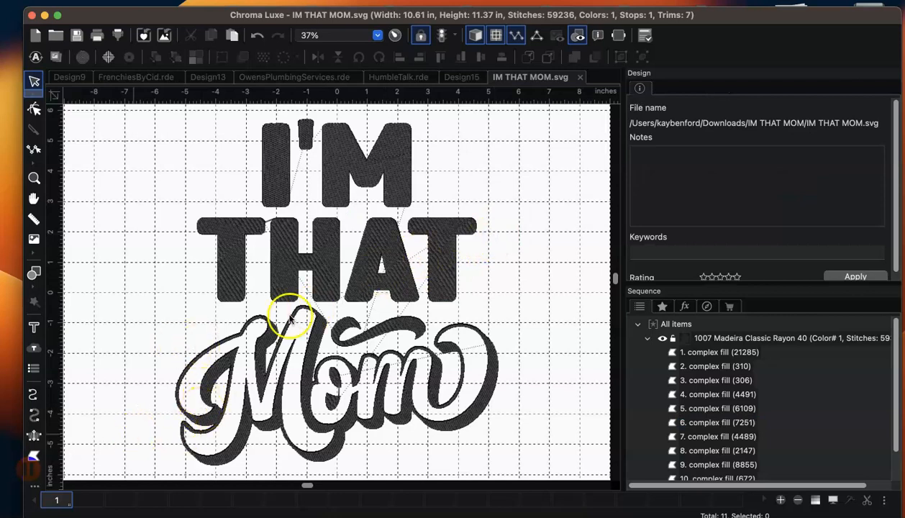
mouse_move(165, 298)
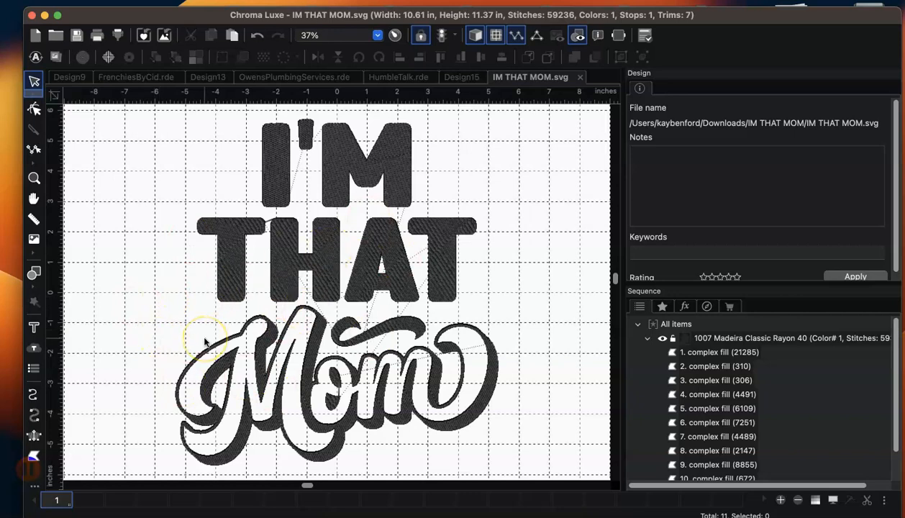
mouse_move(501, 104)
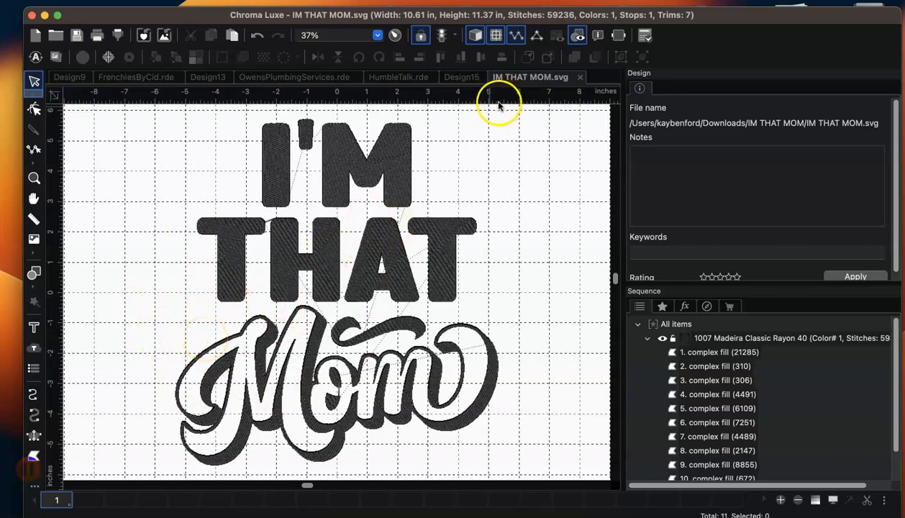
mouse_move(476, 137)
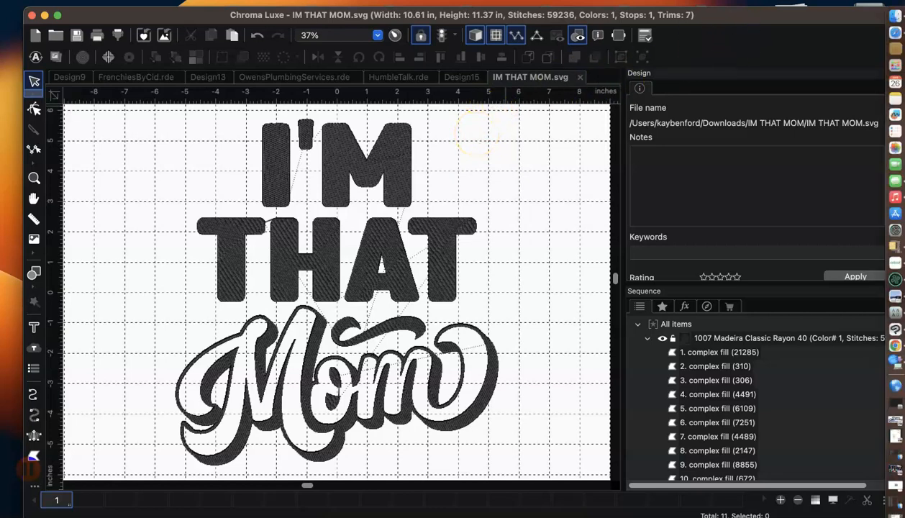
mouse_move(898, 36)
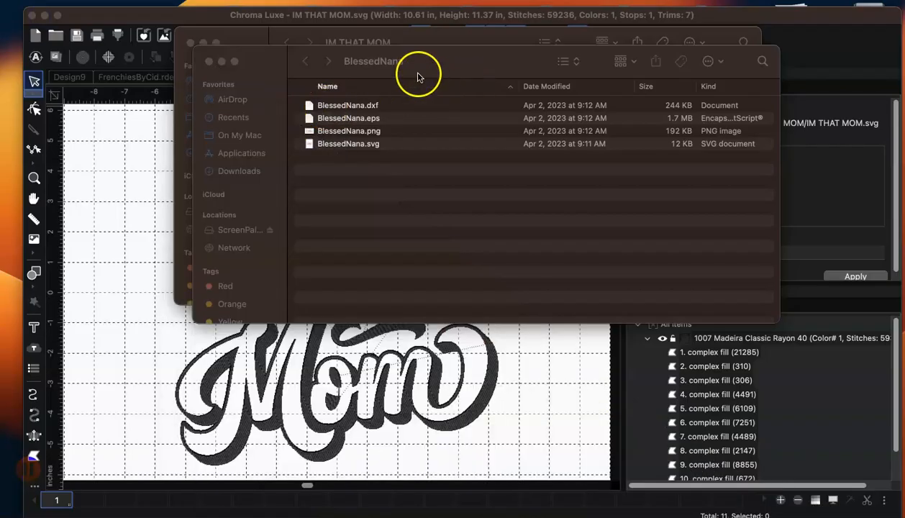
Open BlessedNana.svg from the BlessedNana folder into Chroma Luxe
click(348, 144)
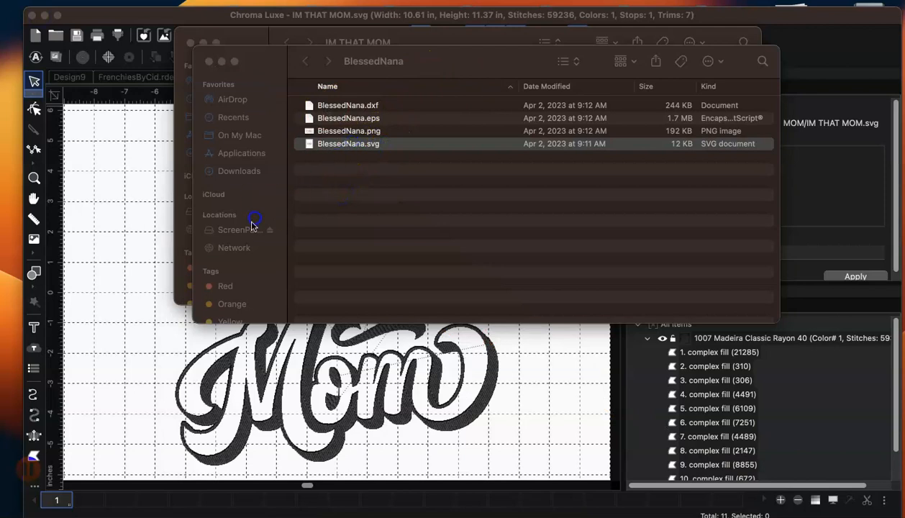
click(348, 144)
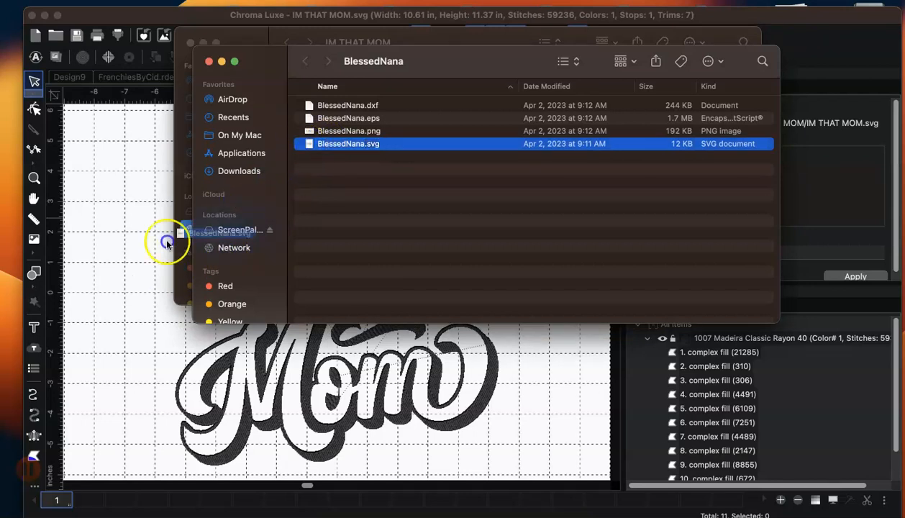
double_click(348, 144)
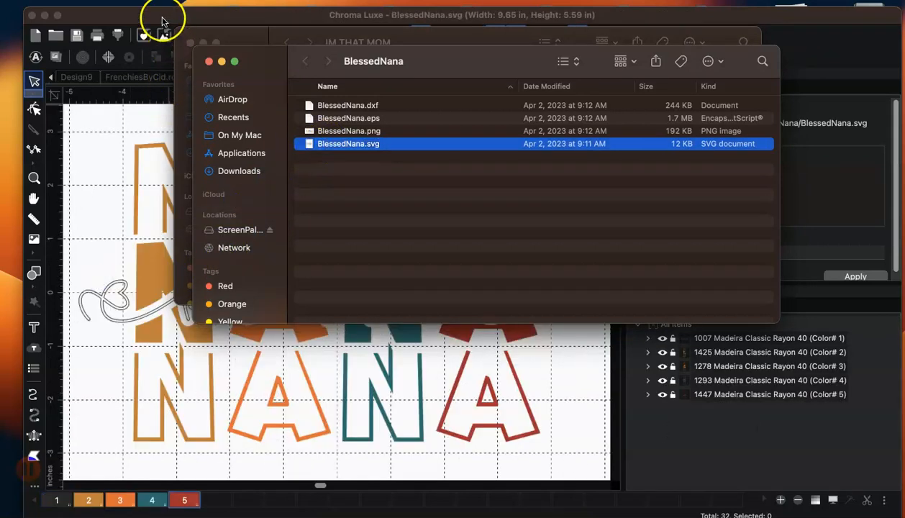
Convert the blessed script to steil and apply a 1.5 mm width
double_click(349, 144)
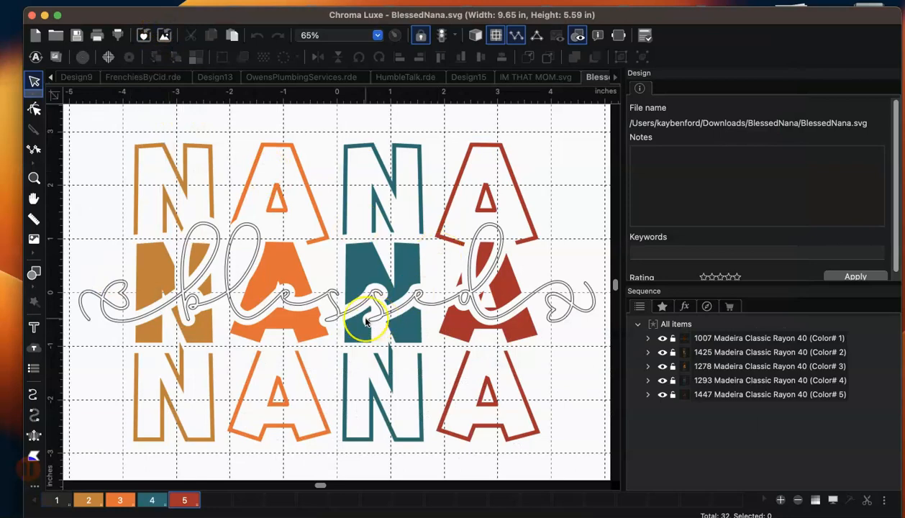
scroll(down, 3)
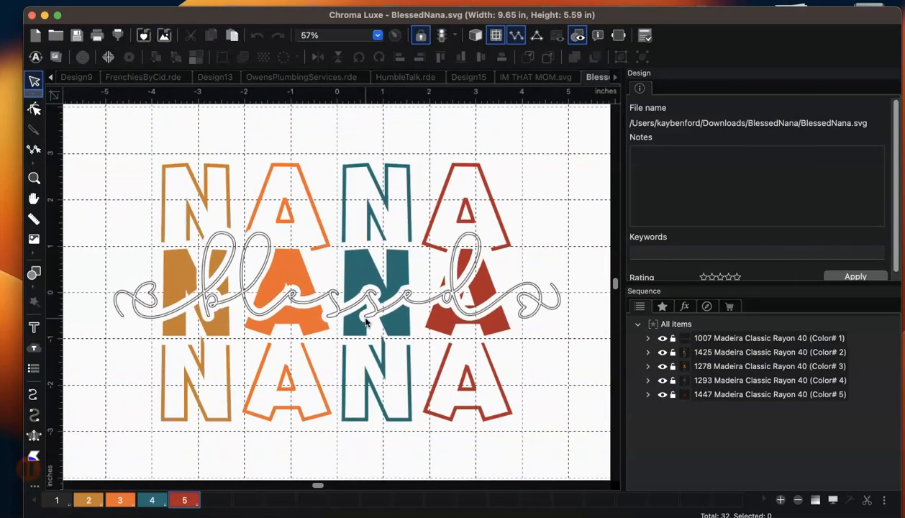
click(768, 339)
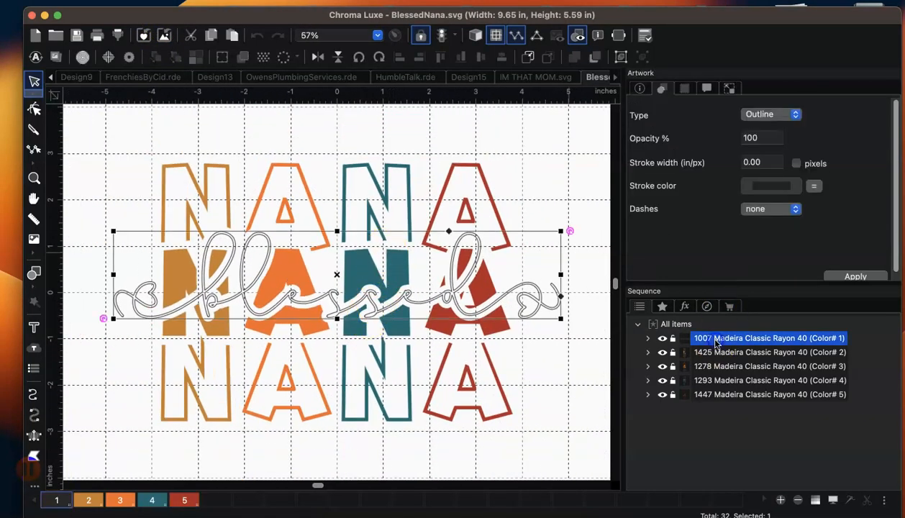
mouse_move(569, 295)
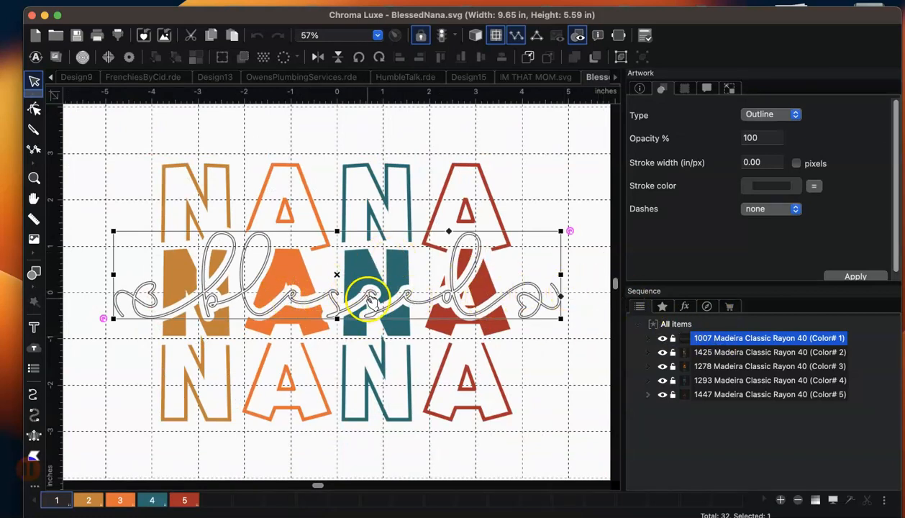
right_click(371, 298)
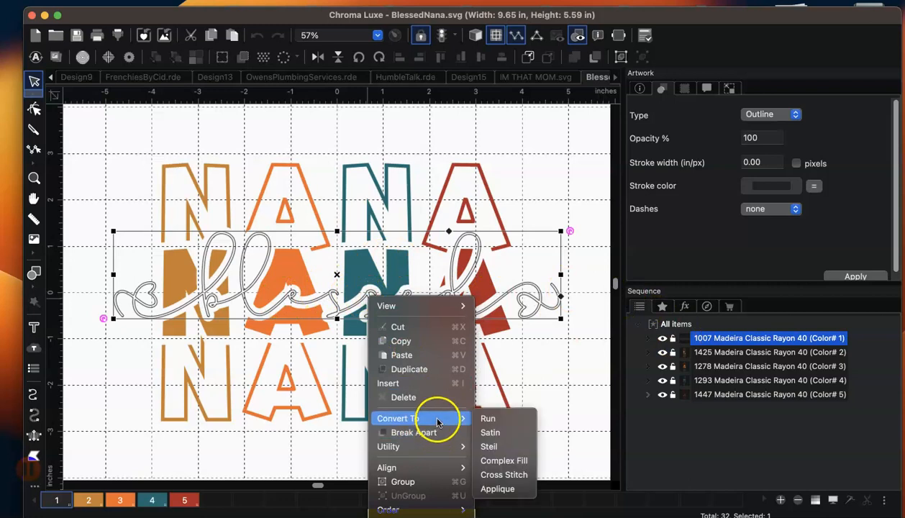
mouse_move(489, 432)
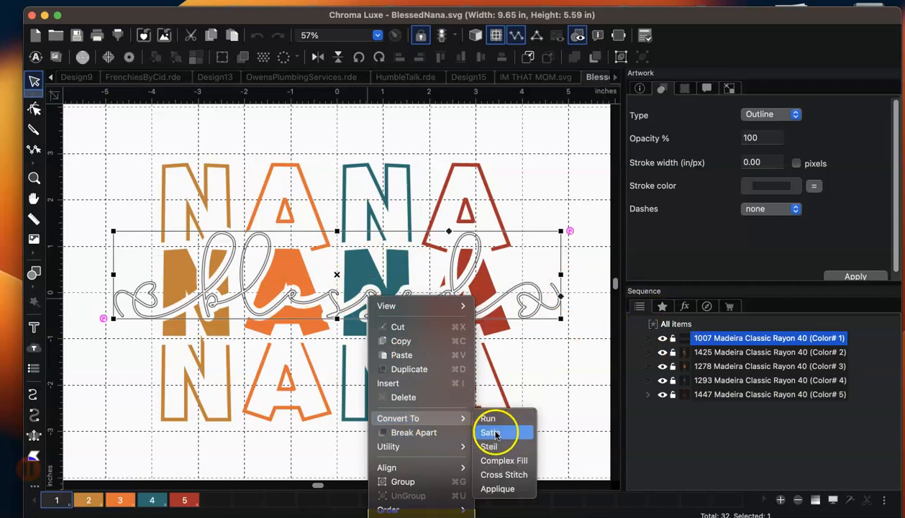
click(490, 432)
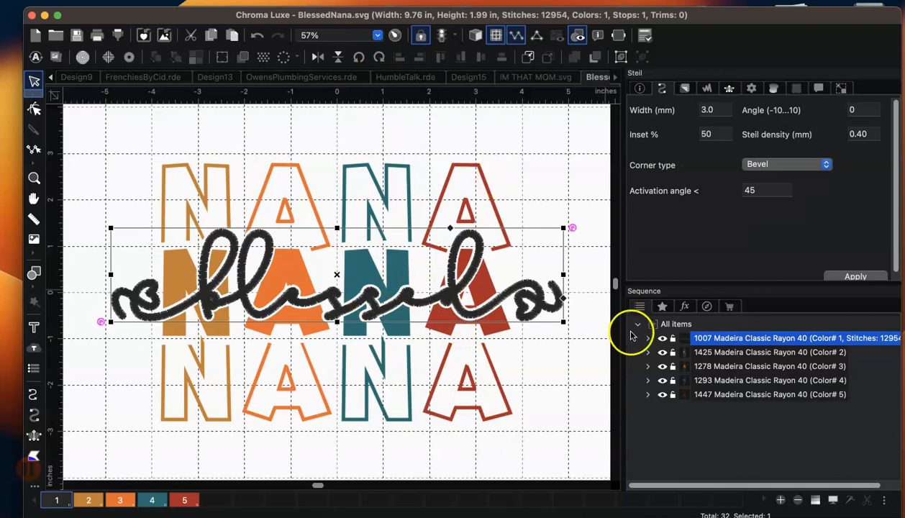
triple_click(708, 109)
text(1.5)
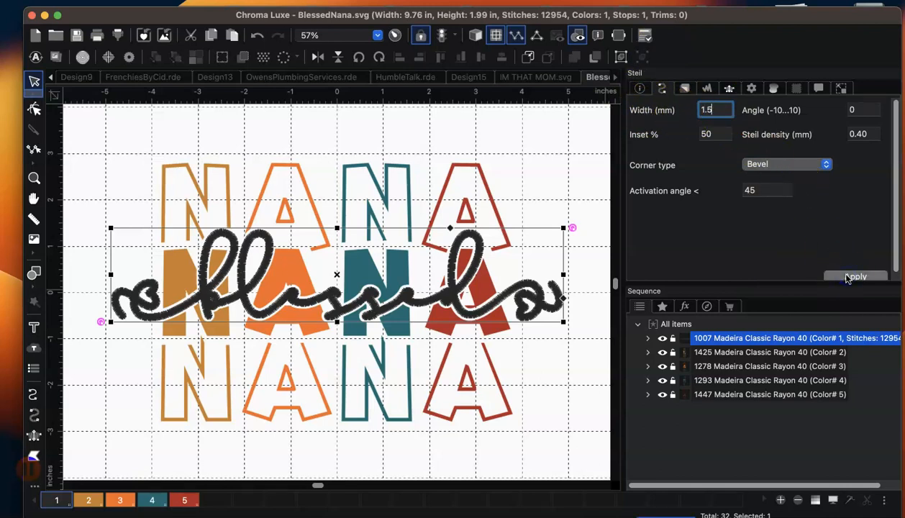
click(855, 276)
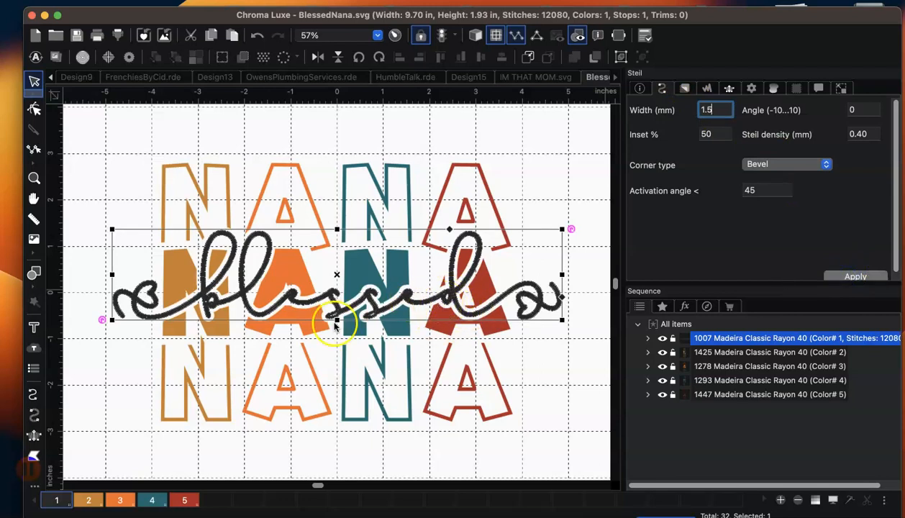
mouse_move(517, 318)
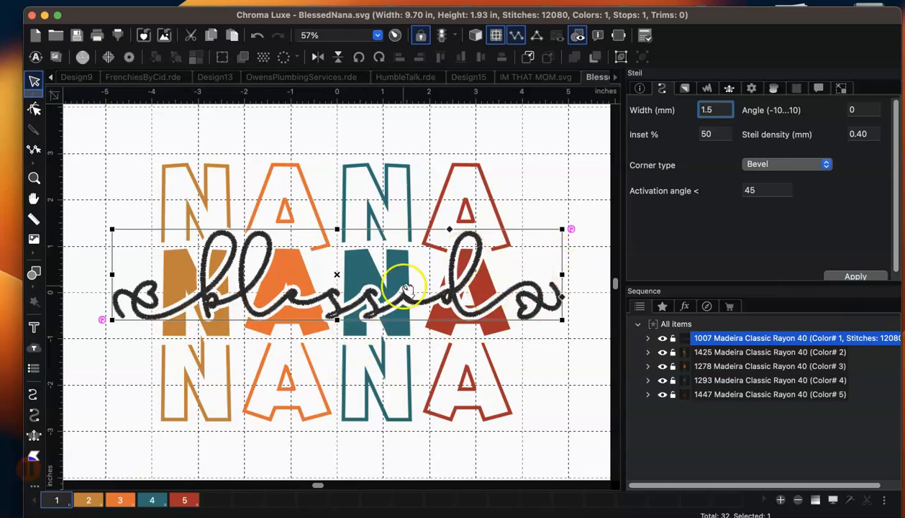
Convert the blessed script to a run stitch with 1.0 mm stitch length, then deselect
right_click(406, 288)
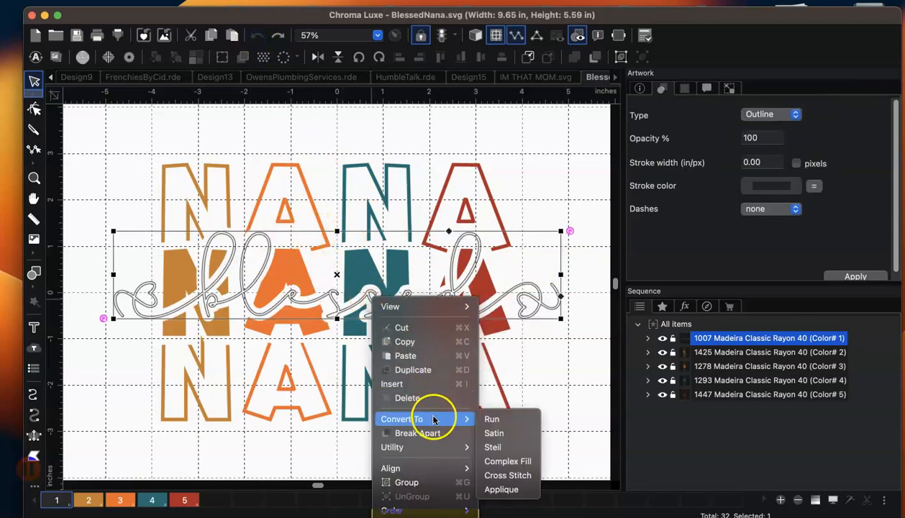
click(492, 418)
text(1)
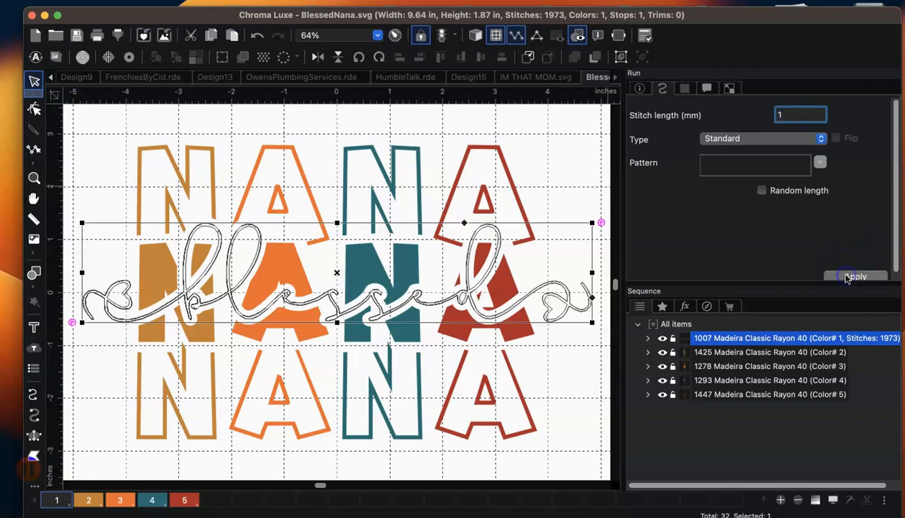
click(855, 277)
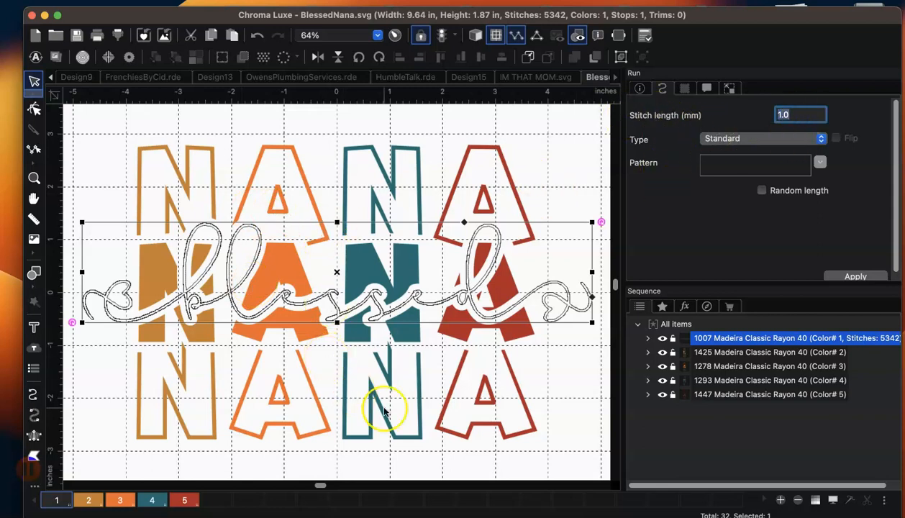
click(640, 88)
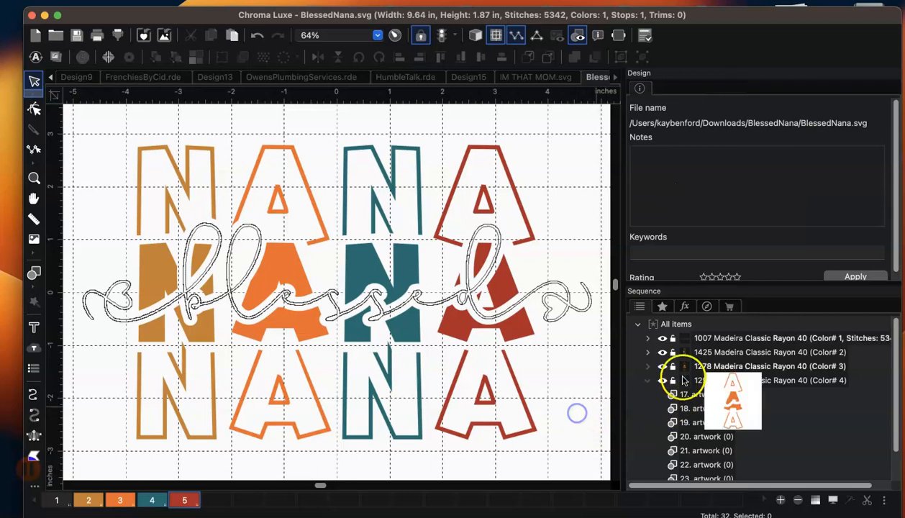
Convert the mustard and orange NANA letters to complex fill
click(769, 351)
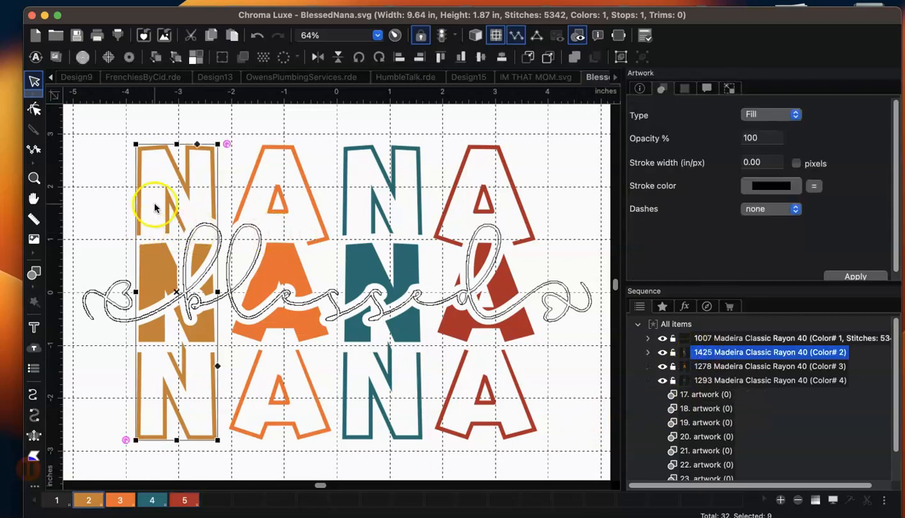
right_click(156, 207)
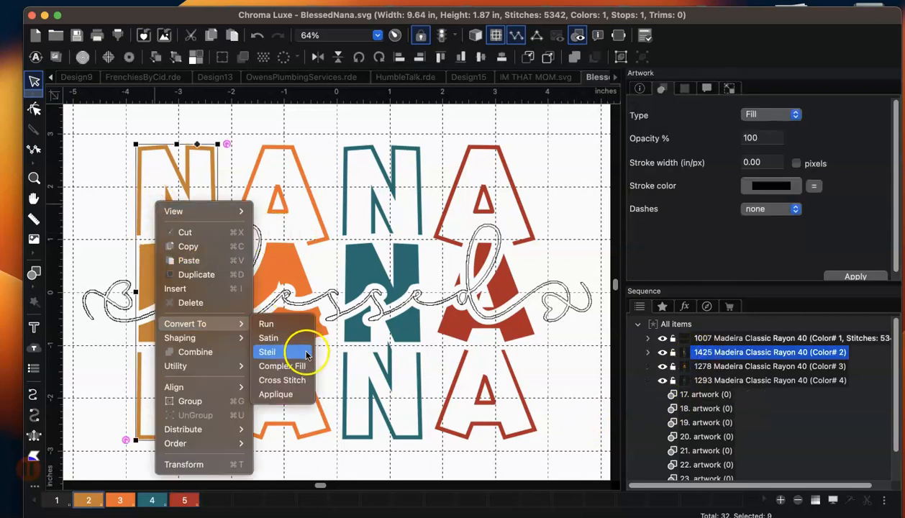
mouse_move(128, 419)
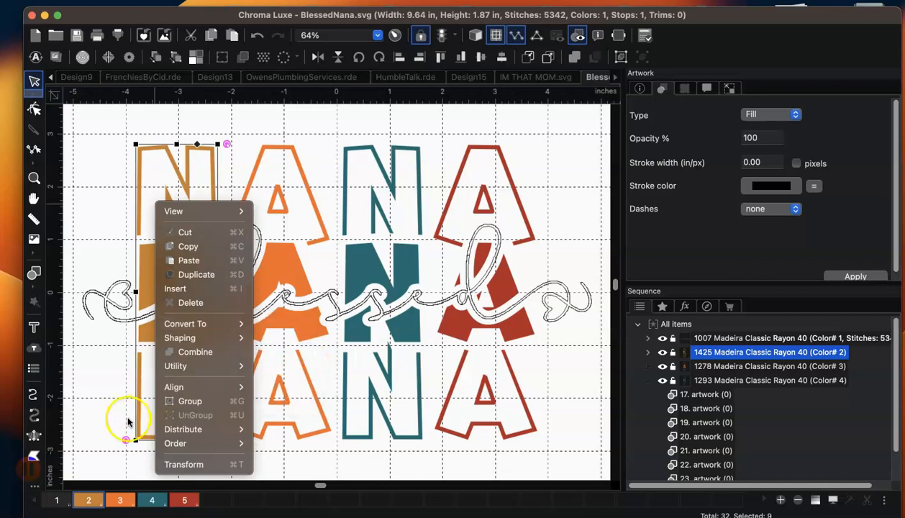
mouse_move(233, 366)
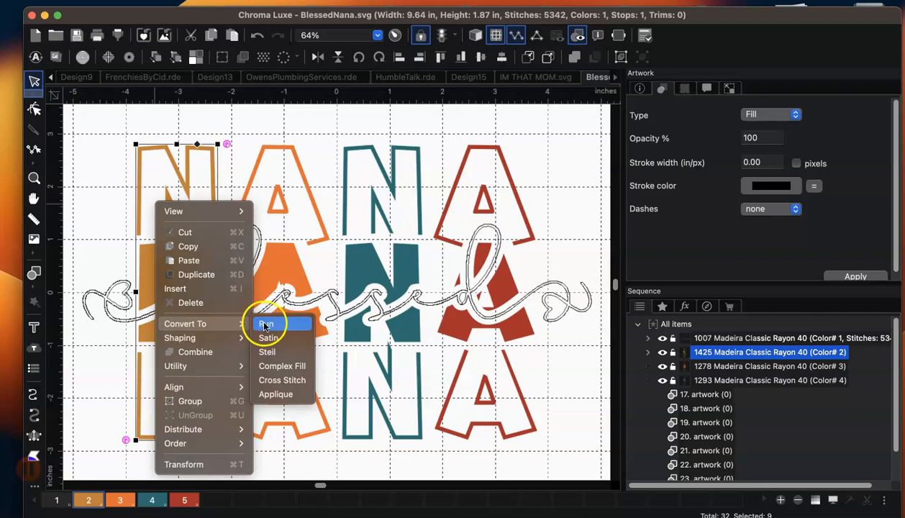
click(266, 322)
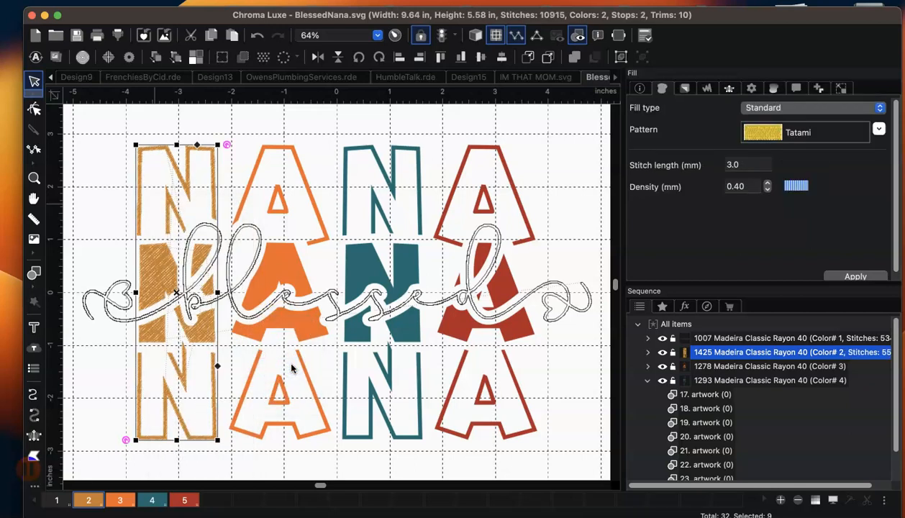
click(769, 367)
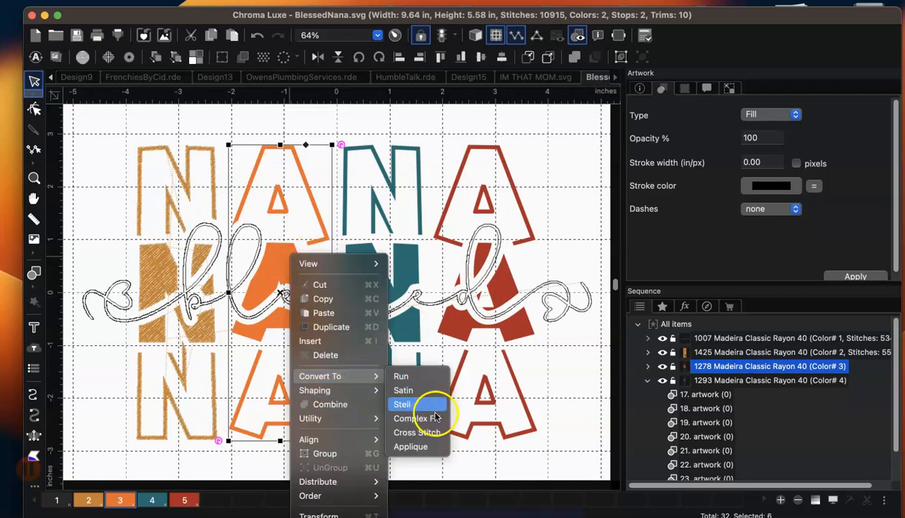
click(401, 403)
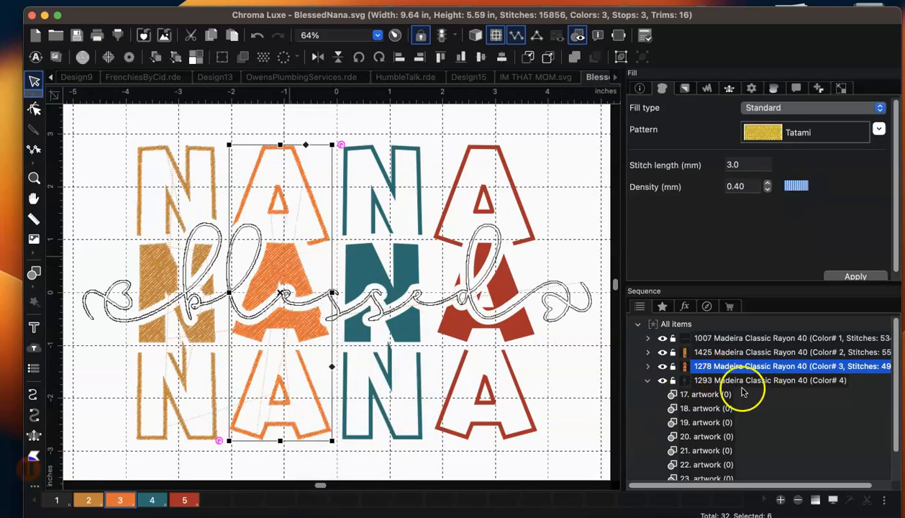
Convert the teal and red NANA letters to complex fill
click(771, 380)
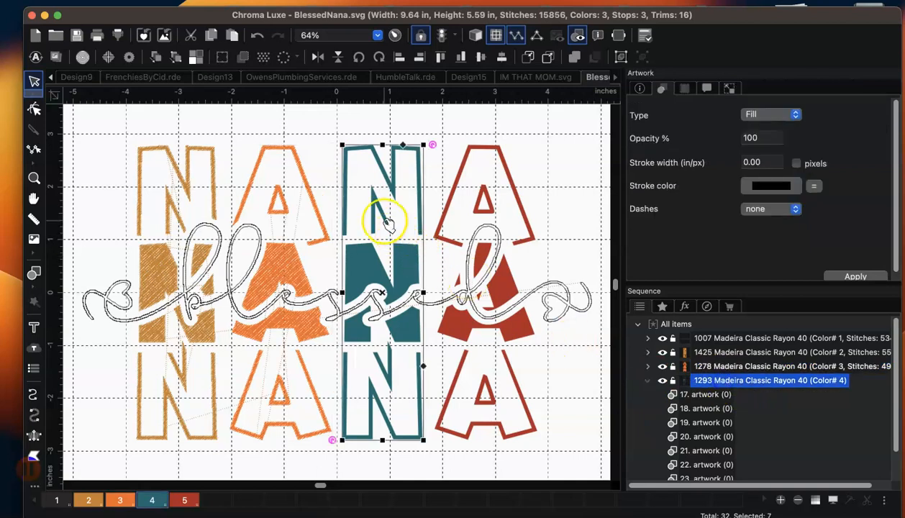
right_click(385, 221)
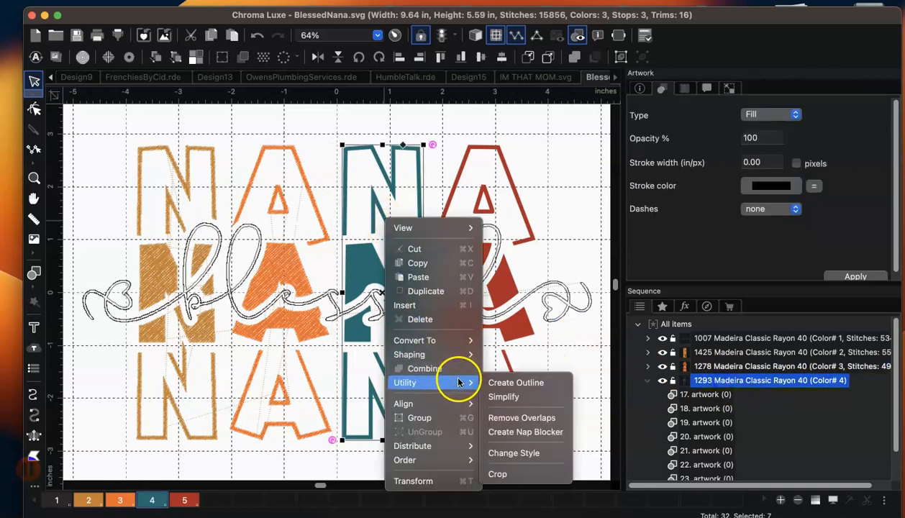
mouse_move(526, 431)
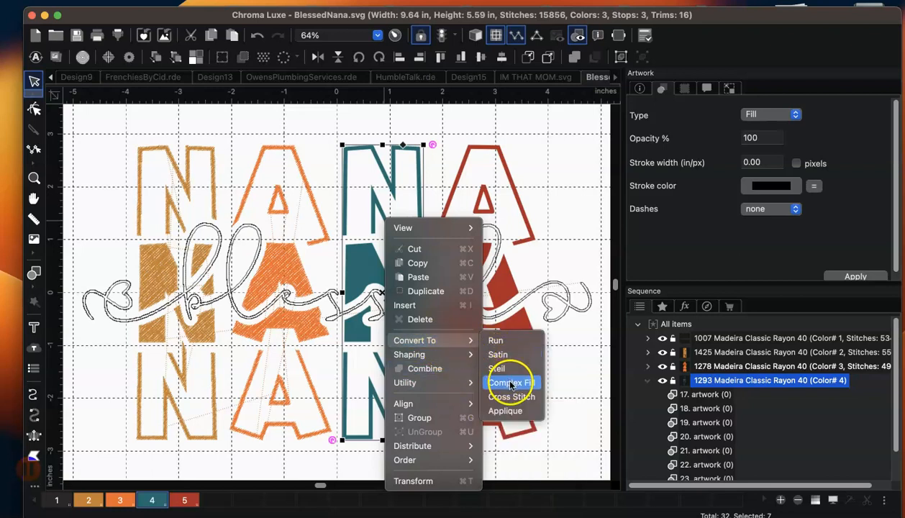
click(511, 383)
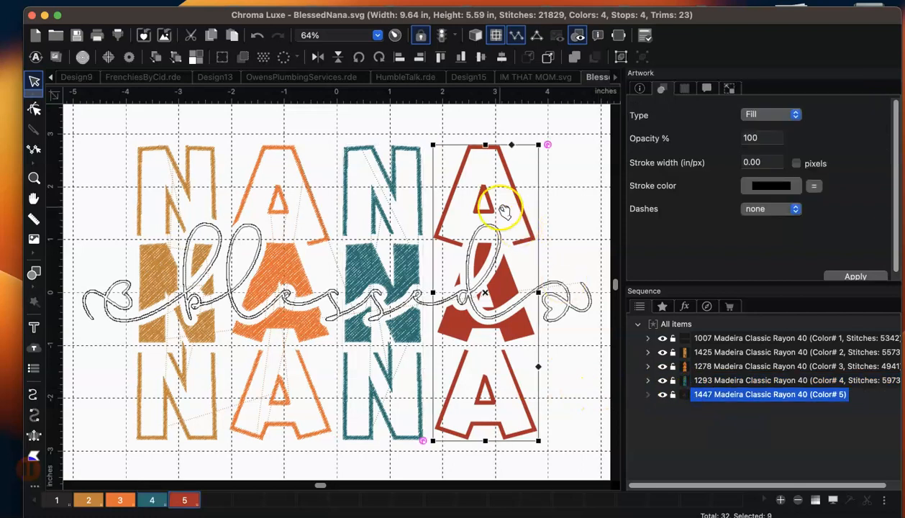
right_click(504, 209)
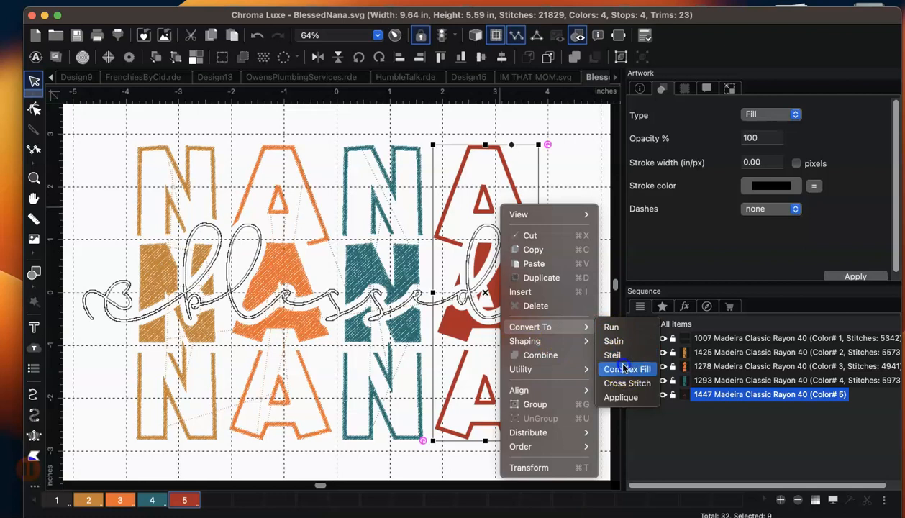
click(628, 368)
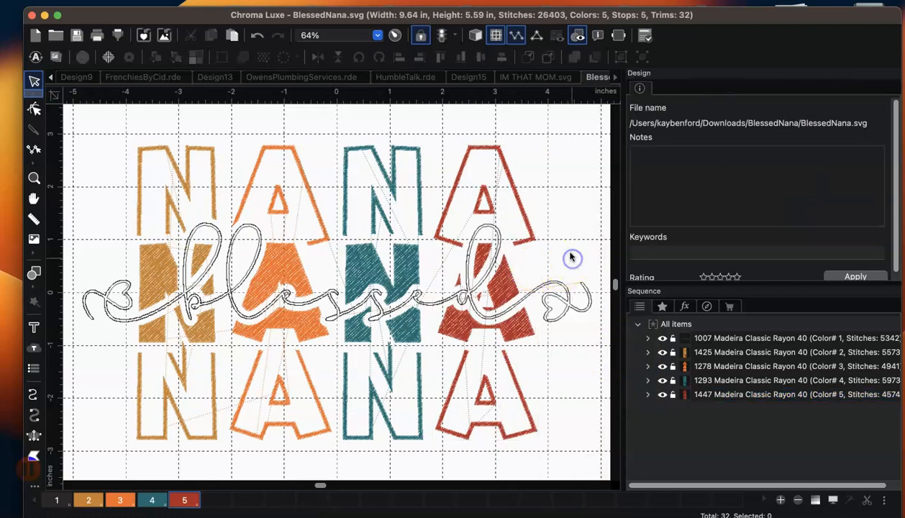
click(475, 34)
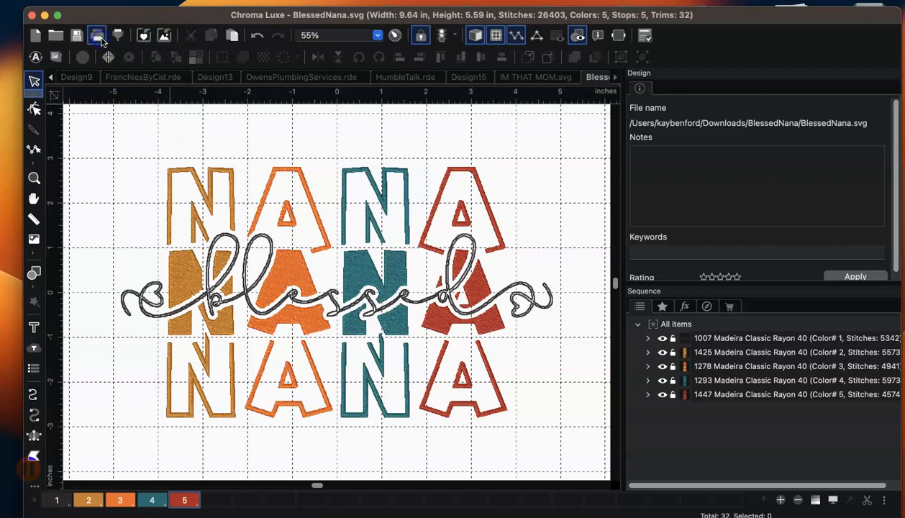
click(98, 34)
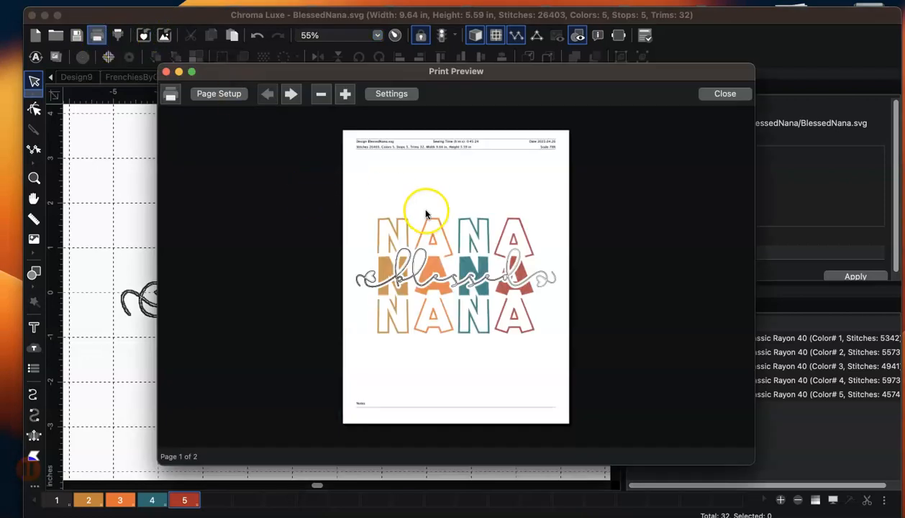
click(345, 94)
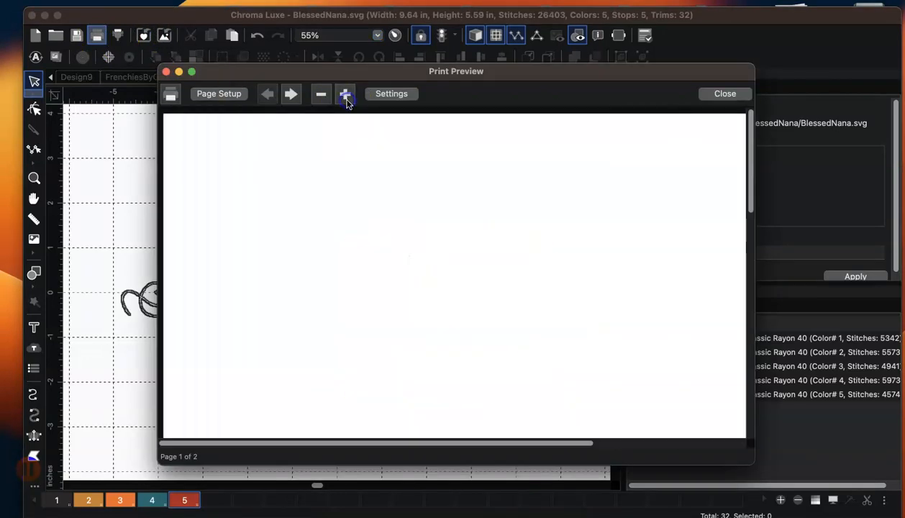
click(345, 93)
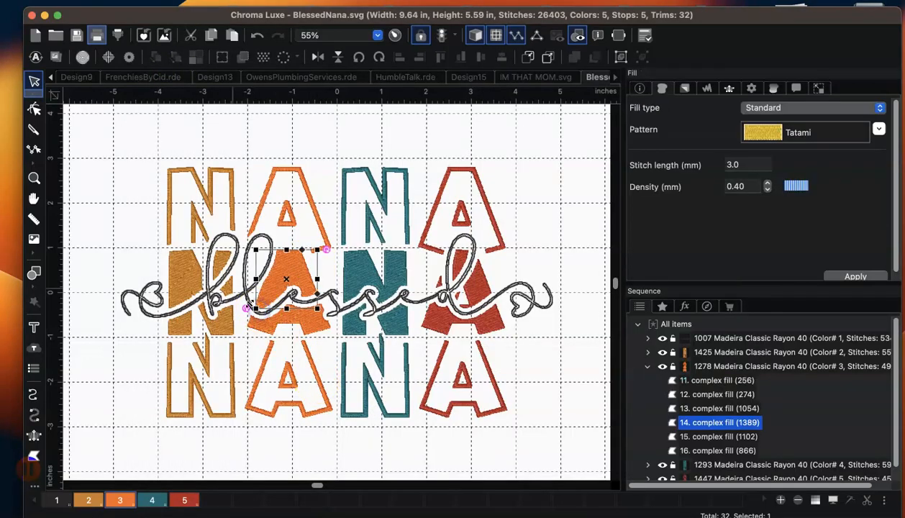
Select the blessed script and convert it to complex fill
click(789, 337)
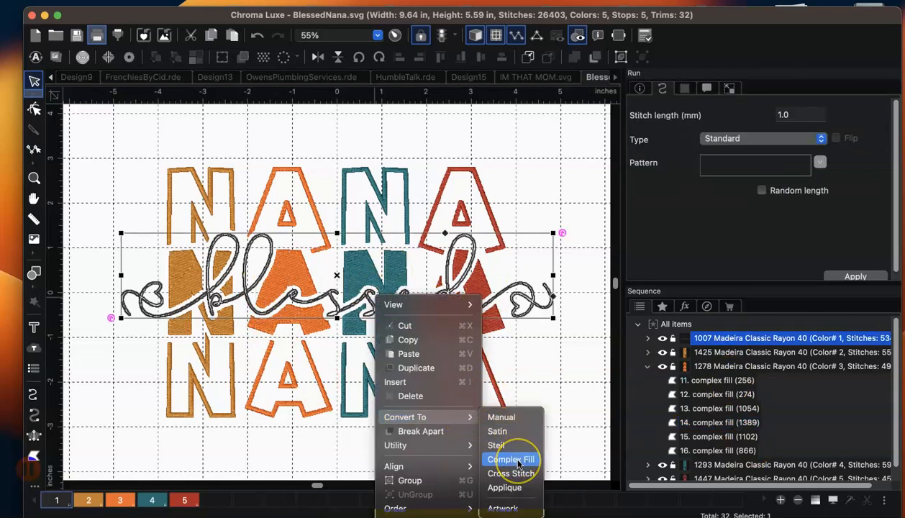
click(510, 460)
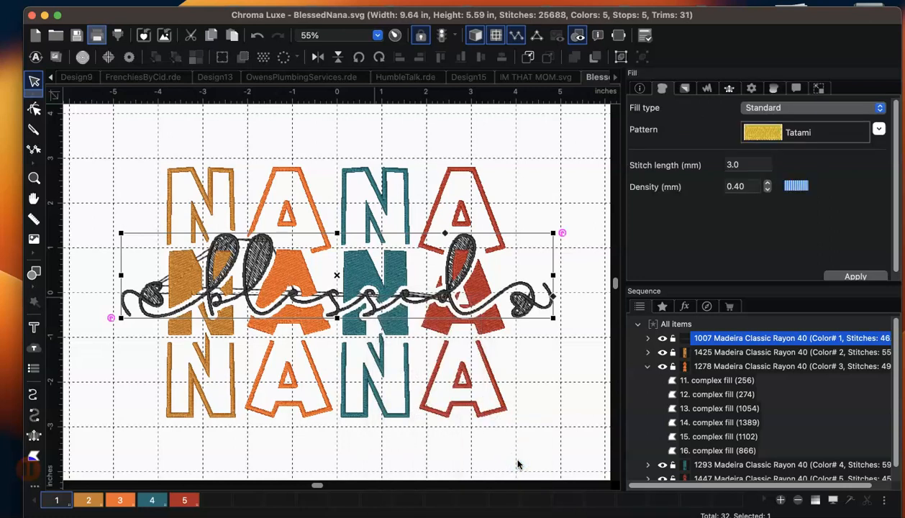
mouse_move(550, 392)
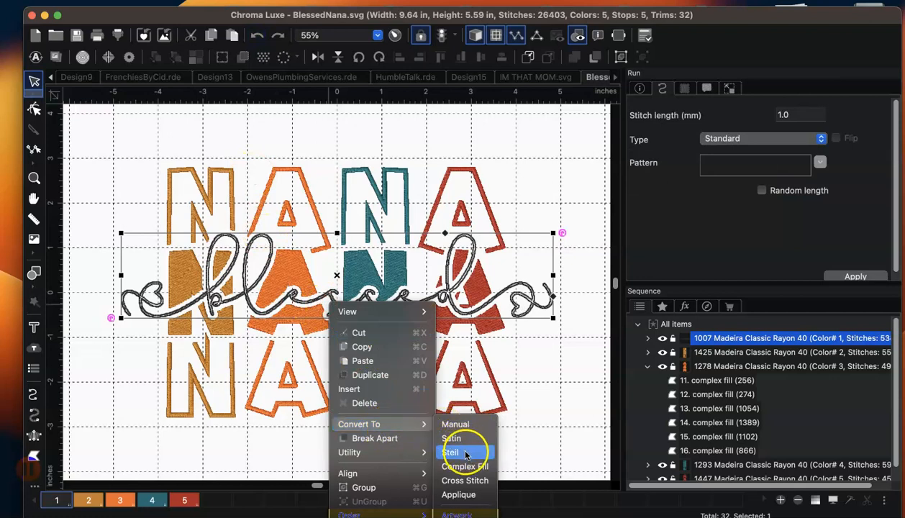
Convert the blessed script to steil at 2 mm width and deselect to review
click(452, 452)
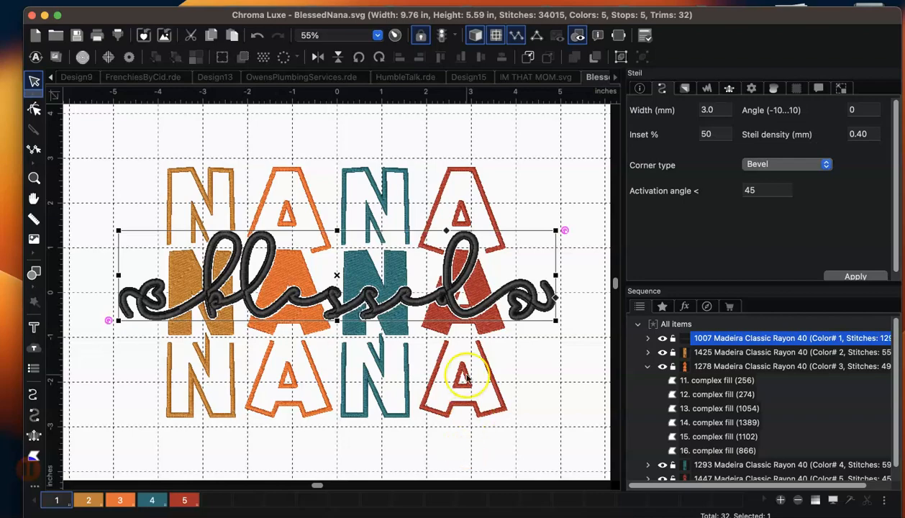
scroll(up, 3)
text(2)
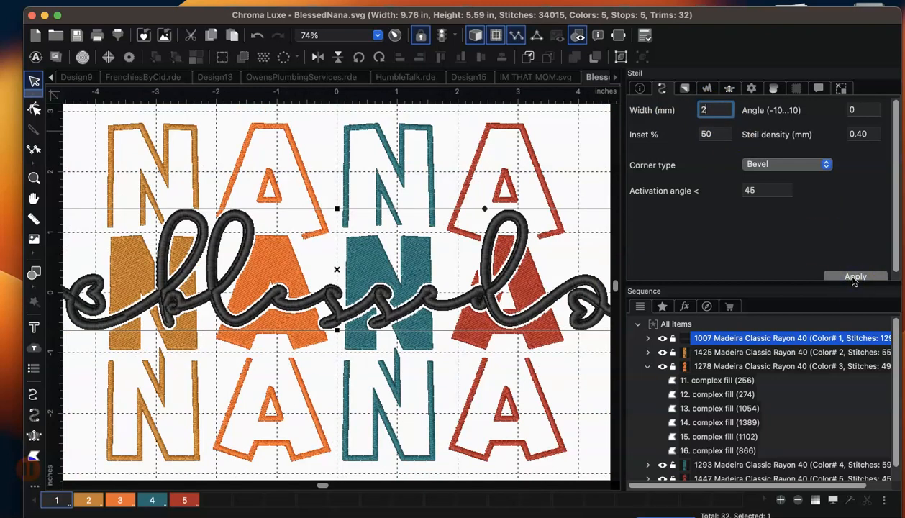
click(855, 276)
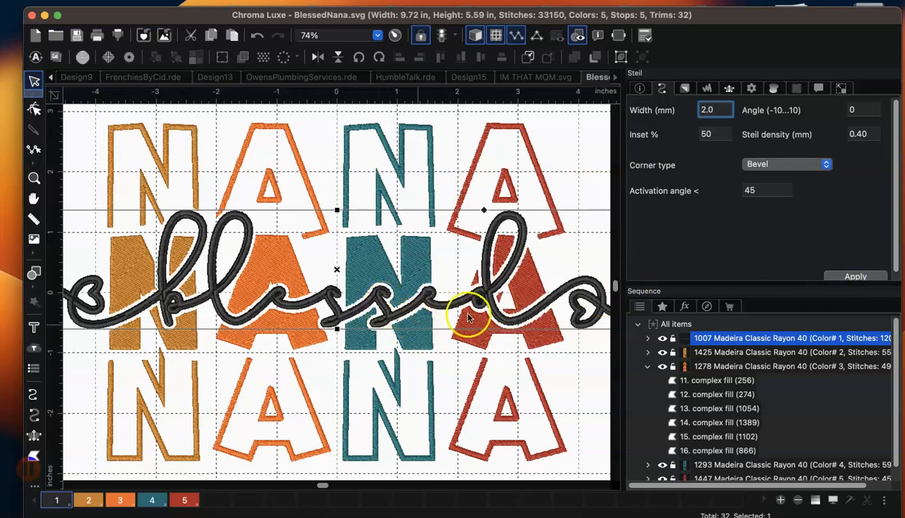
scroll(down, 3)
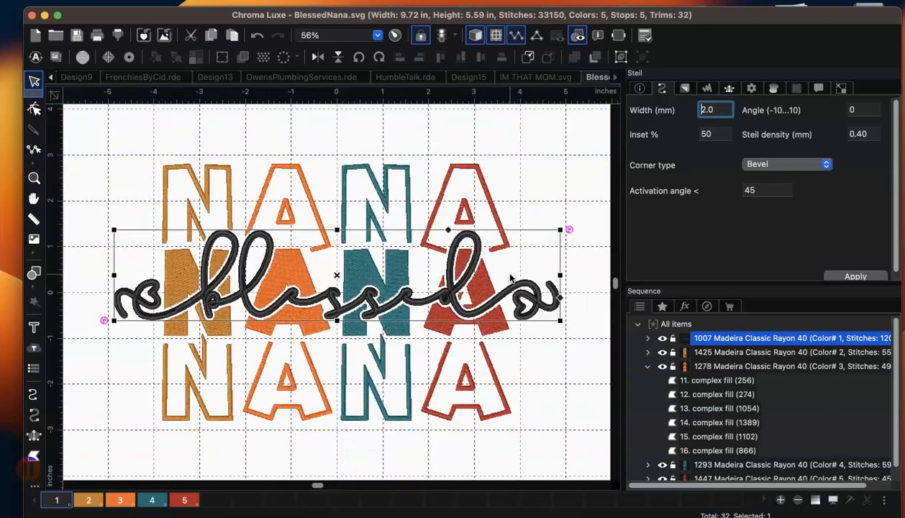
click(525, 219)
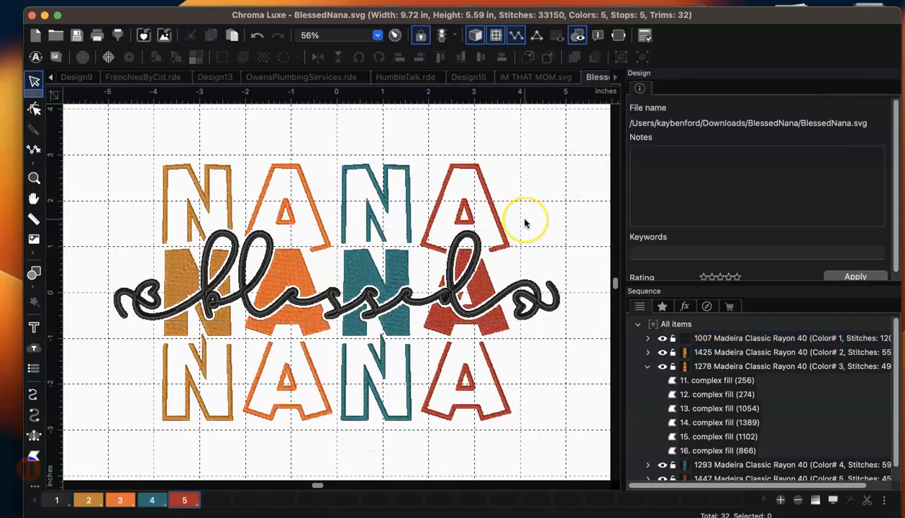
scroll(down, 3)
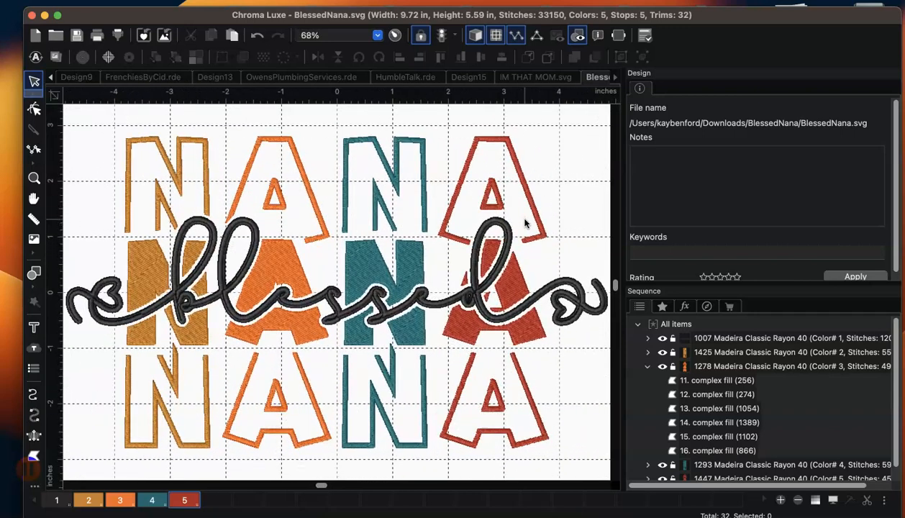
Draw a new stitch angle line across the upper teal N piece, making it satin
click(389, 187)
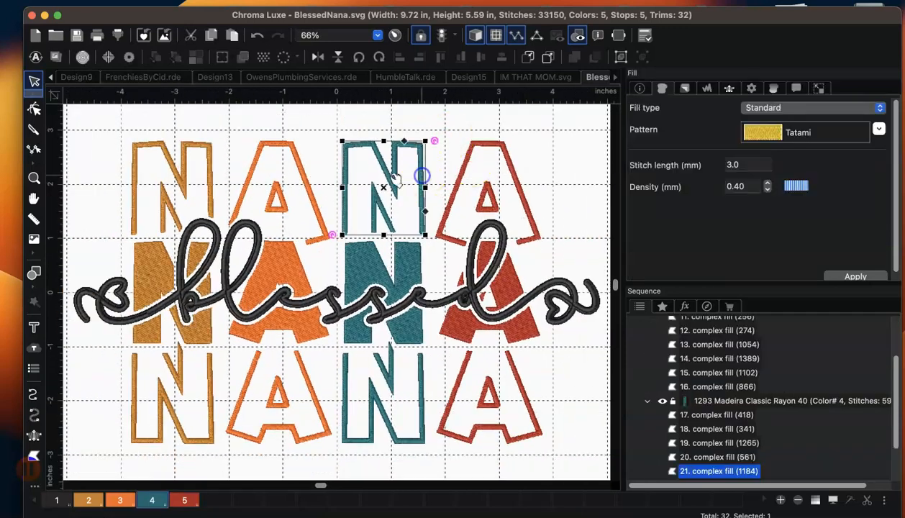
click(35, 108)
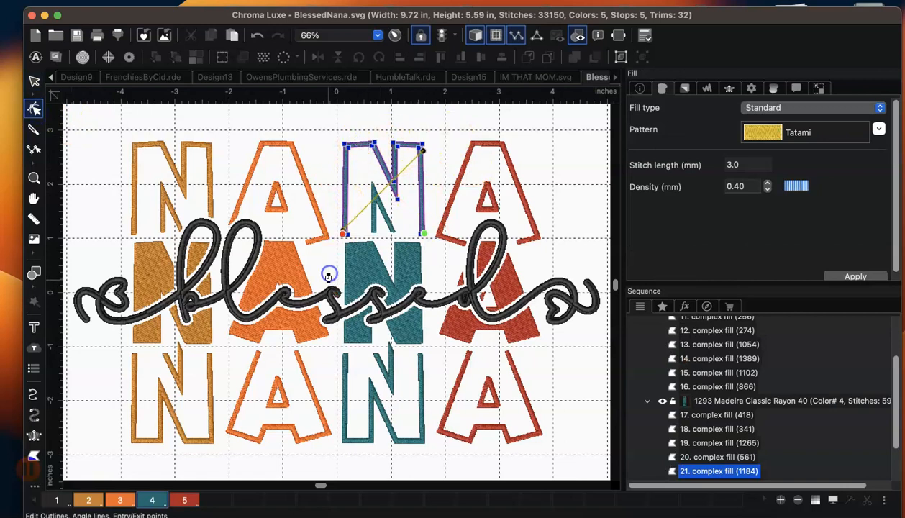
drag(328, 275, 425, 175)
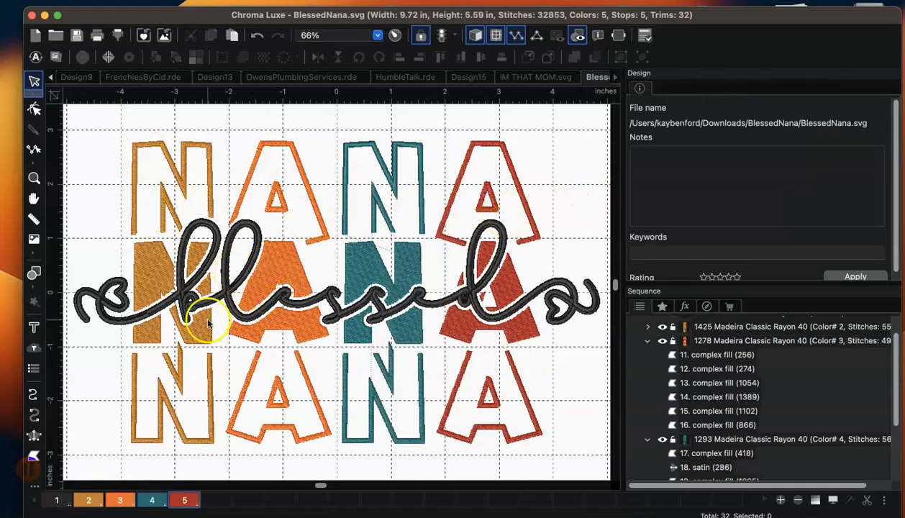
mouse_move(472, 367)
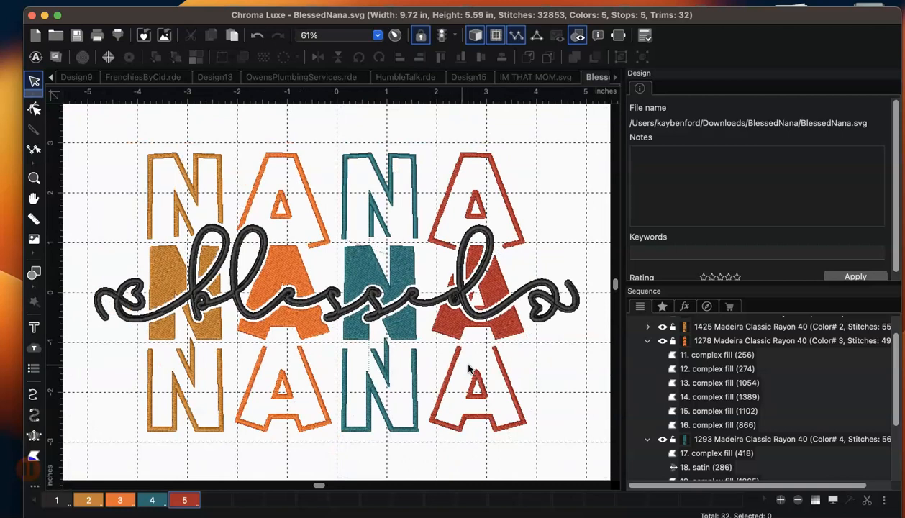
mouse_move(275, 308)
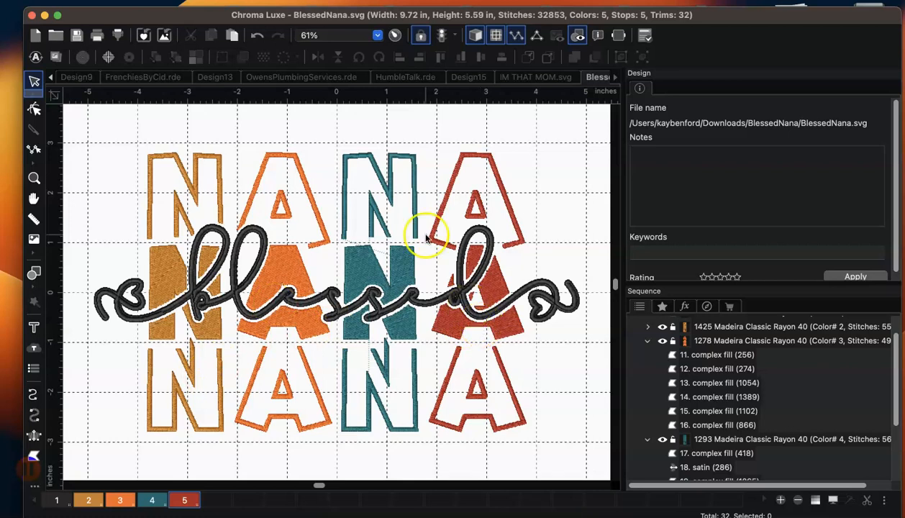
mouse_move(281, 144)
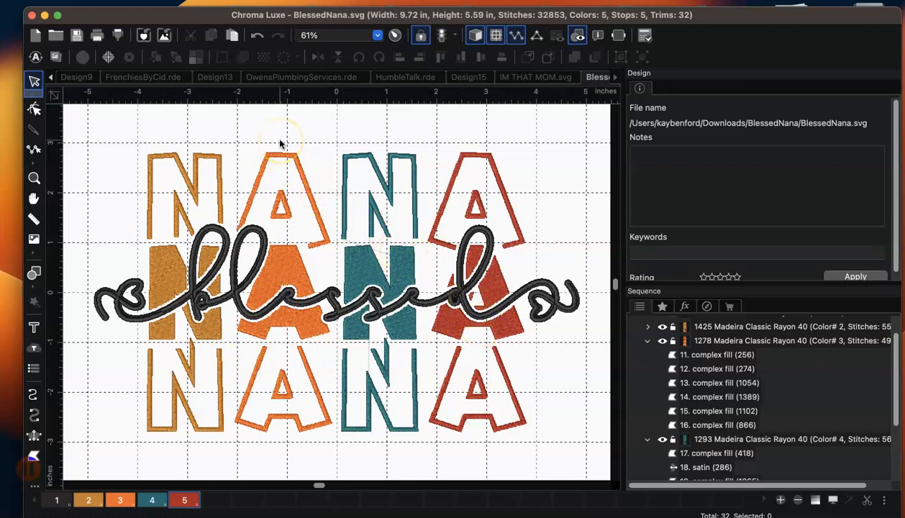